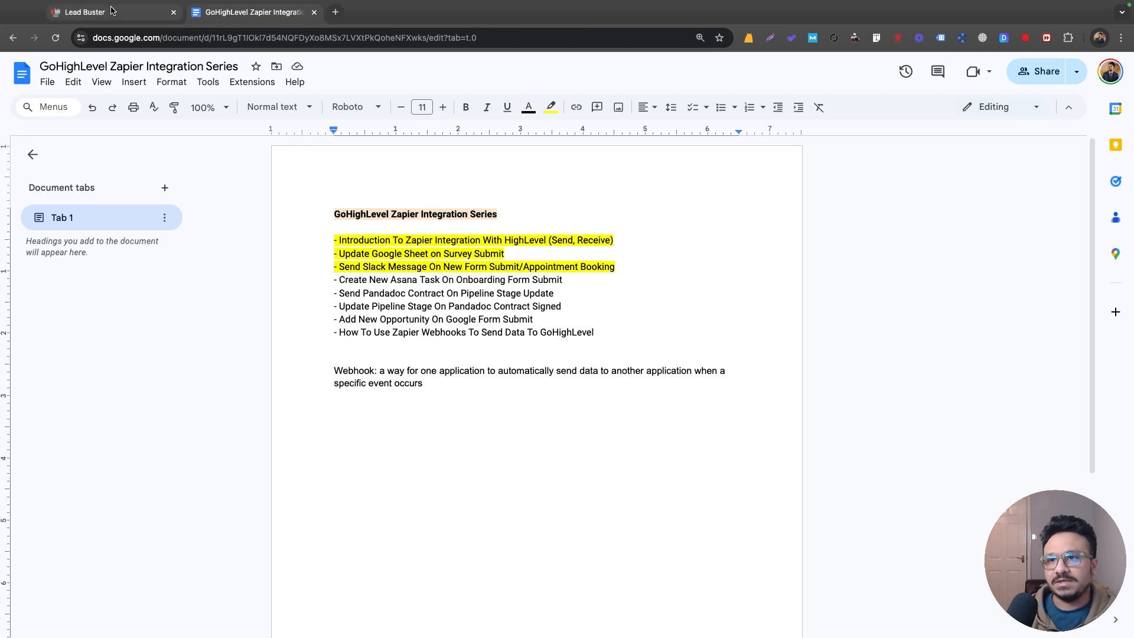
Open Lead Buster's Sites > Surveys page and show the actions for the Landing Page Onboarding survey
left_click(85, 12)
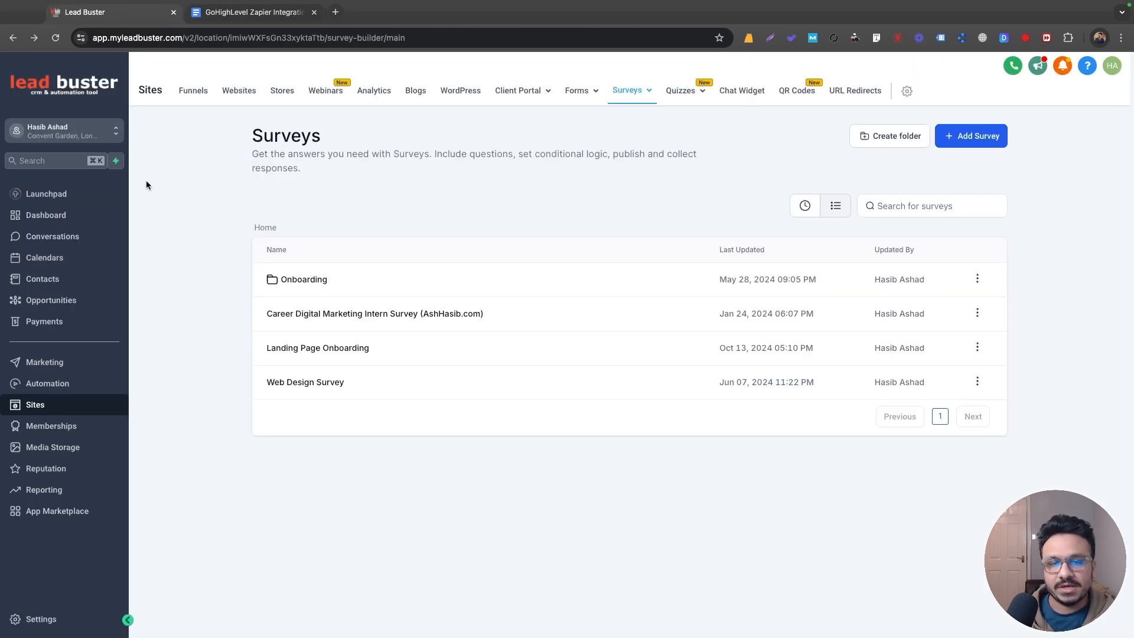
left_click(627, 89)
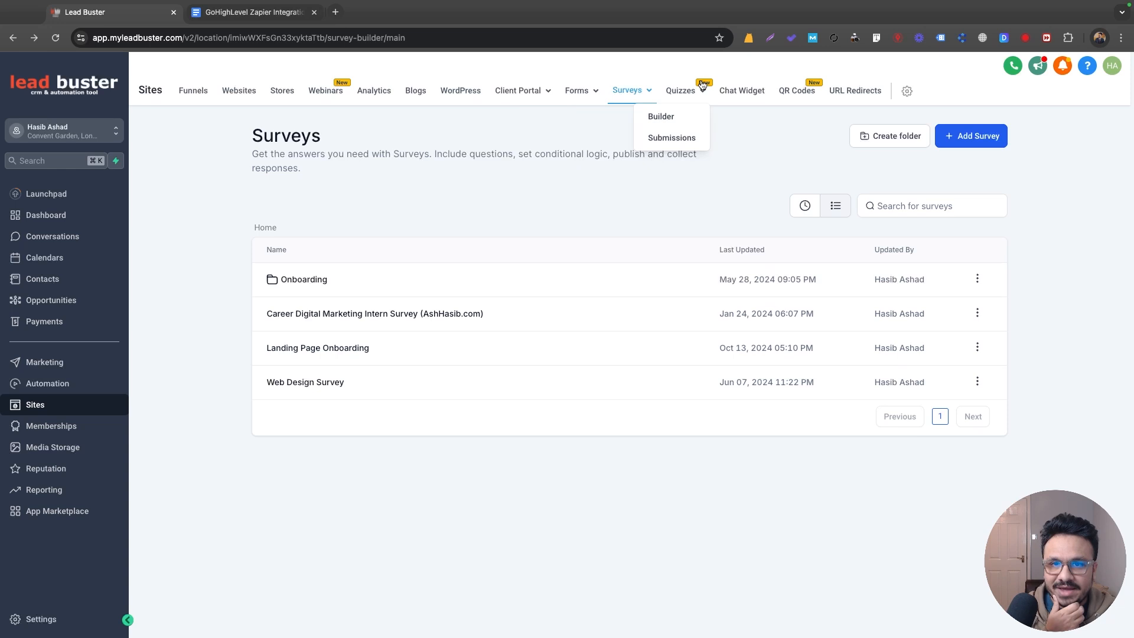
mouse_move(337, 362)
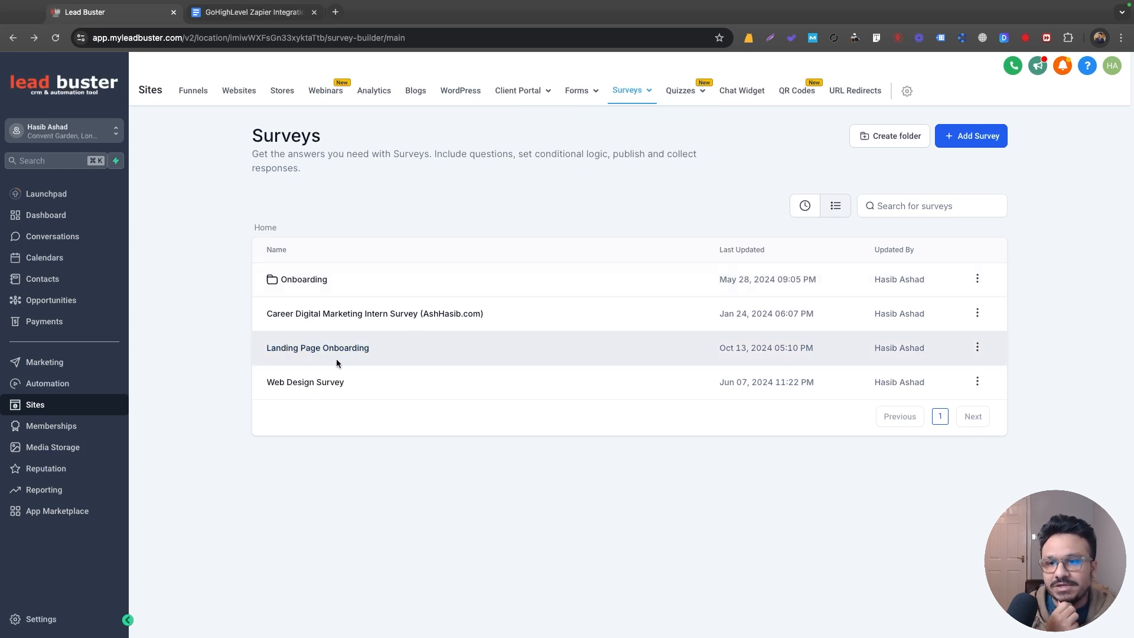
left_click(977, 347)
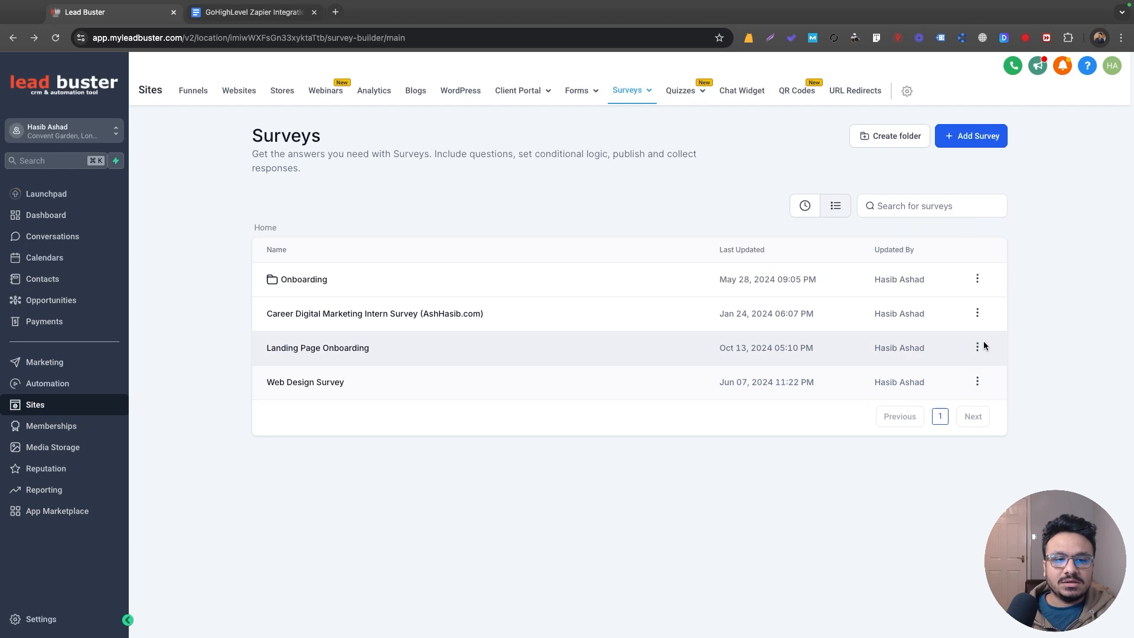
left_click(977, 347)
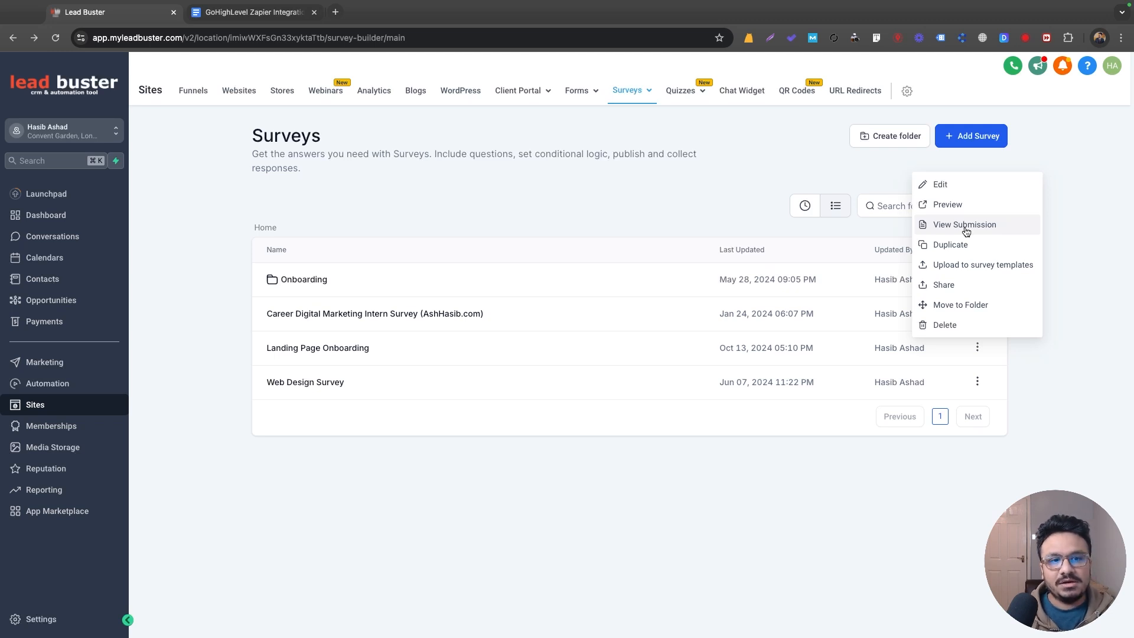
mouse_move(972, 264)
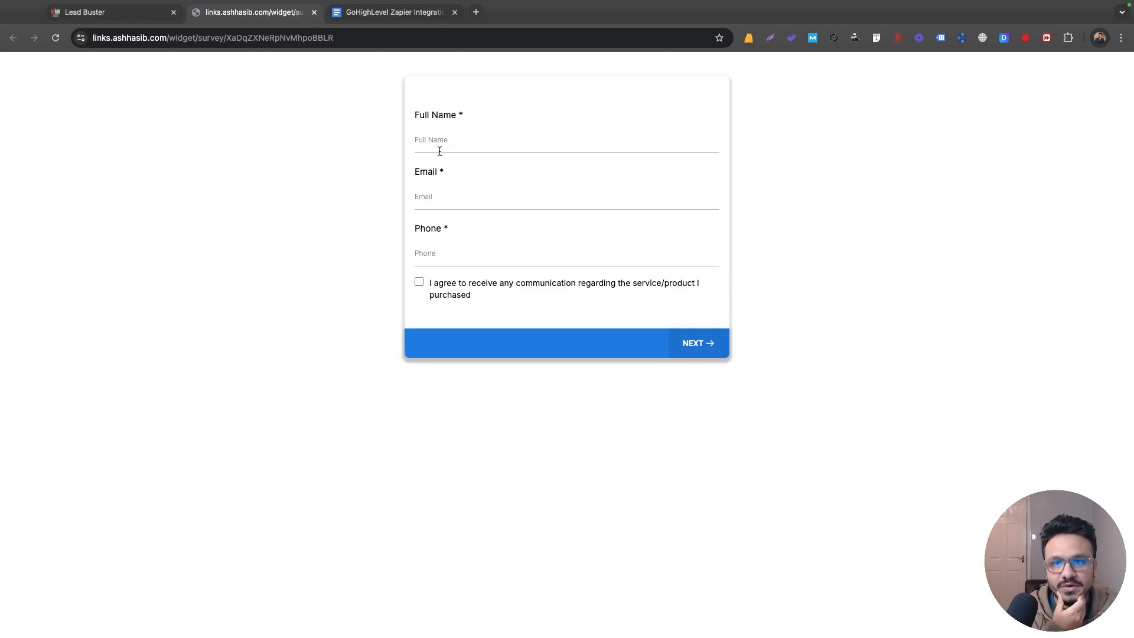
mouse_move(164, 80)
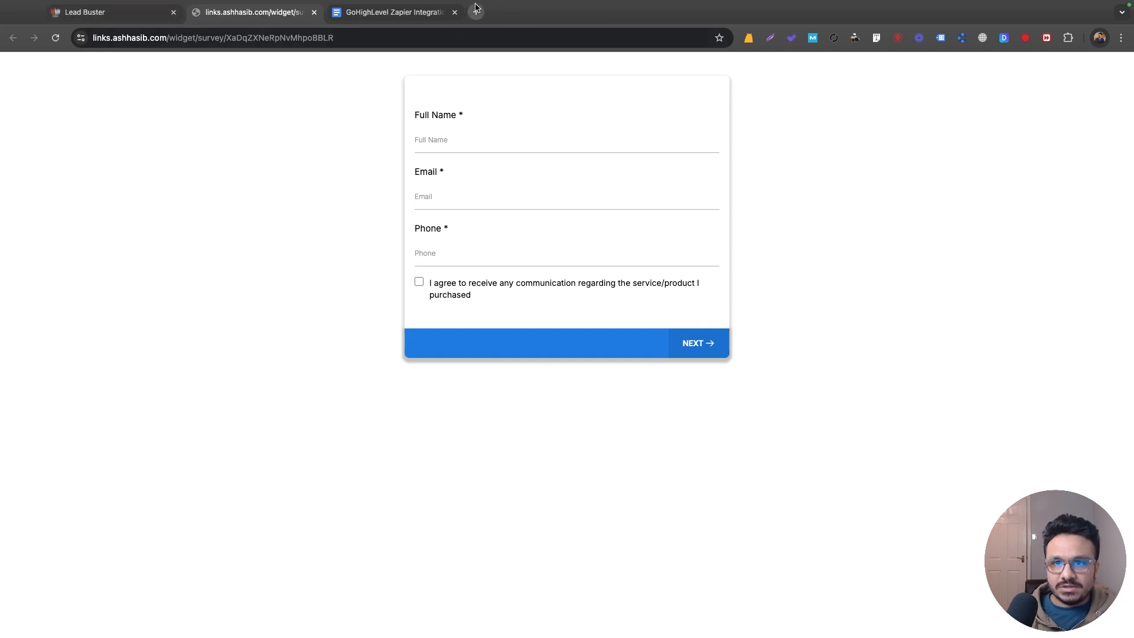
In the GHL Zapier Automation folder, delete workflow 3 by confirming with CONFIRM, then start a new workflow
left_click(112, 11)
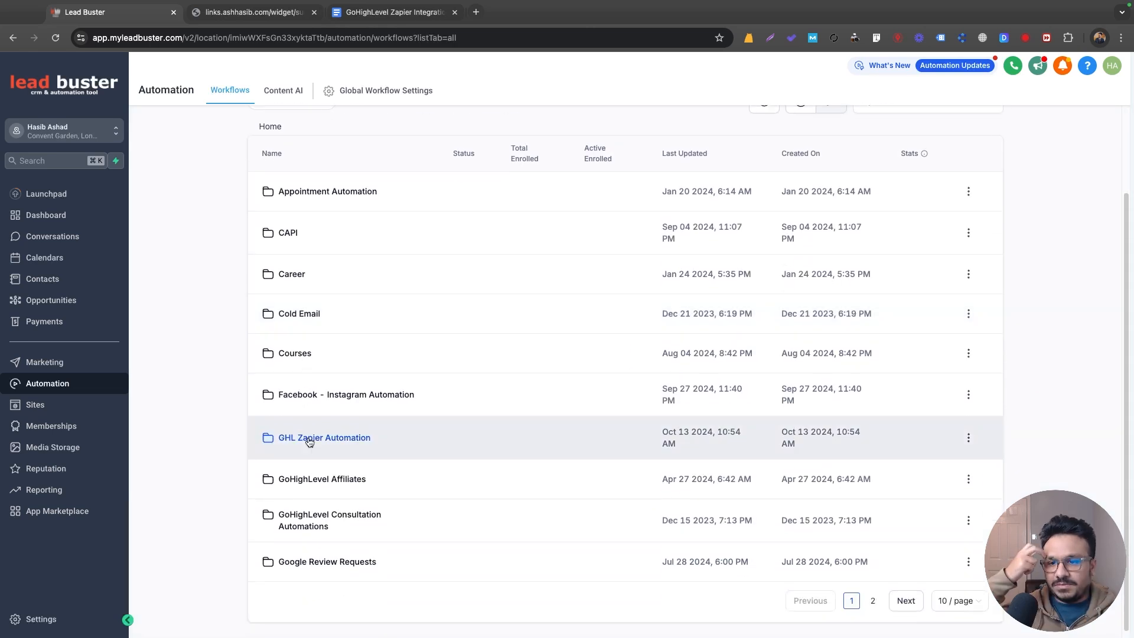
left_click(324, 438)
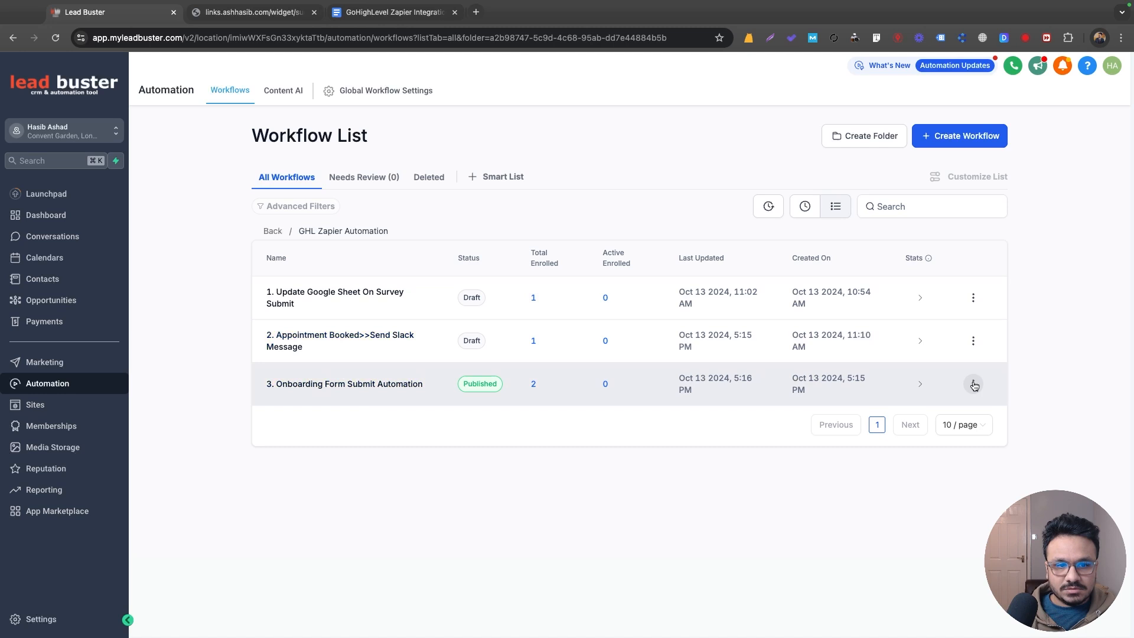
left_click(974, 384)
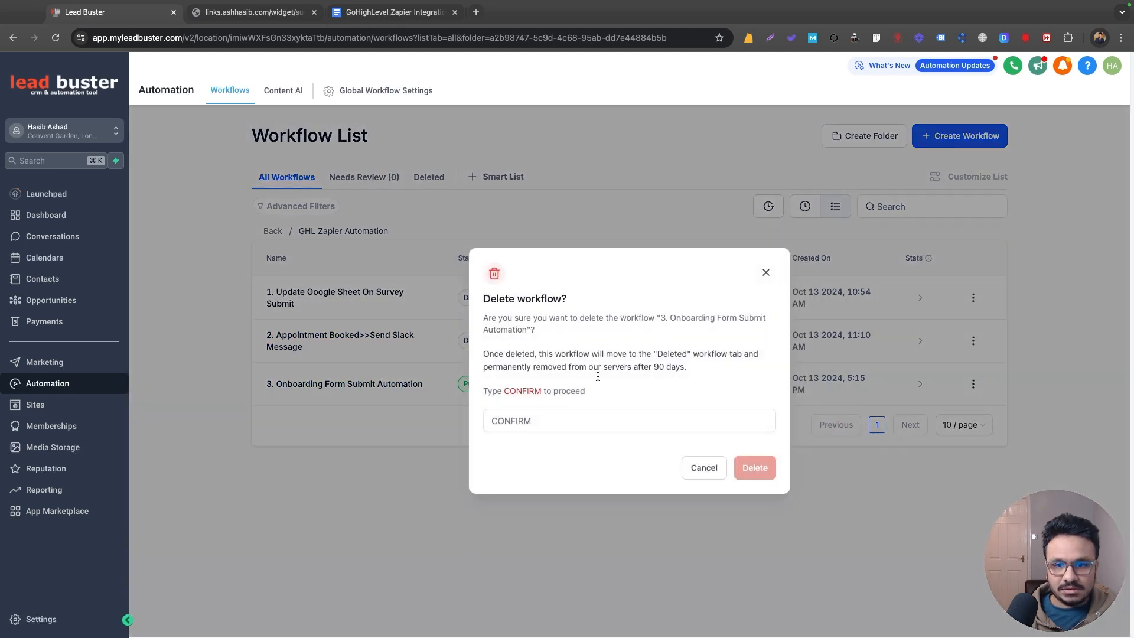
type("CONFIRM")
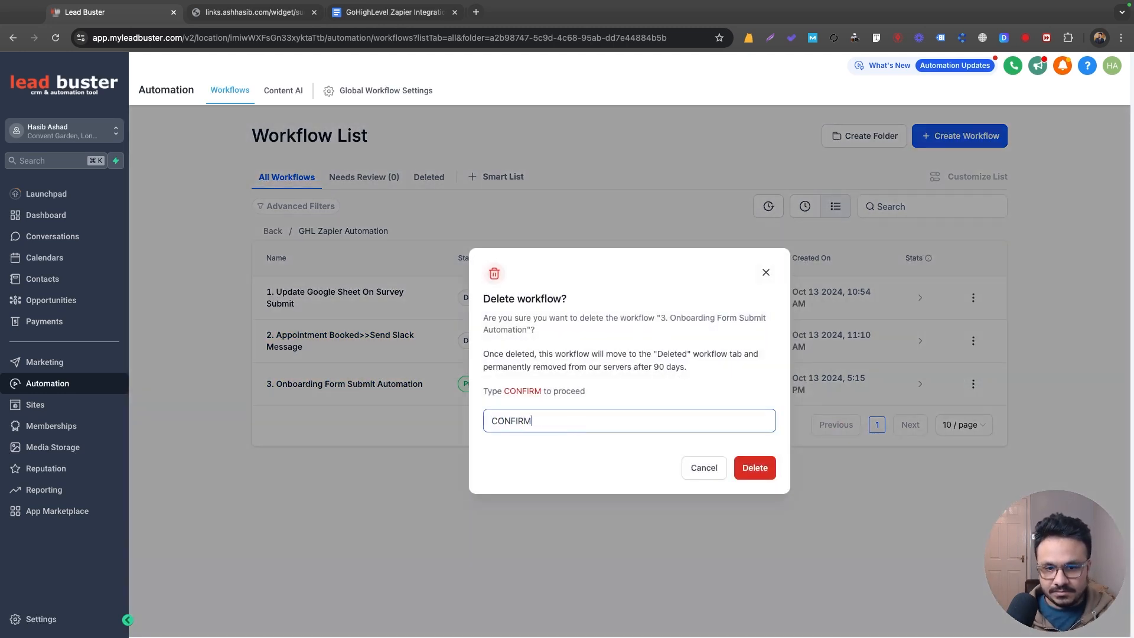
left_click(754, 468)
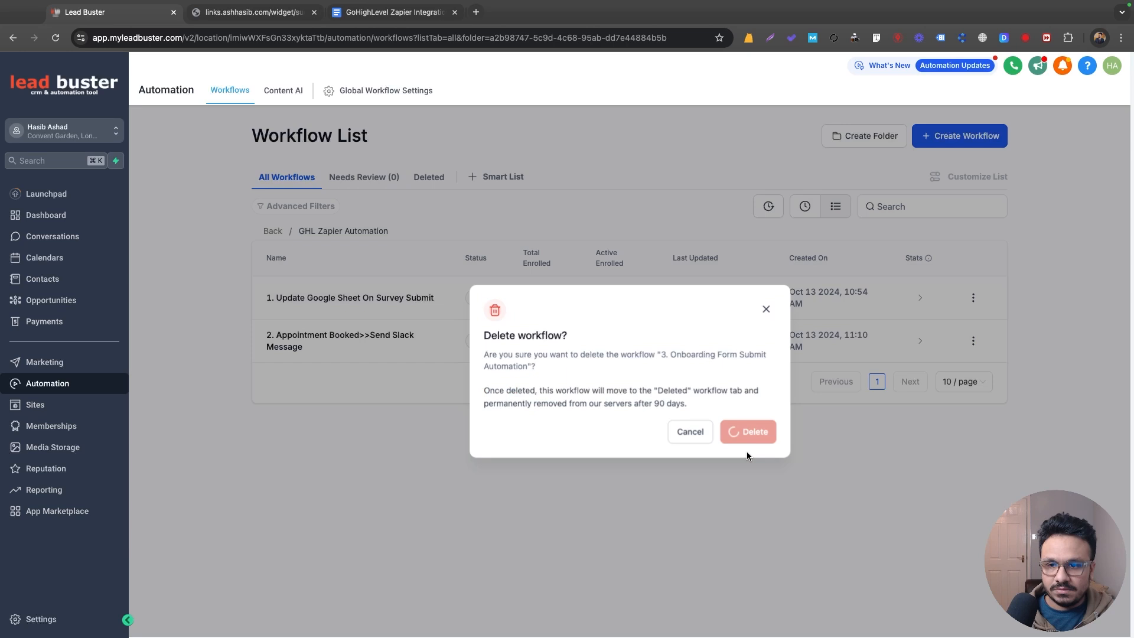
left_click(960, 134)
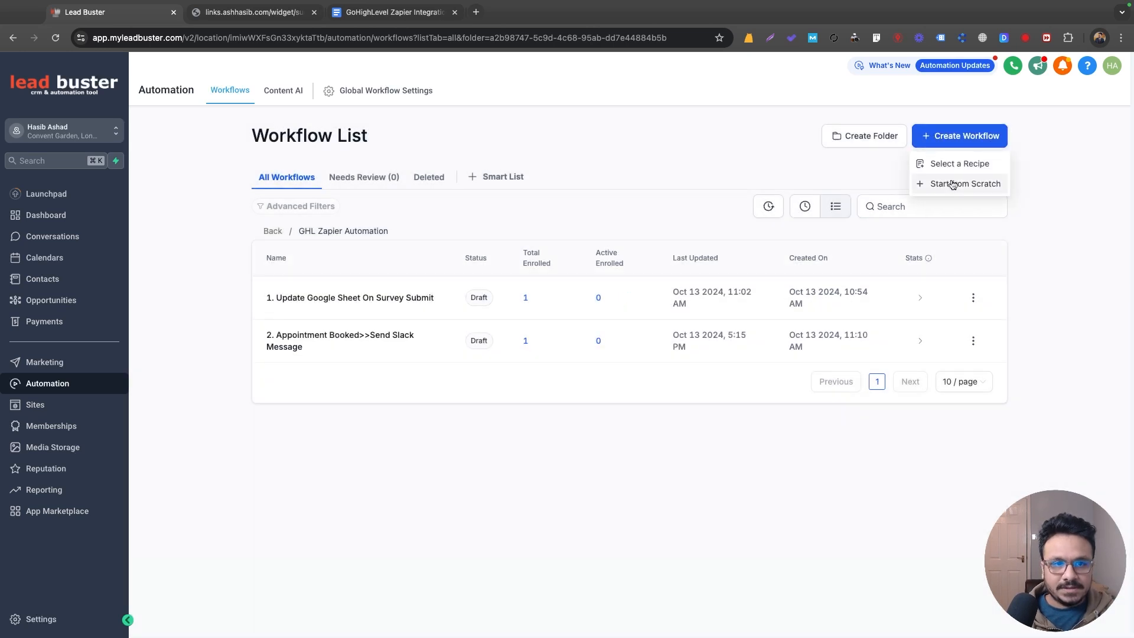
Start a blank workflow and name it '3. Onboarding Form Submit Automation'
left_click(964, 183)
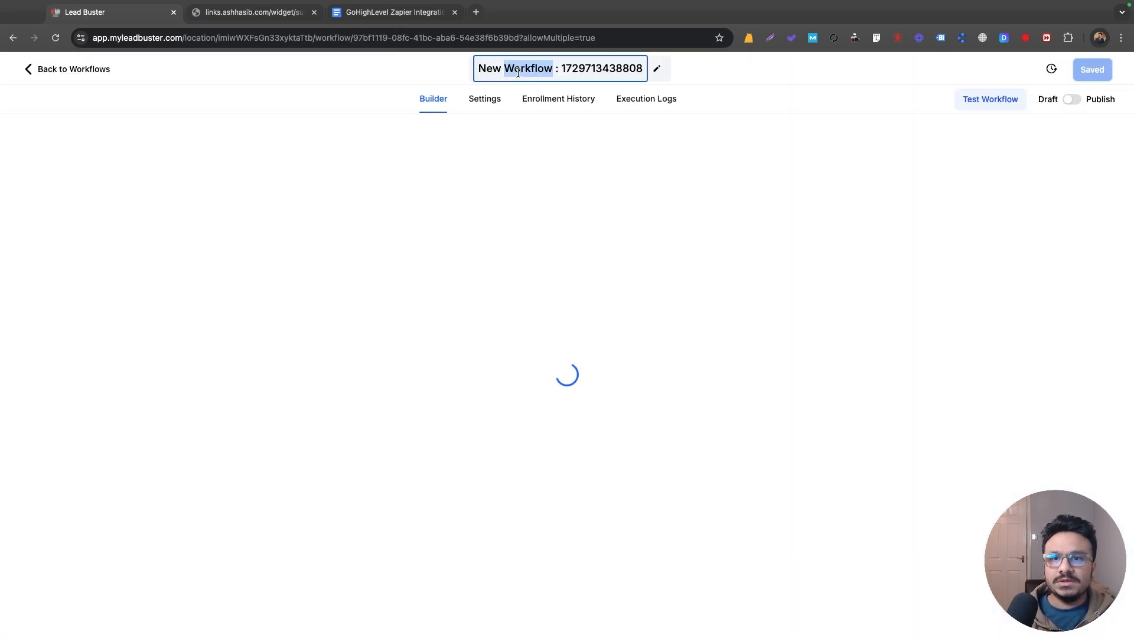
left_click(252, 26)
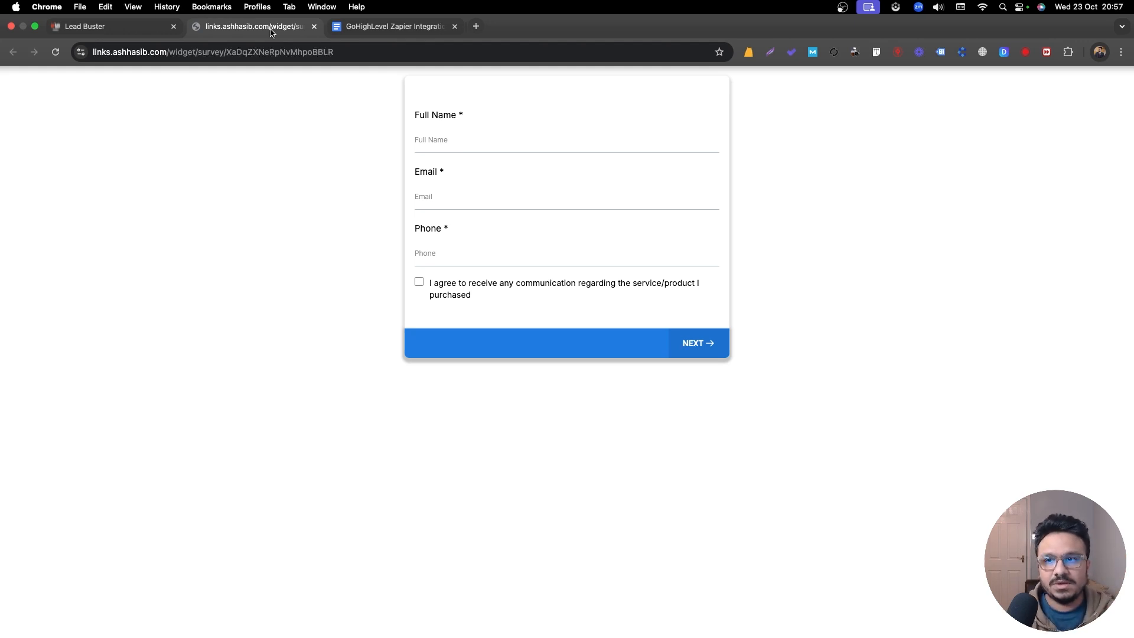
left_click(85, 12)
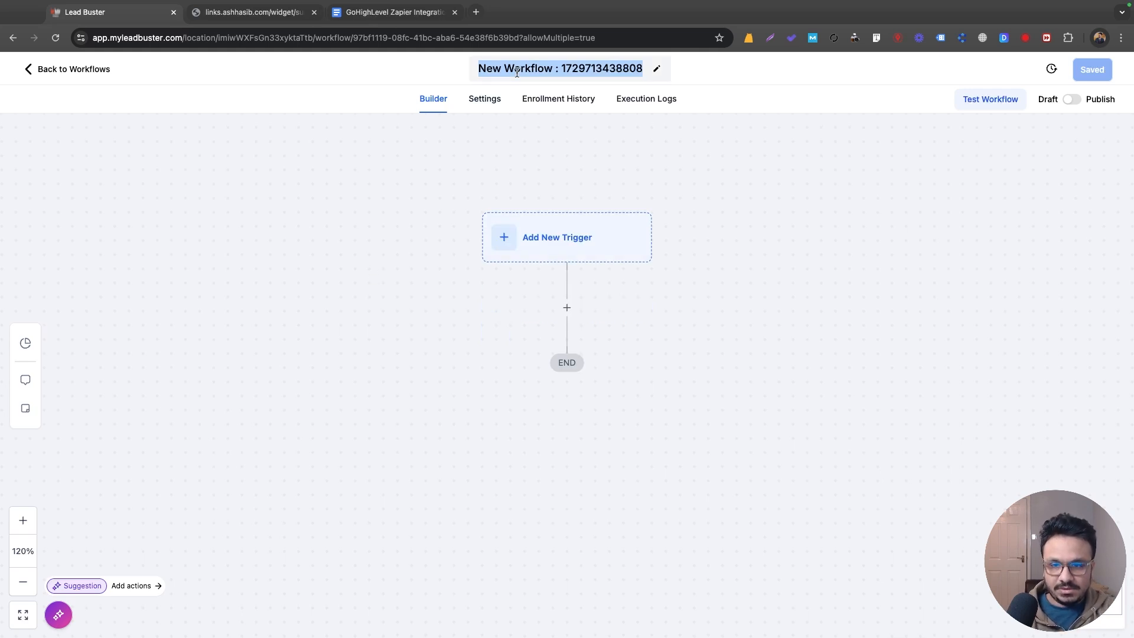
type("3. Onboarding Fo")
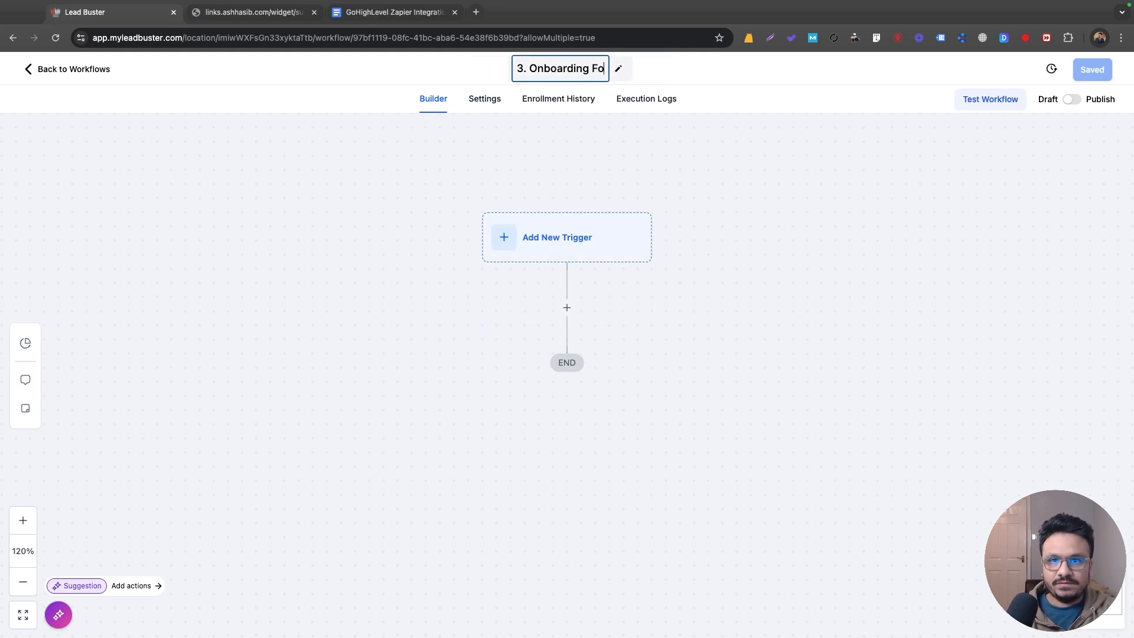
type("Form Submit Automation")
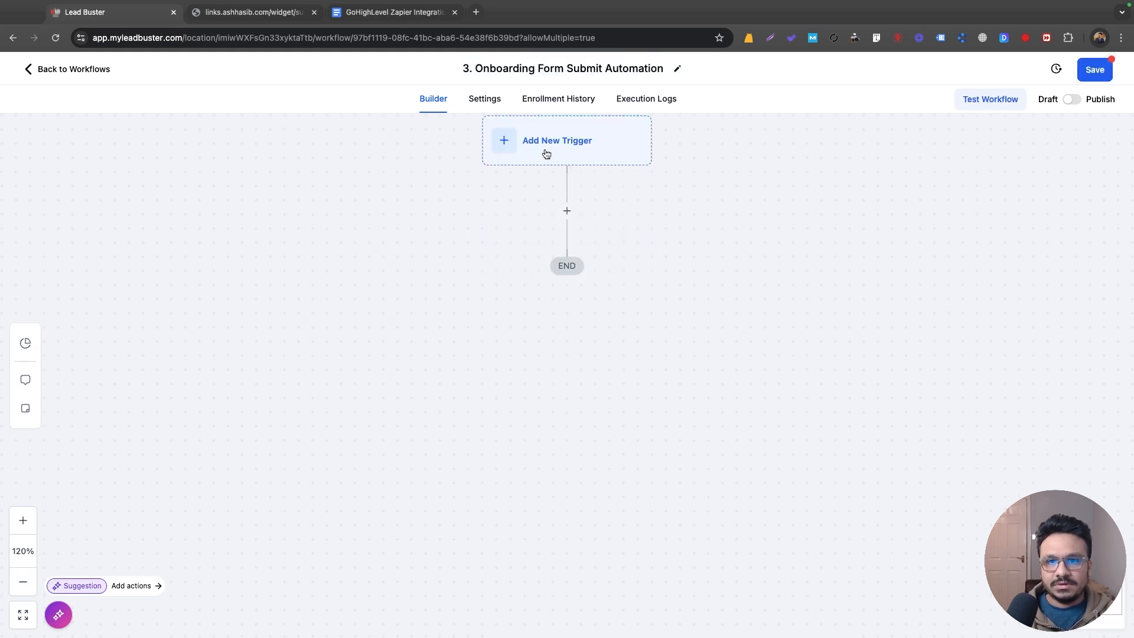
Add a Survey Submitted trigger filtered to the Landing Page Onboarding survey and pick the webhook action
type("survey submitted")
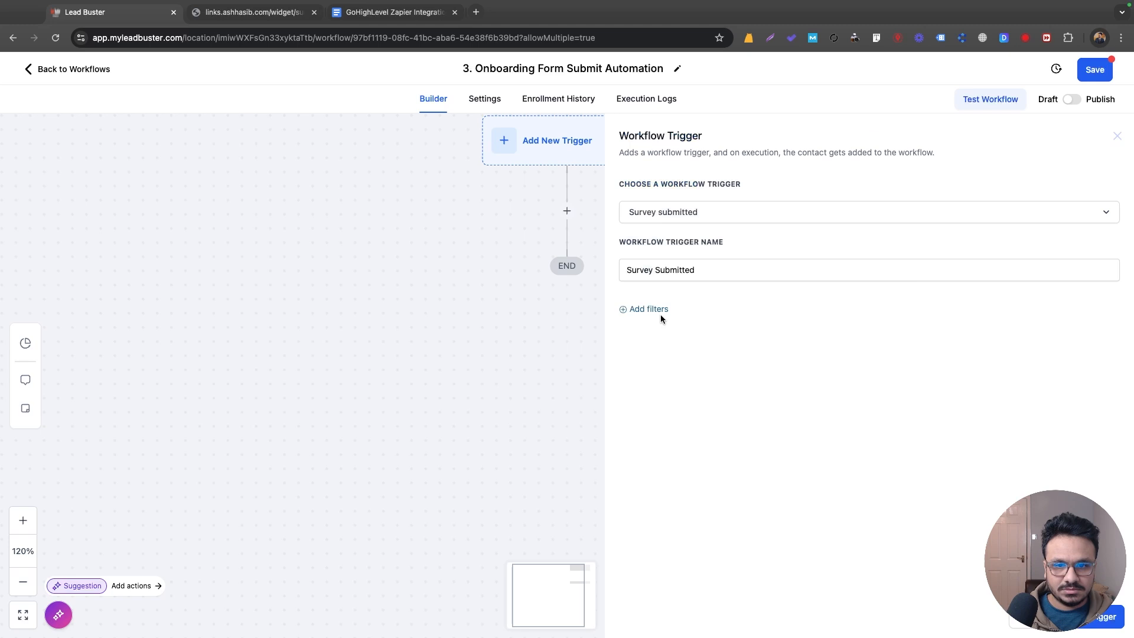
left_click(643, 308)
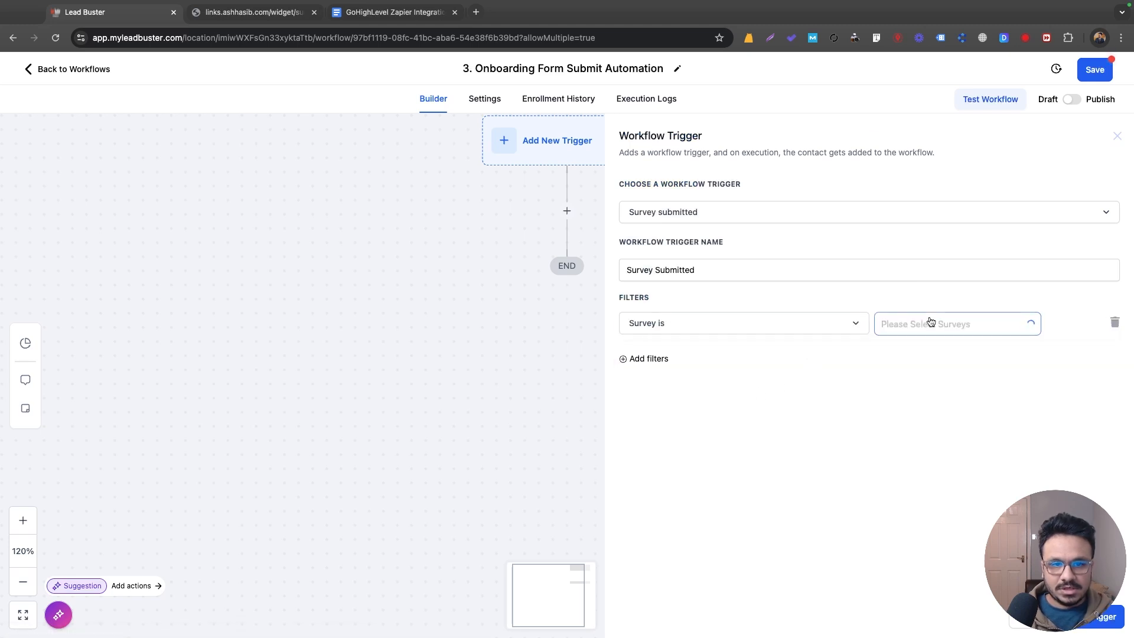
left_click(940, 324)
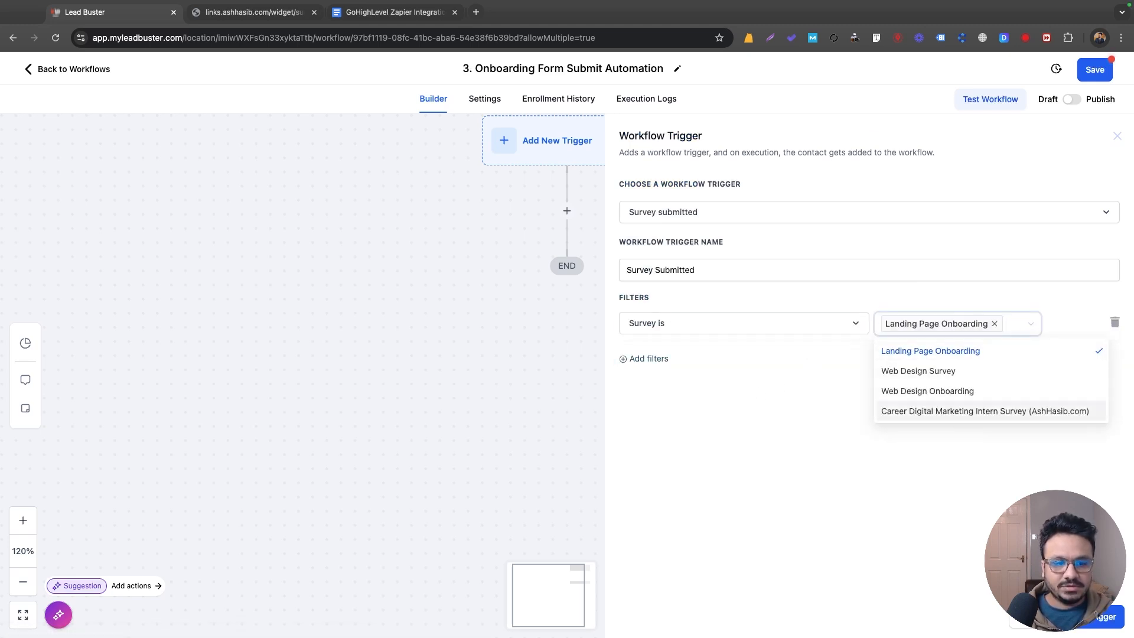
type("we")
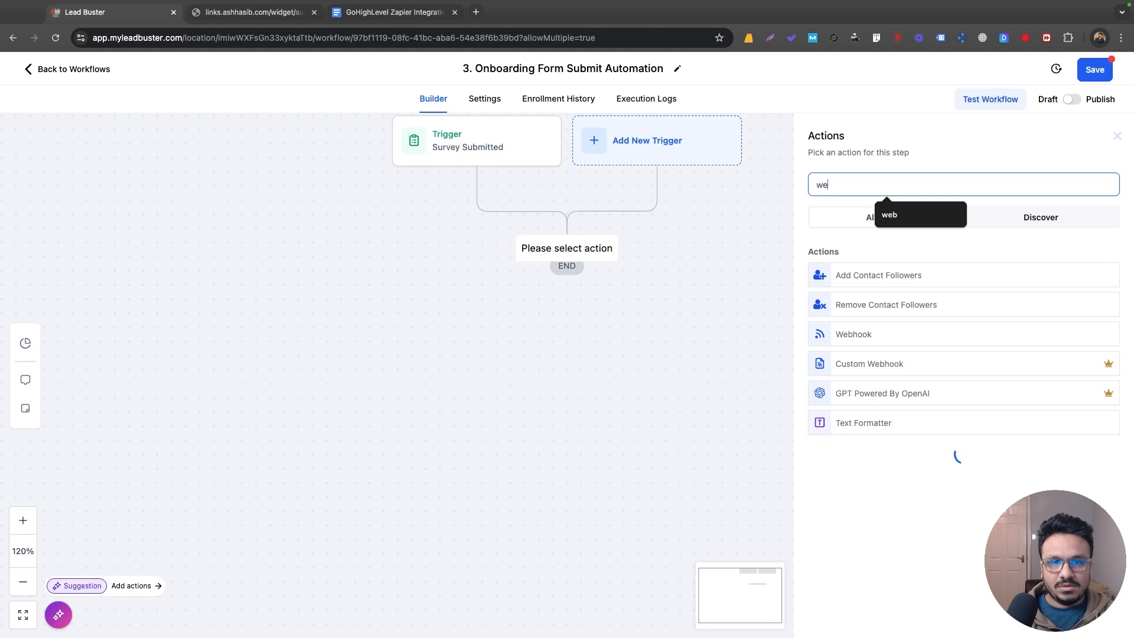
left_click(853, 333)
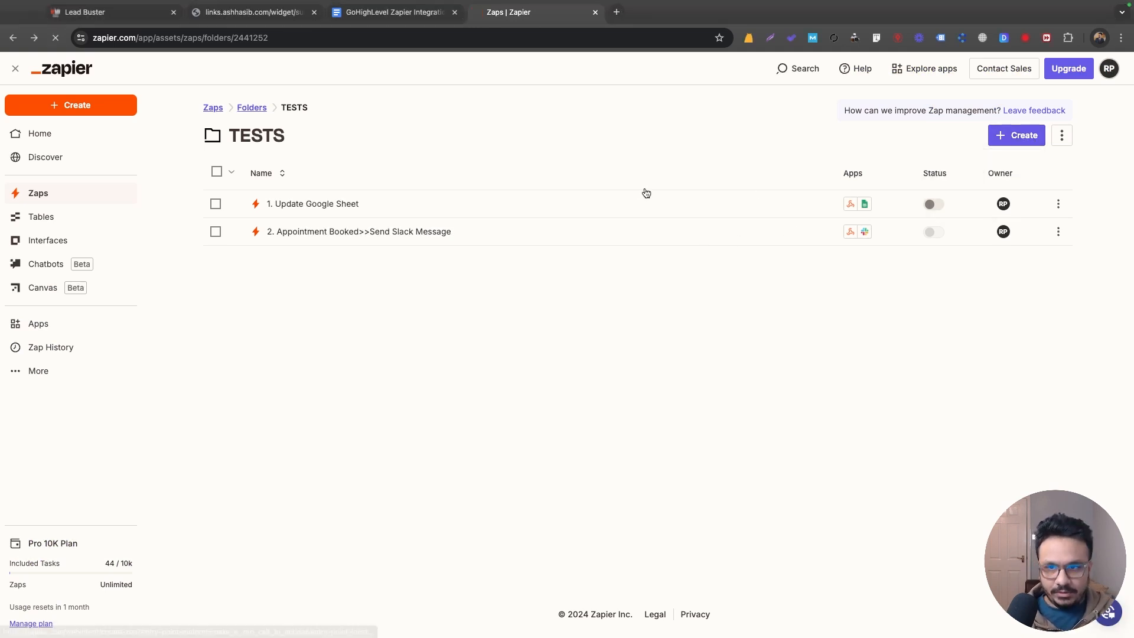
Create a Zap in TESTS named '3. Onboarding Submitted>>Create Asana' with Webhooks by Zapier as trigger
left_click(1016, 135)
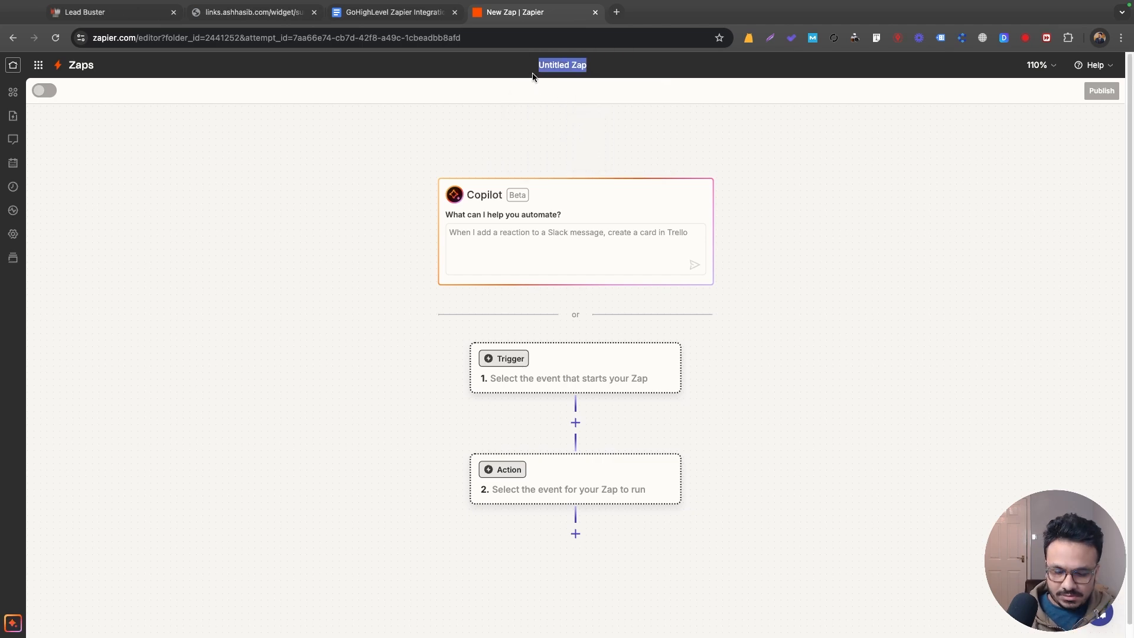
type("3. Obn")
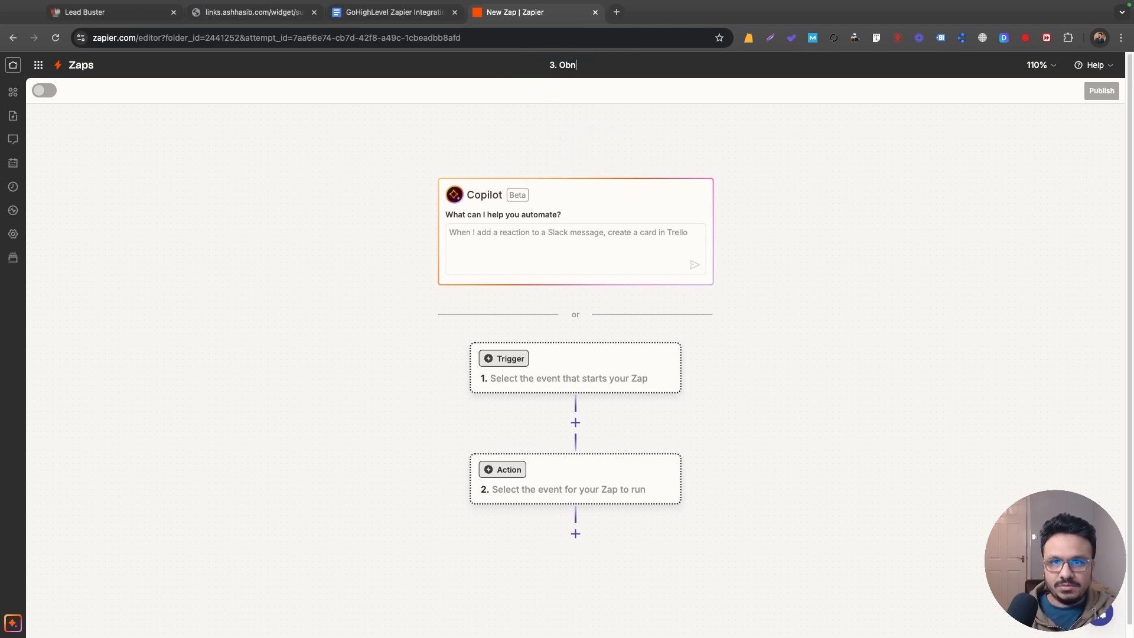
type("Onboarding Submitted>>Create Asana")
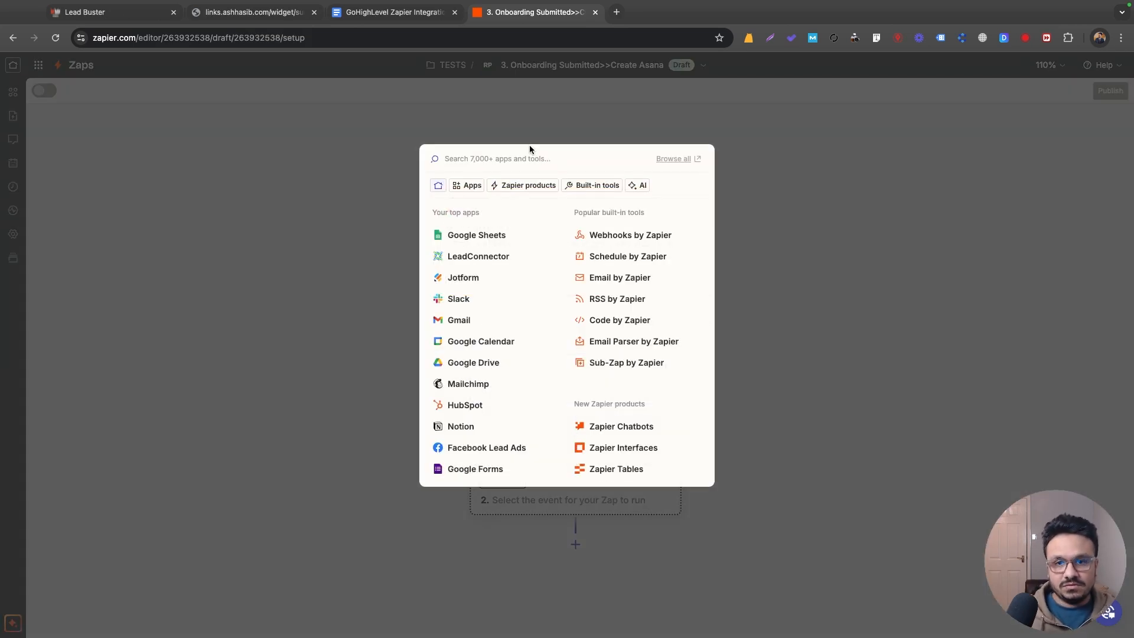
type("we")
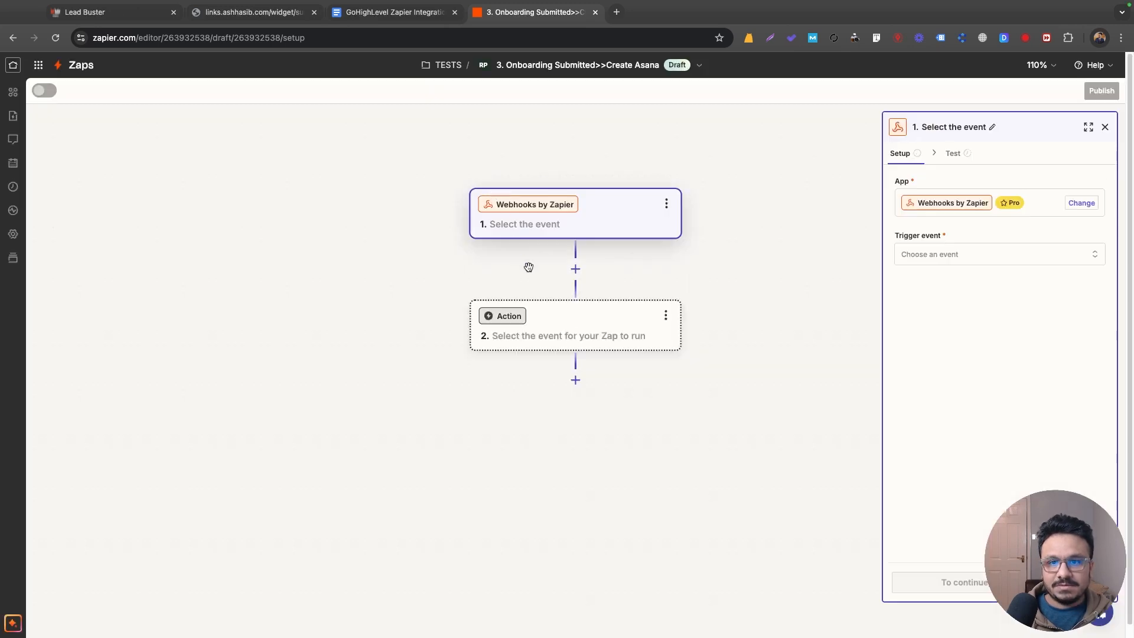
left_click(251, 26)
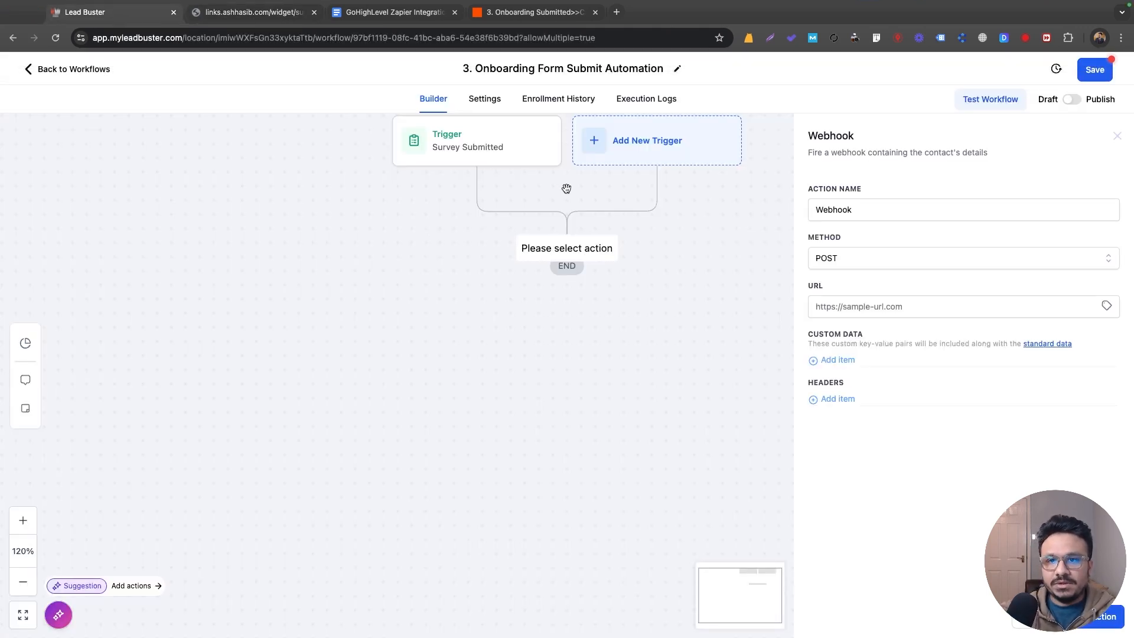
mouse_move(474, 143)
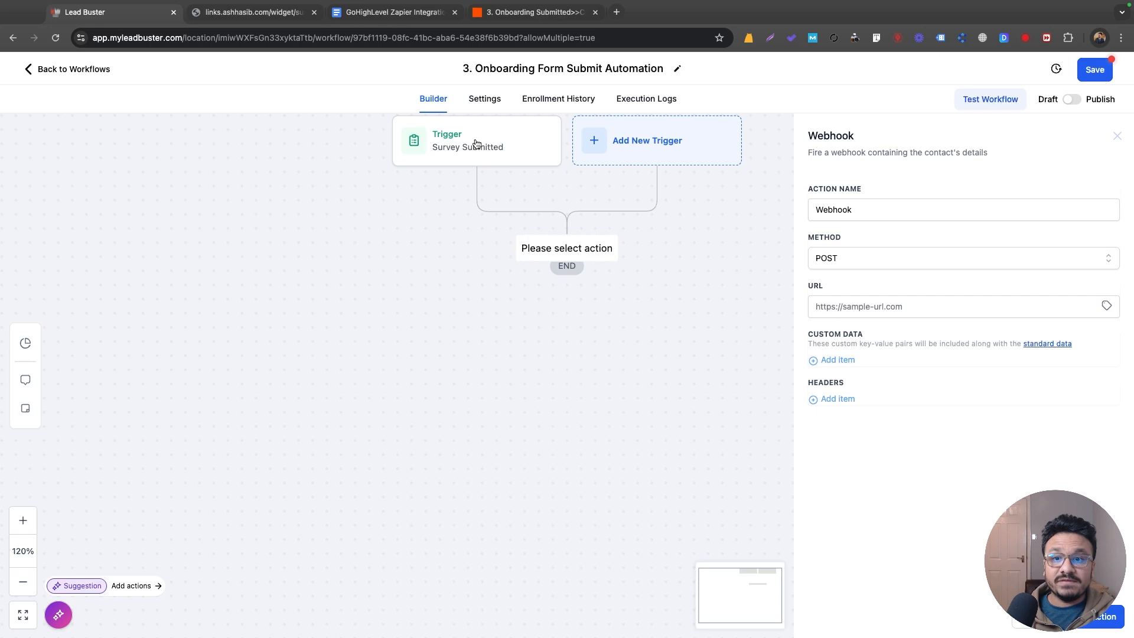
mouse_move(725, 369)
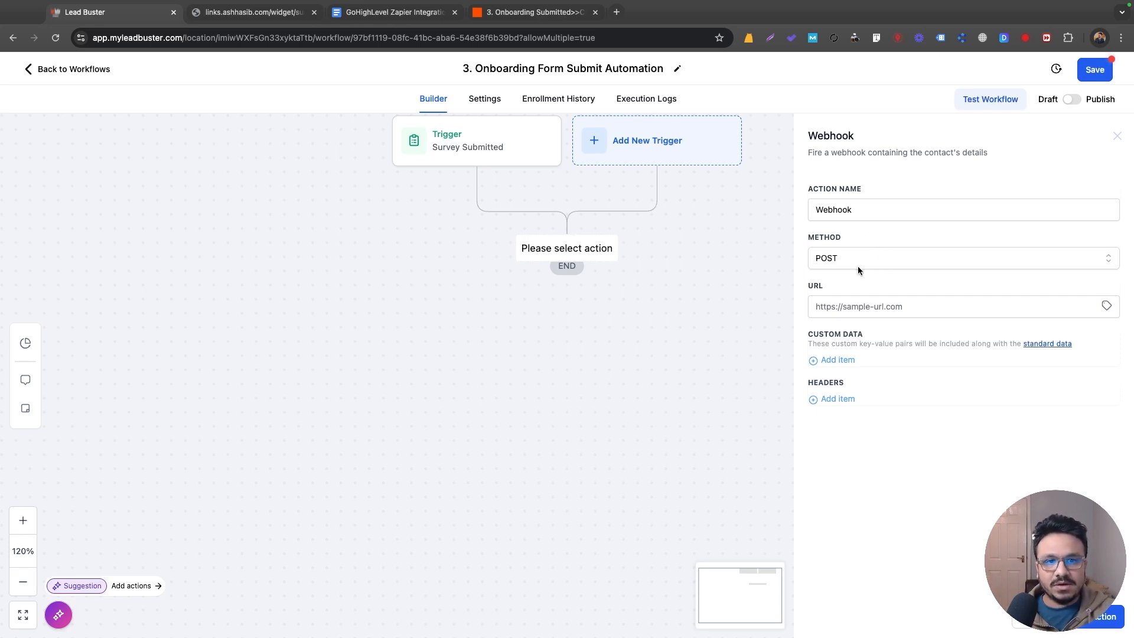
Keep POST as the webhook action's request method and return to the Zap in Zapier
left_click(962, 259)
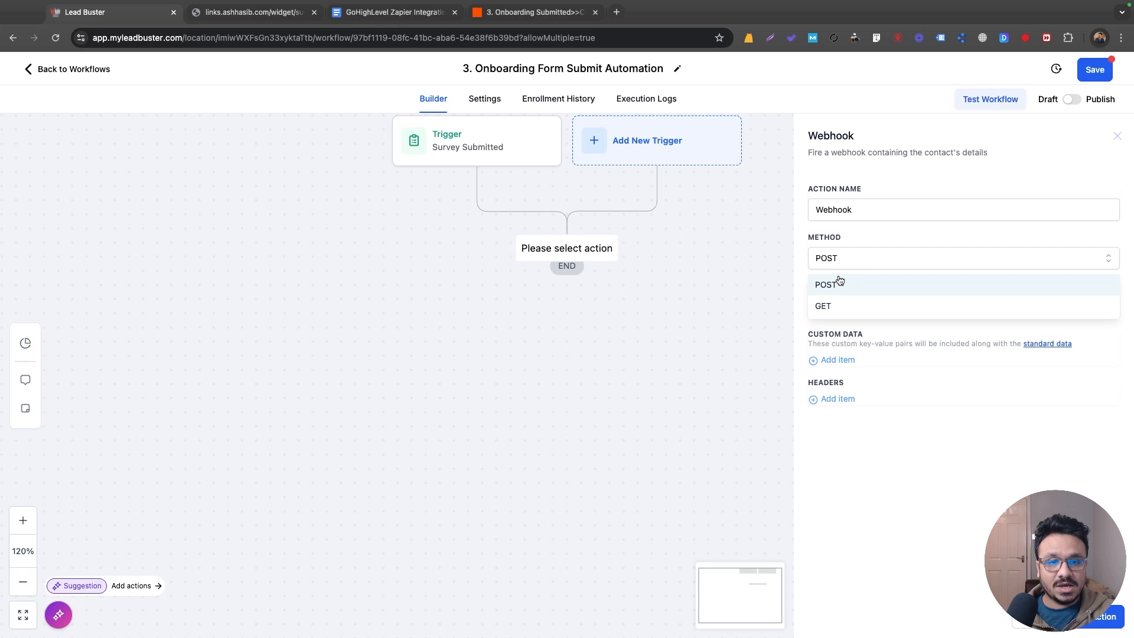
left_click(826, 284)
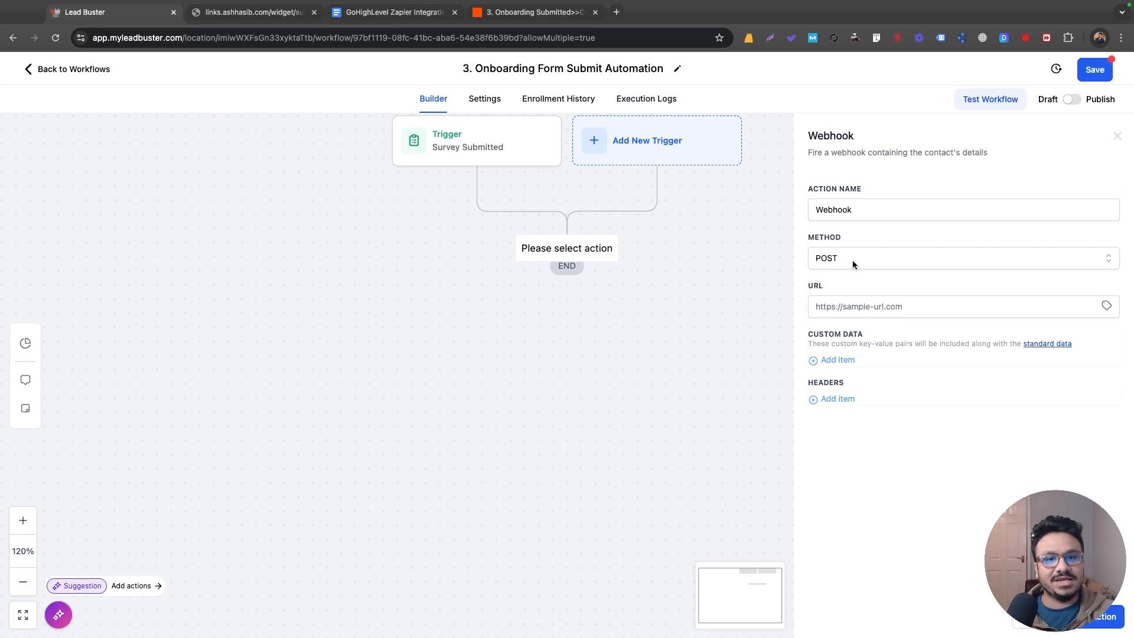
left_click(532, 11)
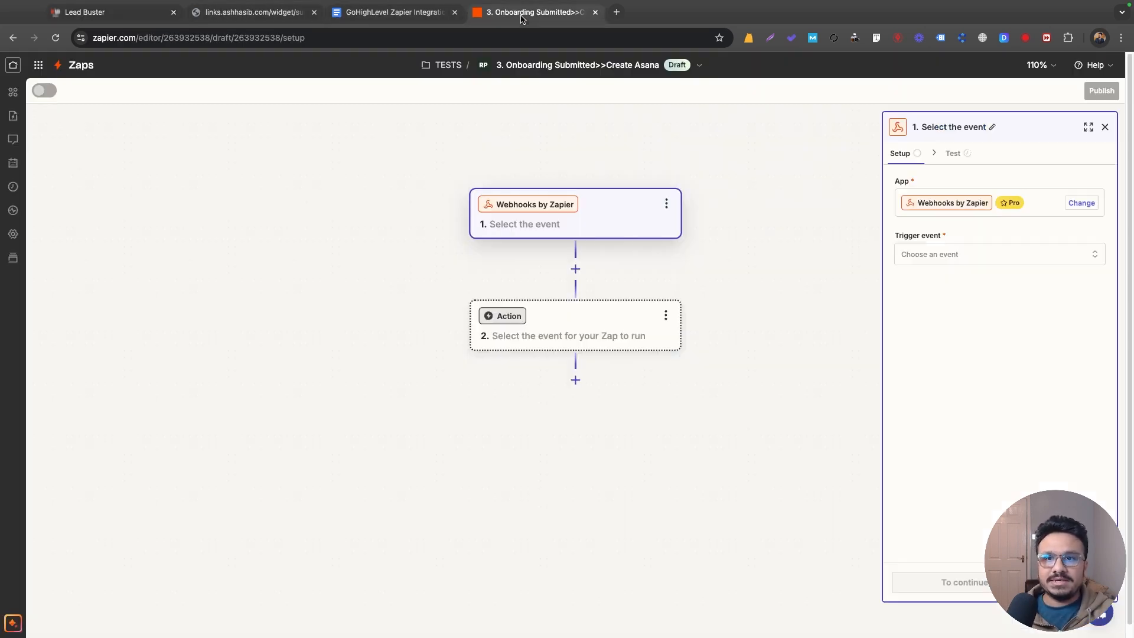
Set the trigger event to Catch Hook, continue to Test, and copy the generated webhook URL
left_click(999, 254)
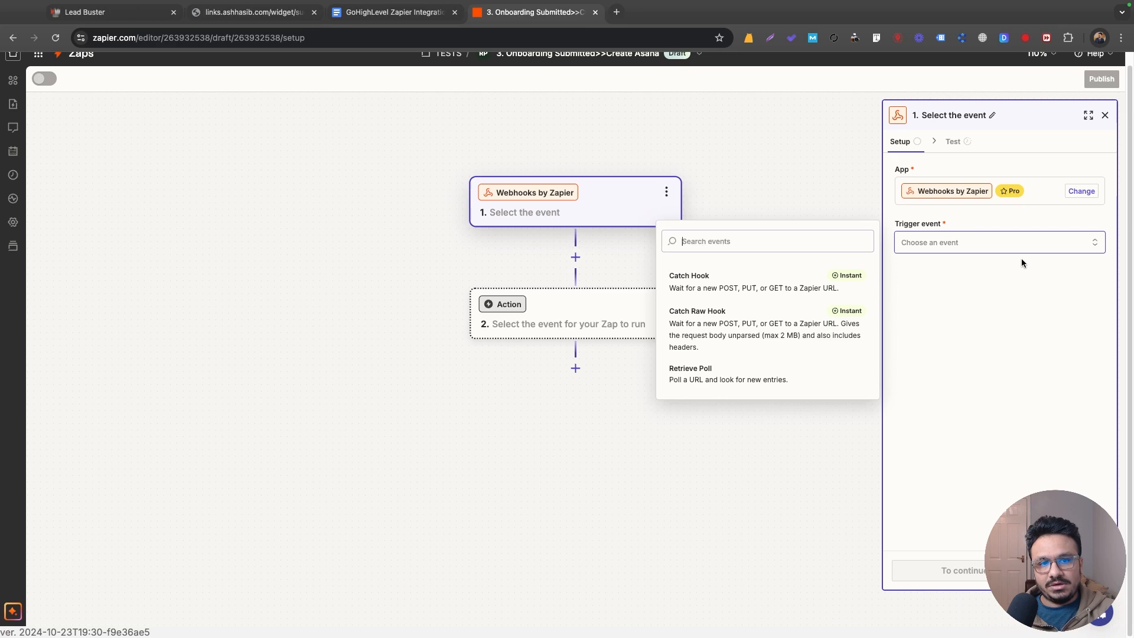
left_click(689, 276)
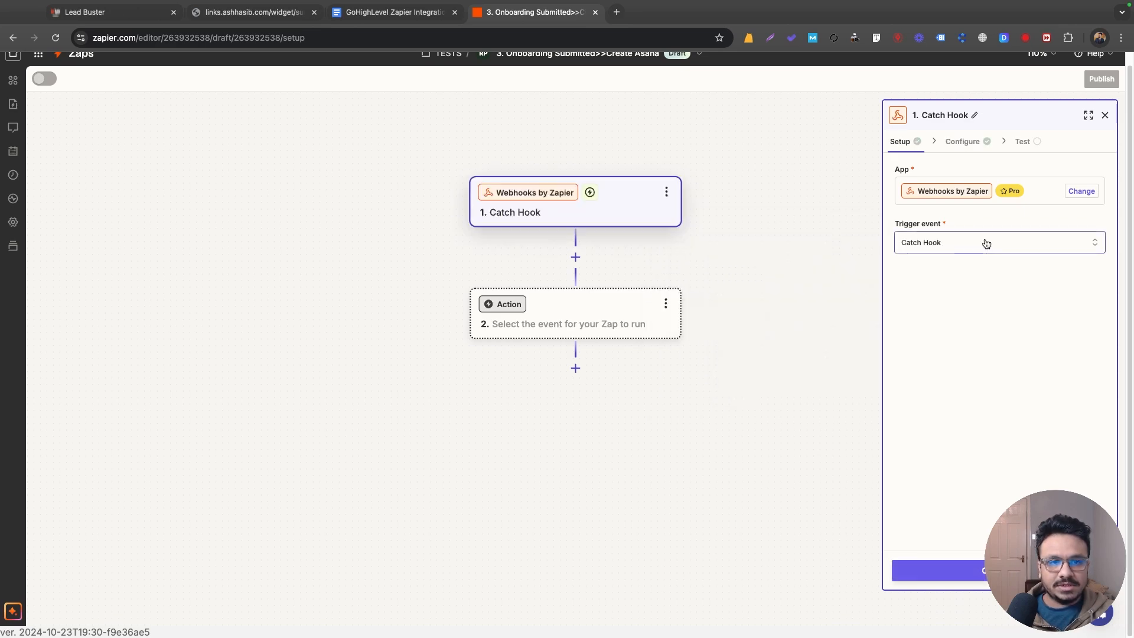
left_click(963, 140)
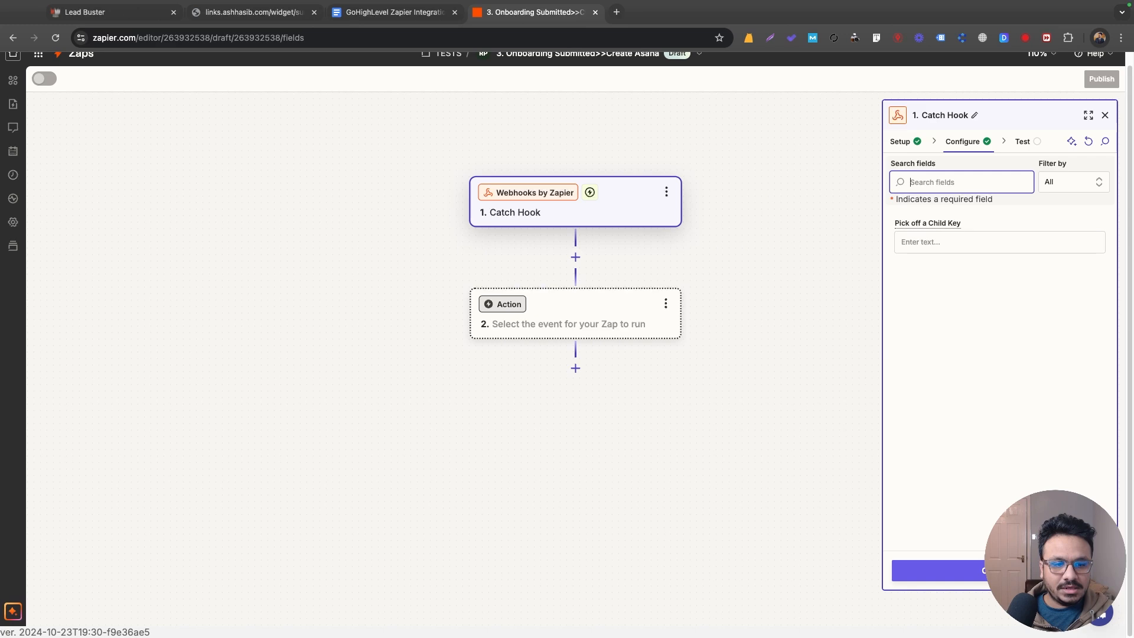
left_click(1023, 141)
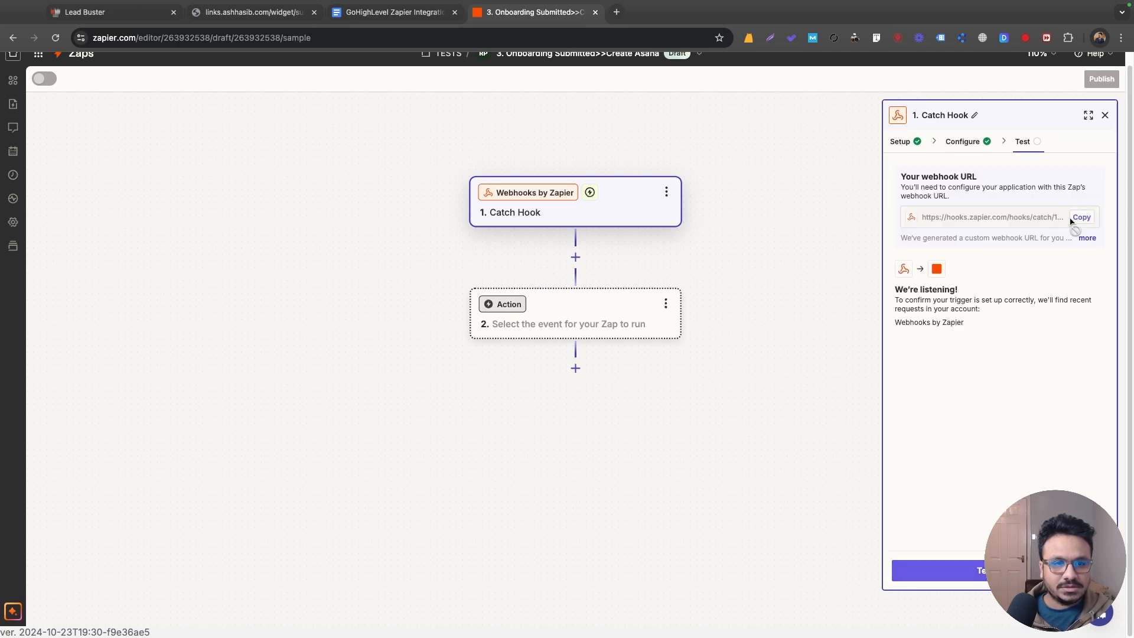
left_click(1082, 218)
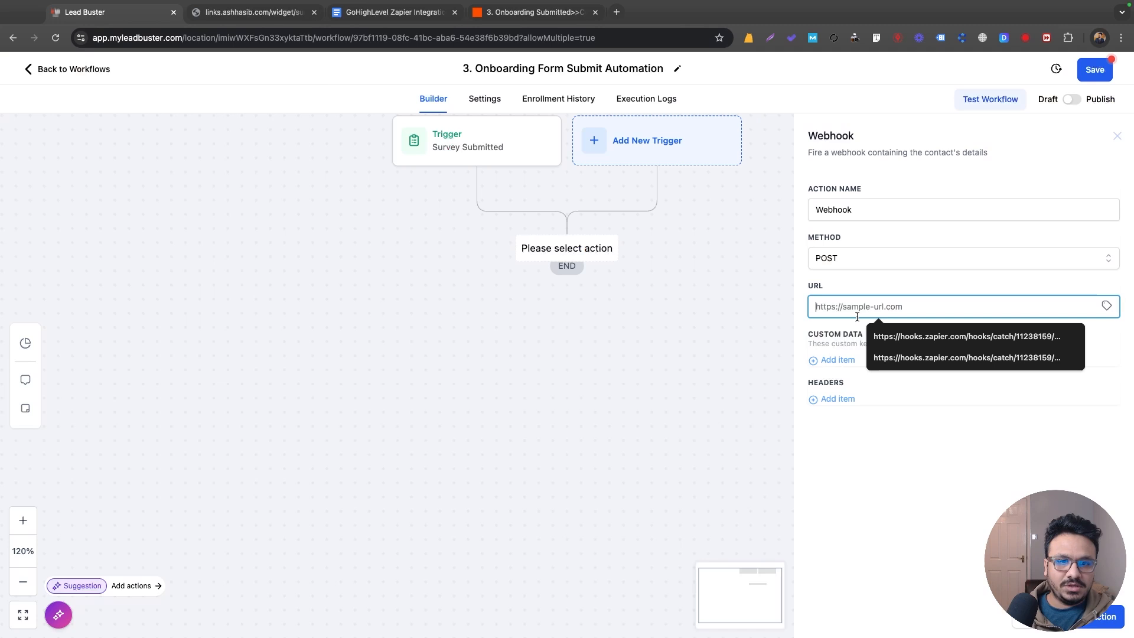
Save the webhook action with the Zapier hook URL, publish and save the workflow
left_click(1117, 136)
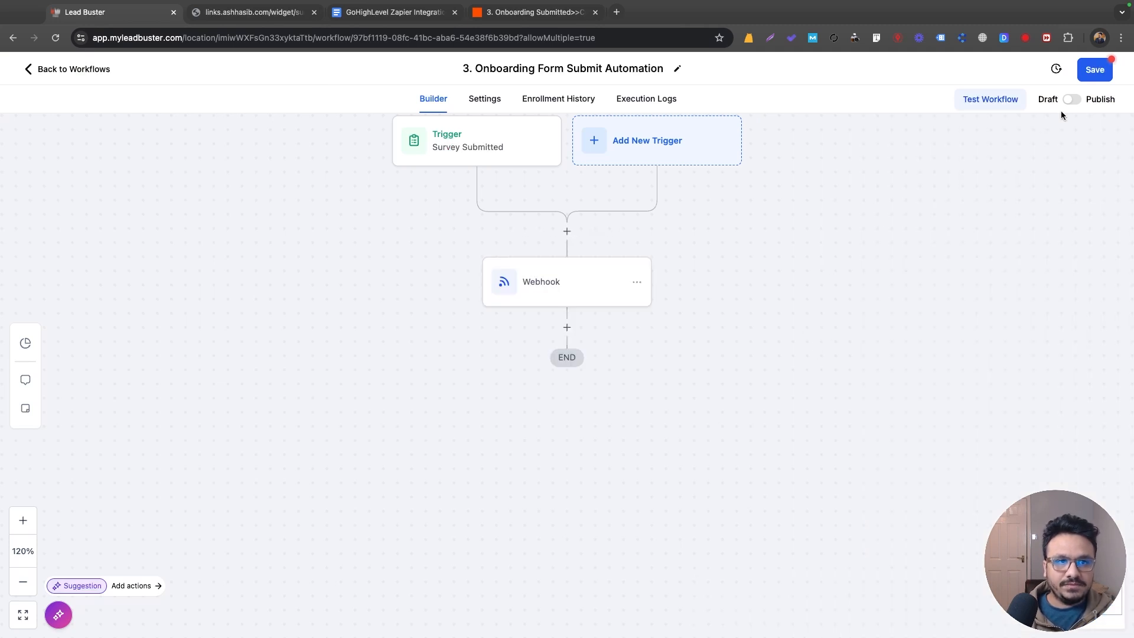
left_click(1072, 99)
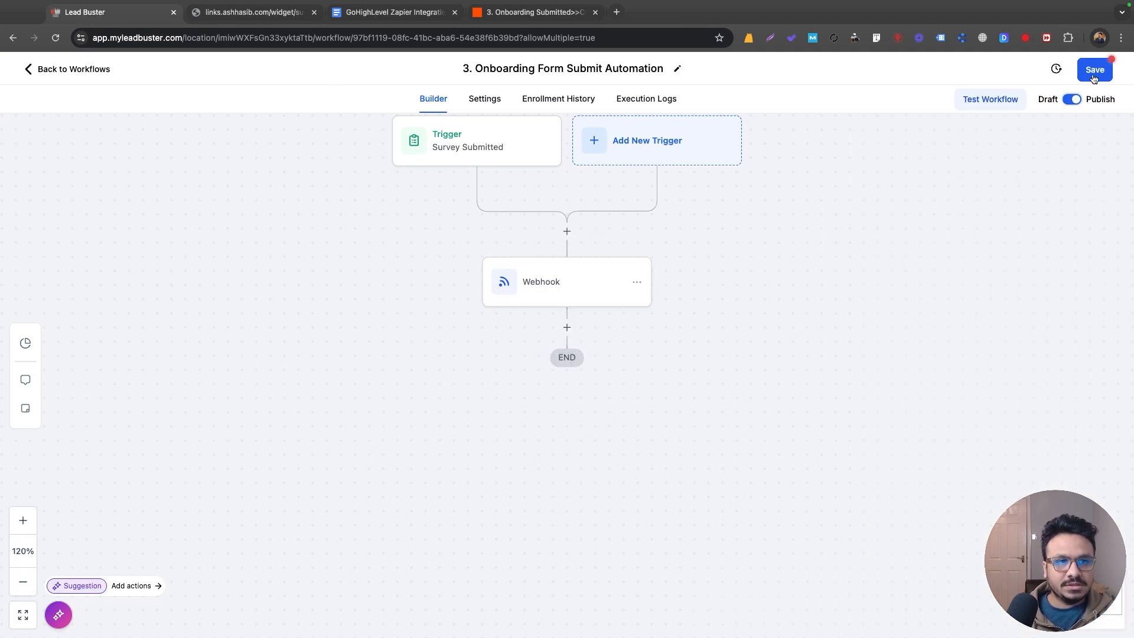
left_click(1094, 70)
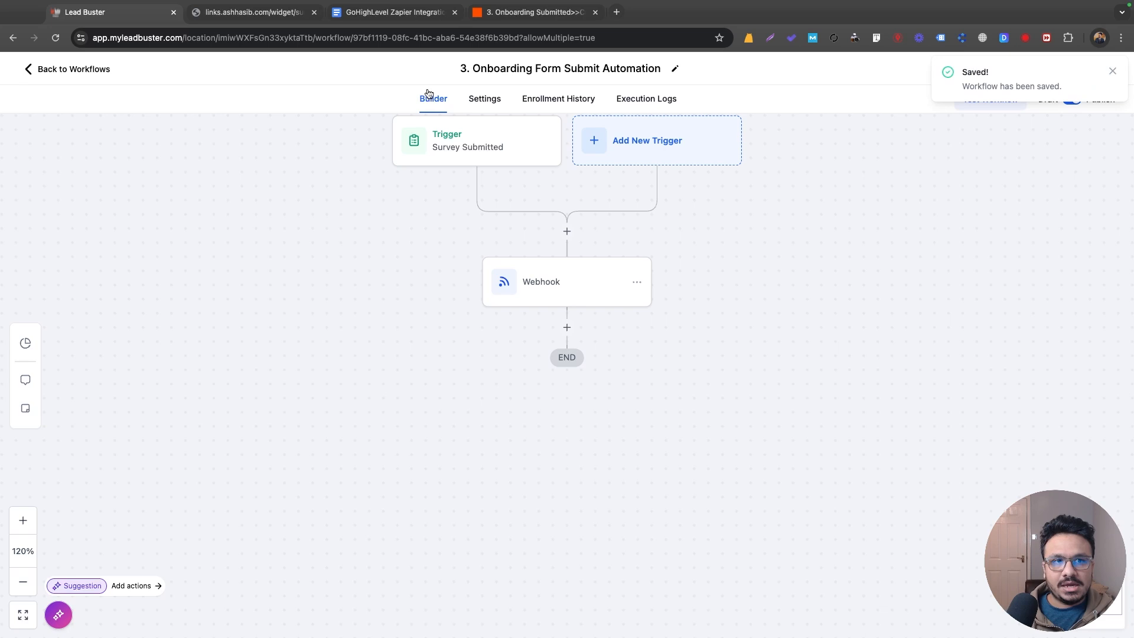
left_click(535, 12)
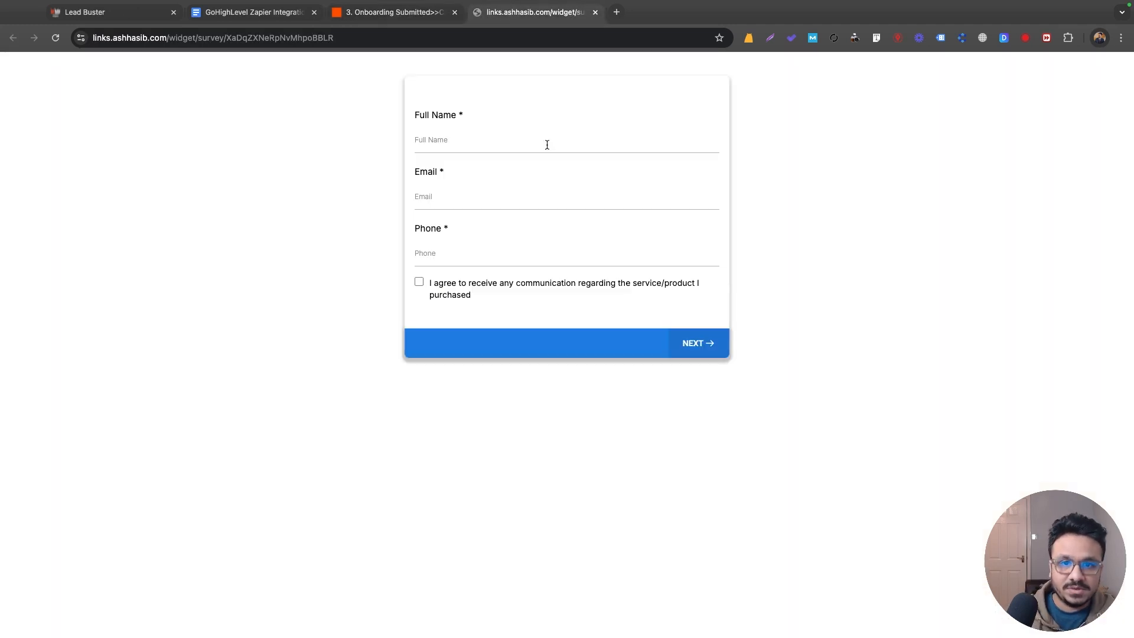
mouse_move(517, 107)
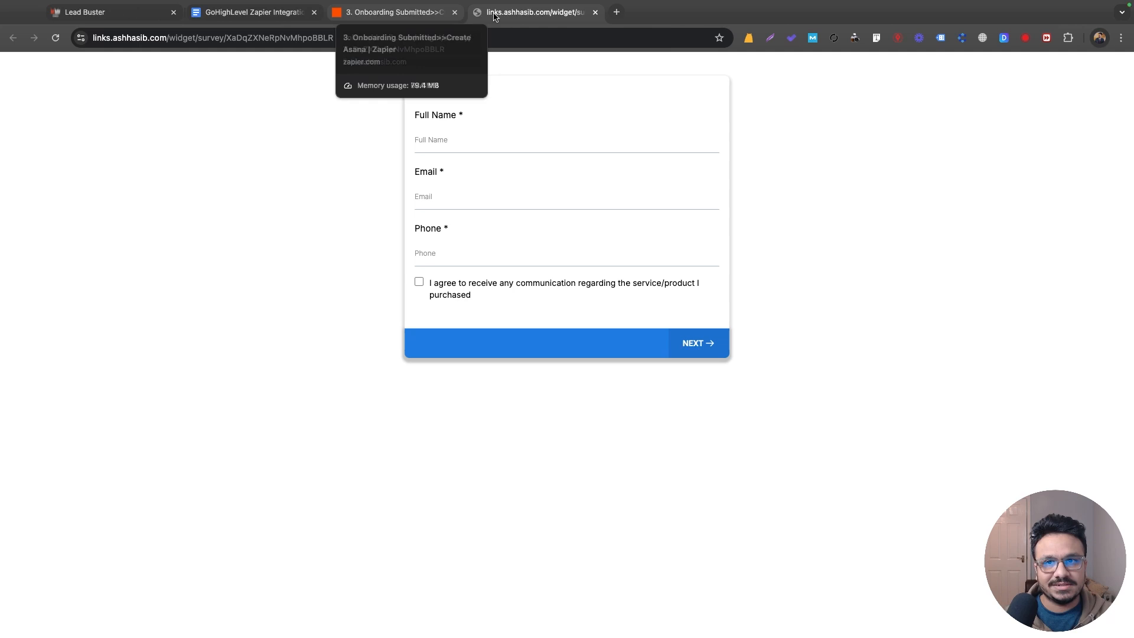
Check the workflow and survey form tabs, then test the Catch Hook trigger to pull in the survey request
left_click(112, 12)
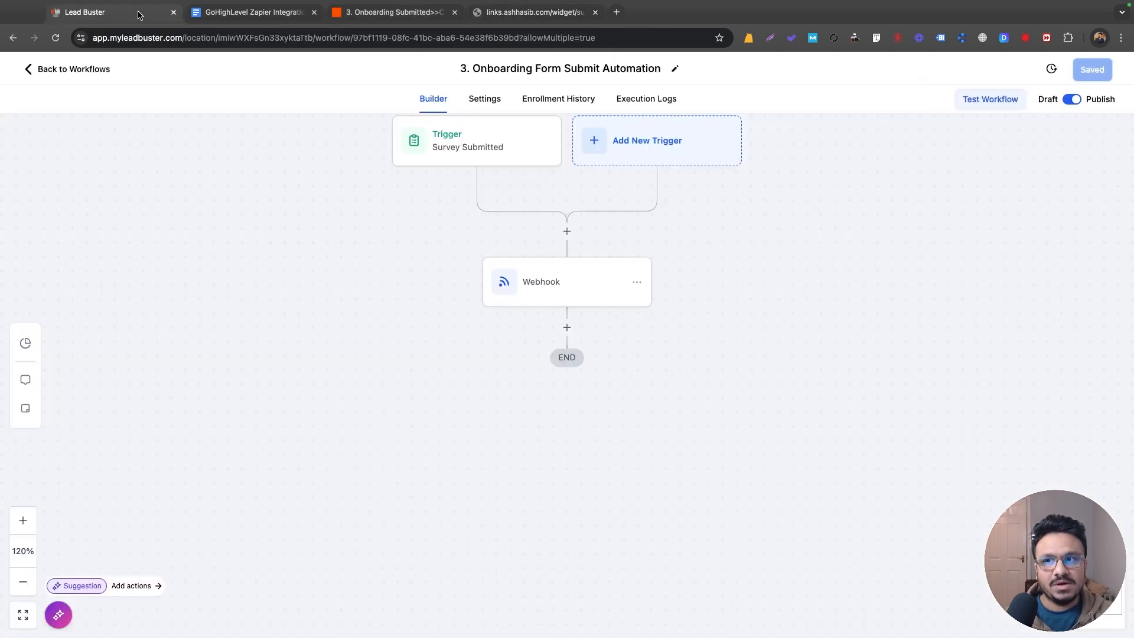
left_click(391, 11)
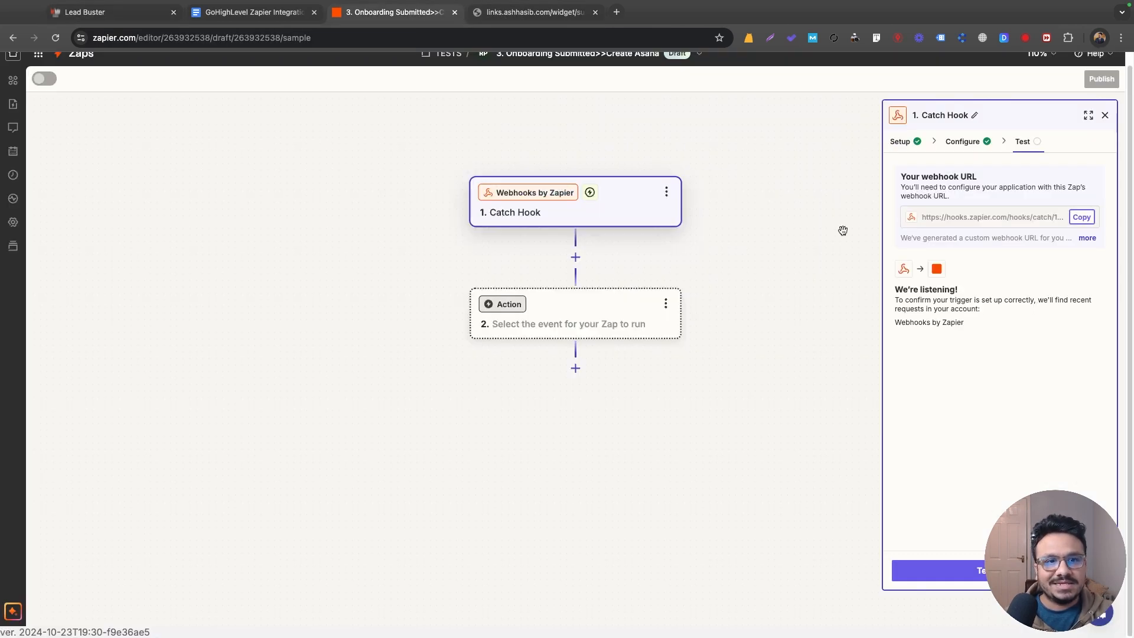
left_click(533, 11)
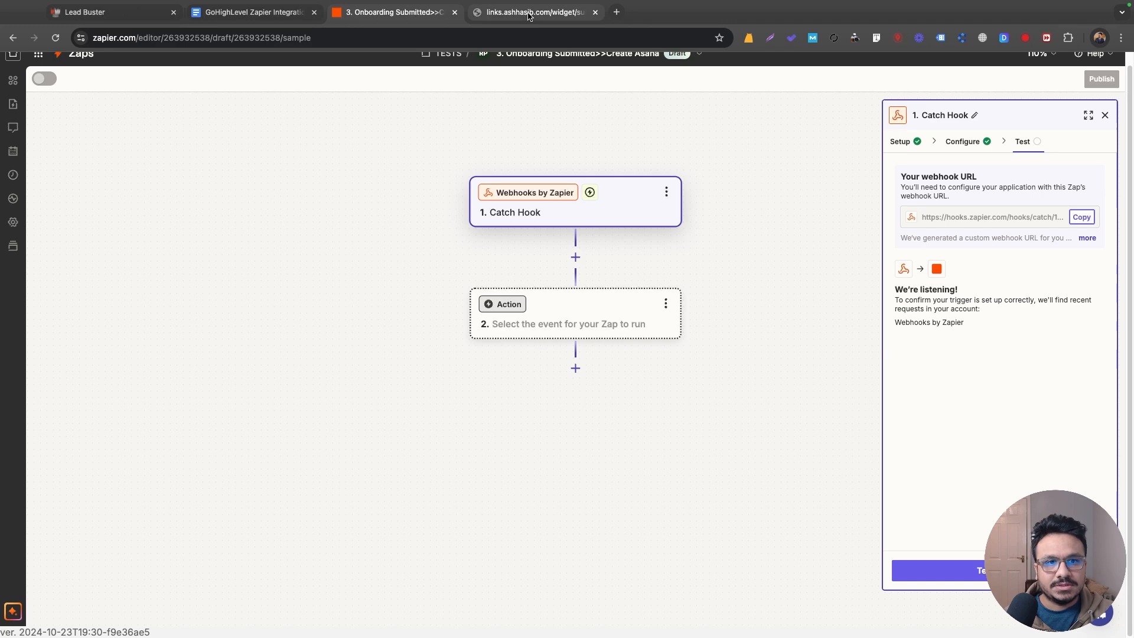
mouse_move(533, 11)
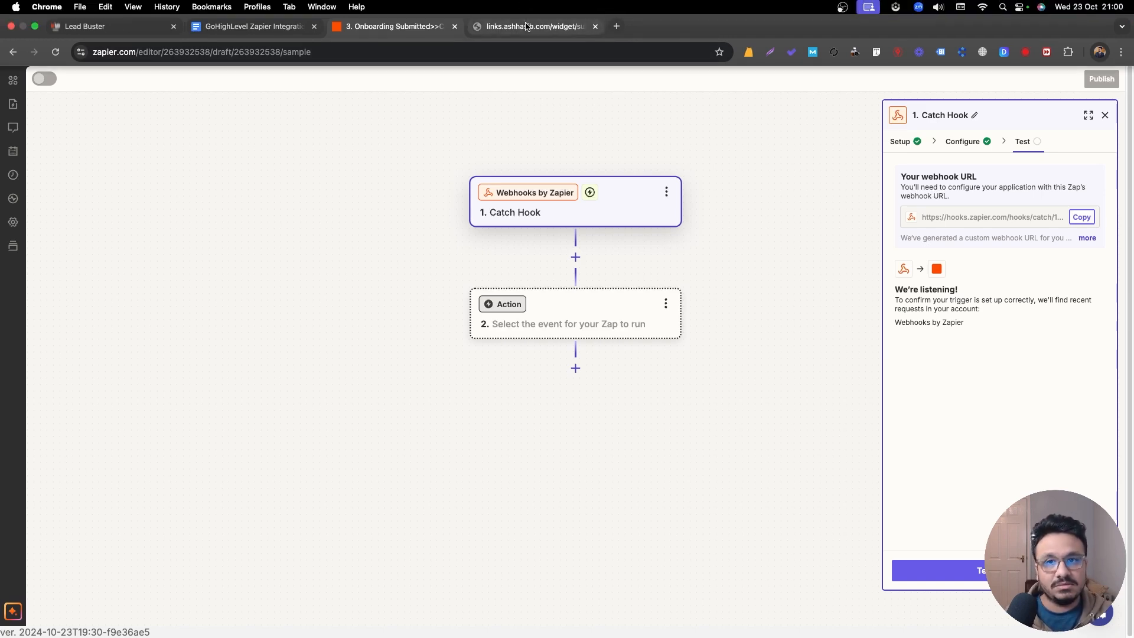
left_click(531, 27)
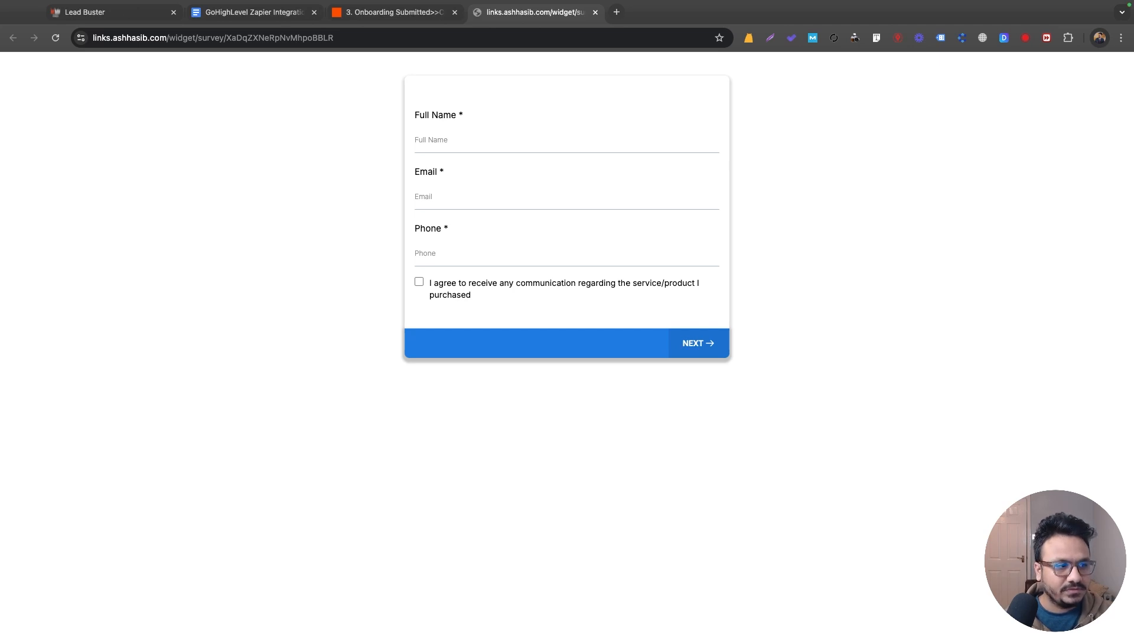
left_click(696, 343)
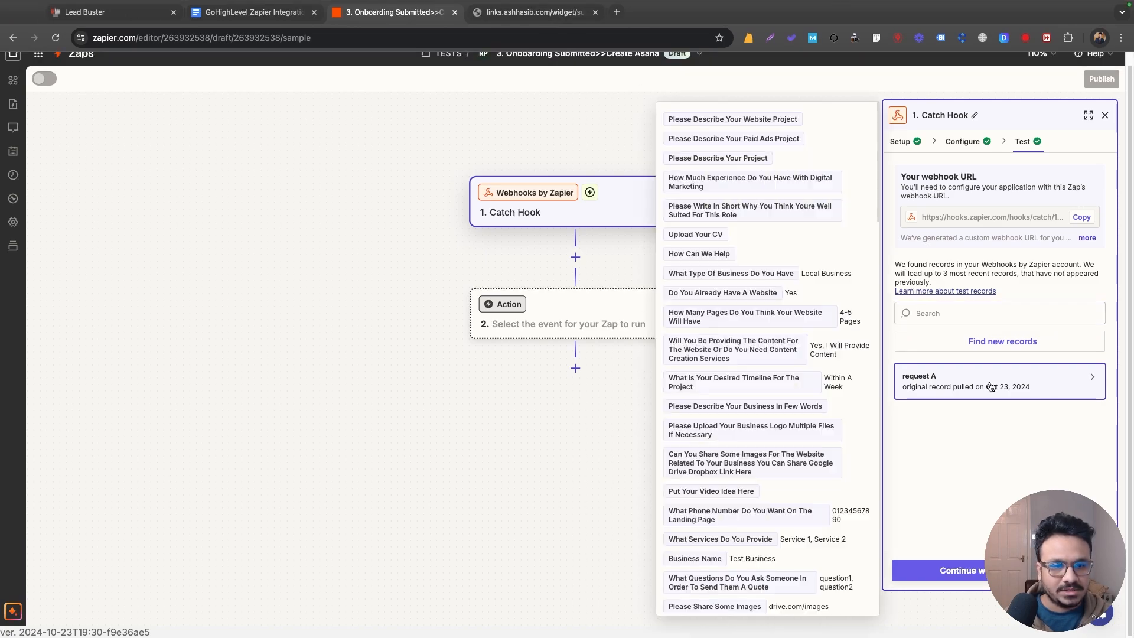
scroll("down", 3)
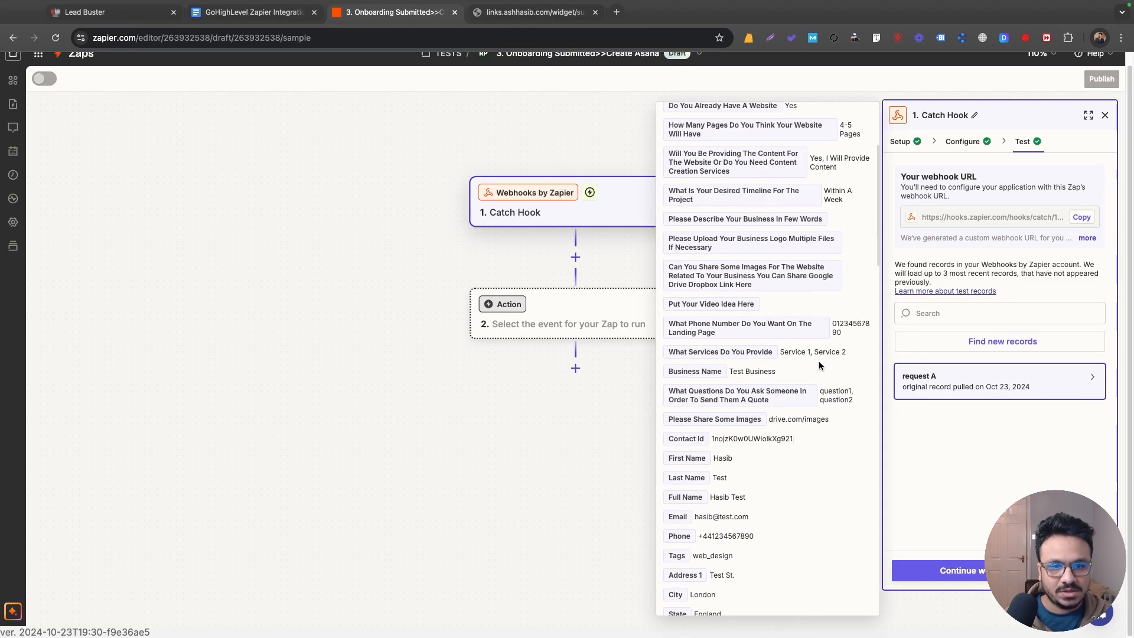
scroll("down", 3)
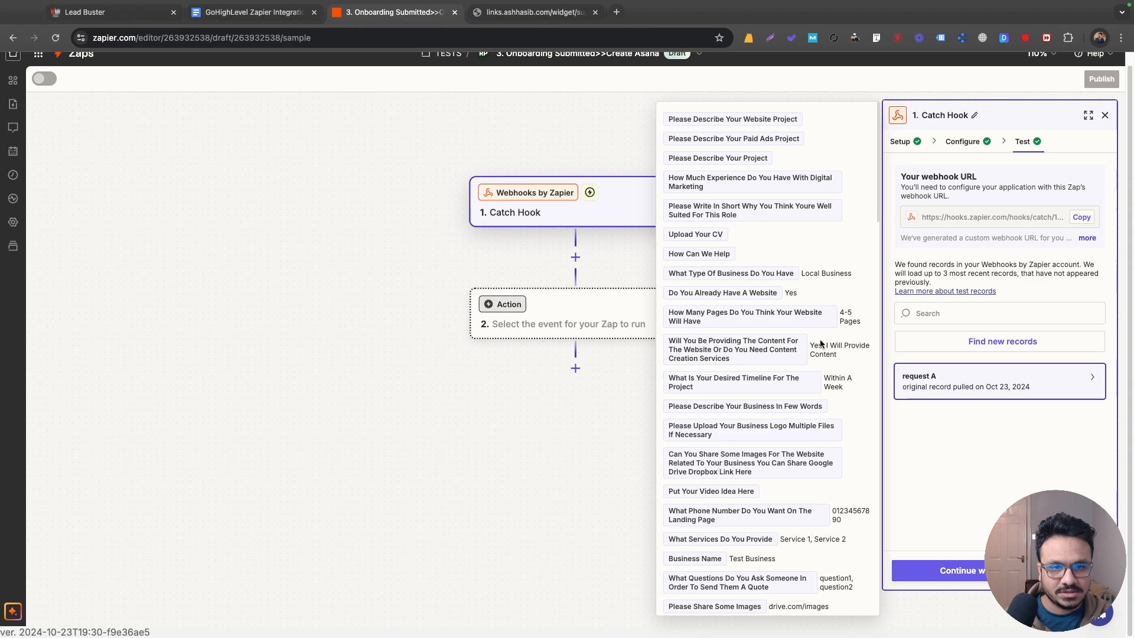
scroll("down", 3)
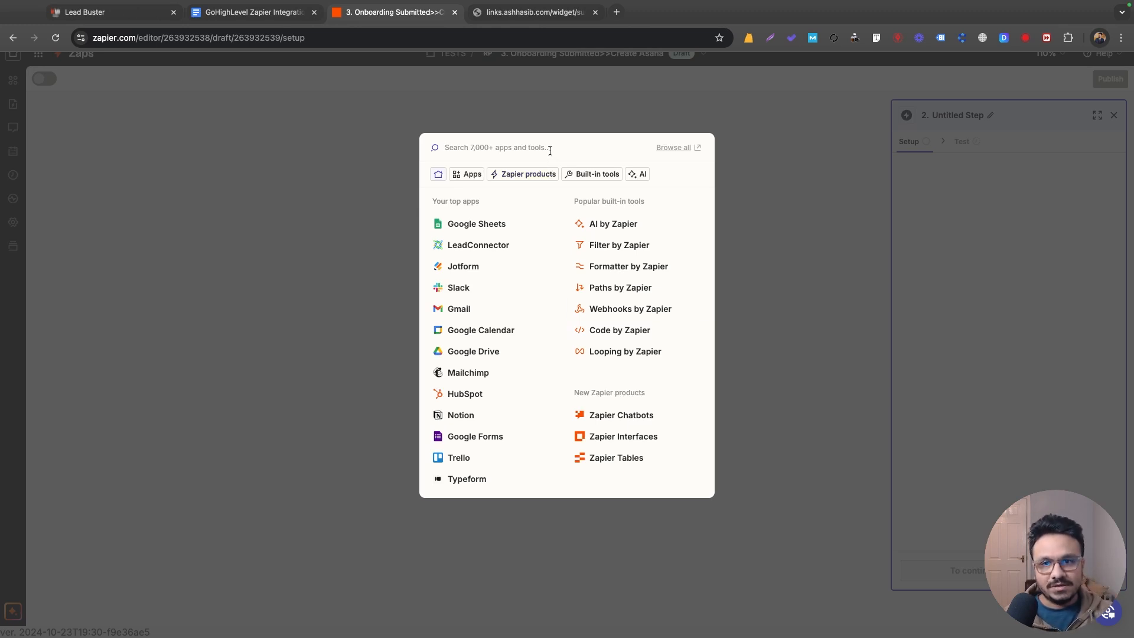
Choose Asana for step two with the Create Task event and start signing in to Asana
type("a")
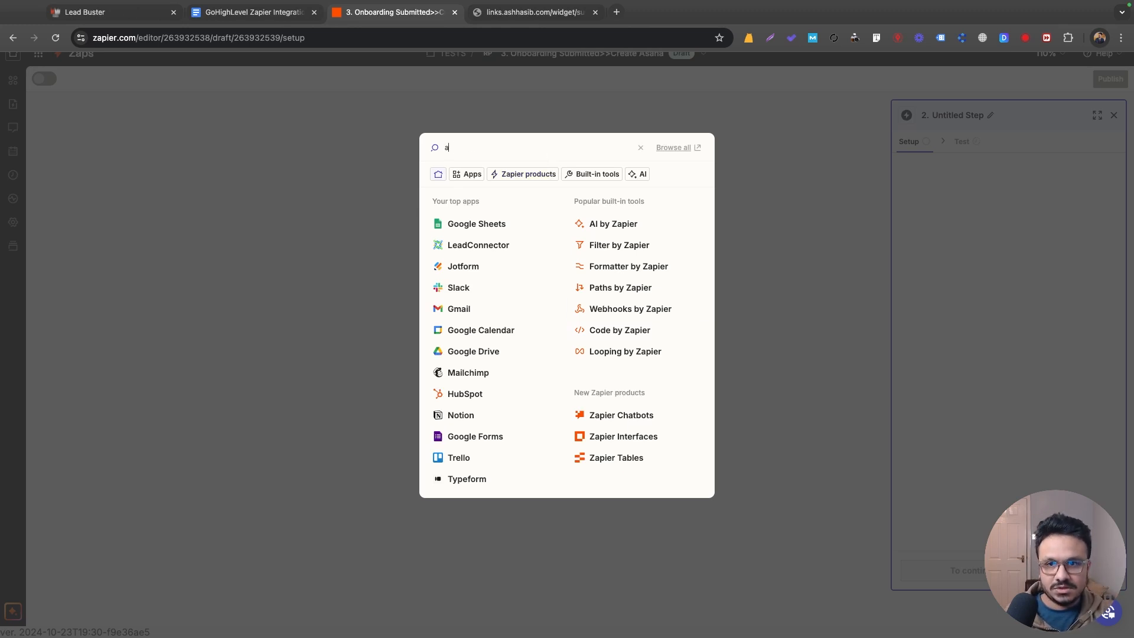
left_click(639, 148)
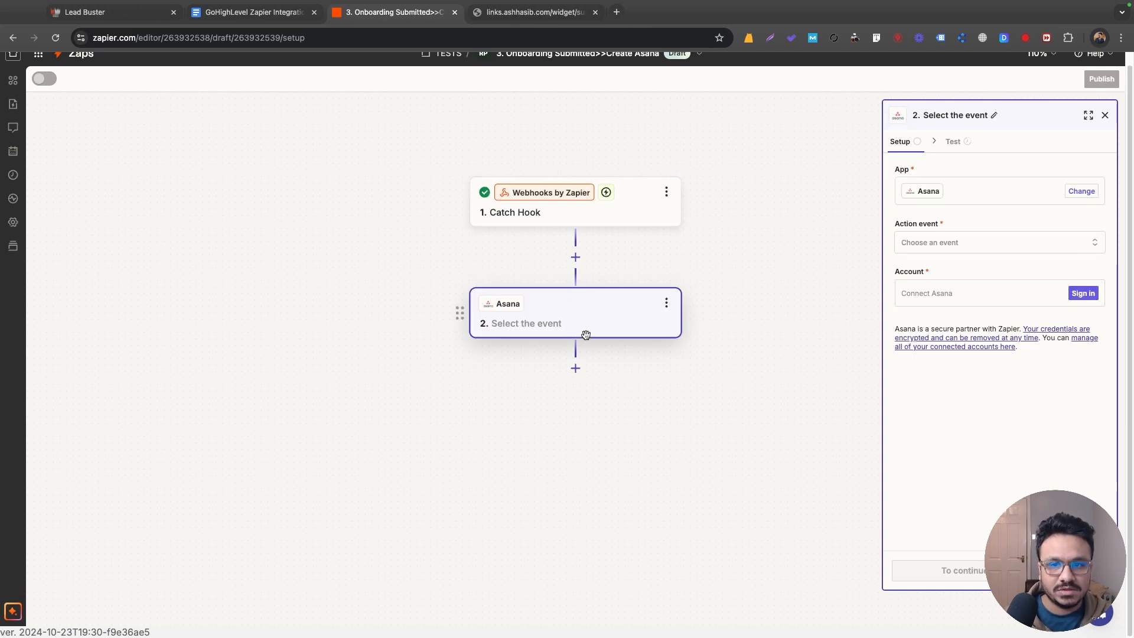
mouse_move(639, 323)
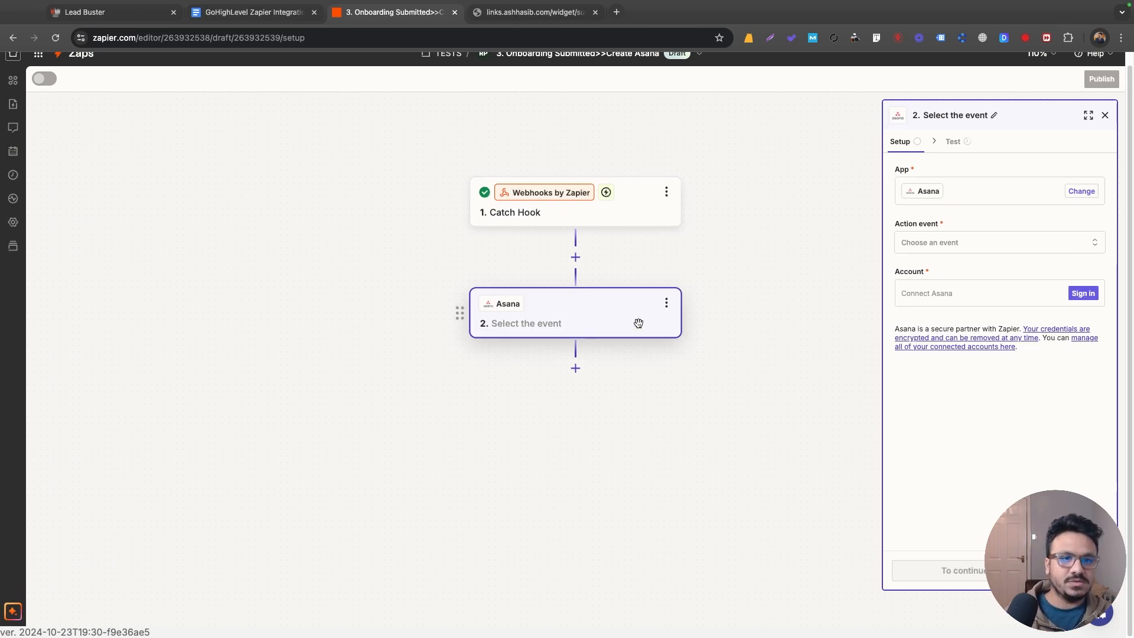
left_click(998, 243)
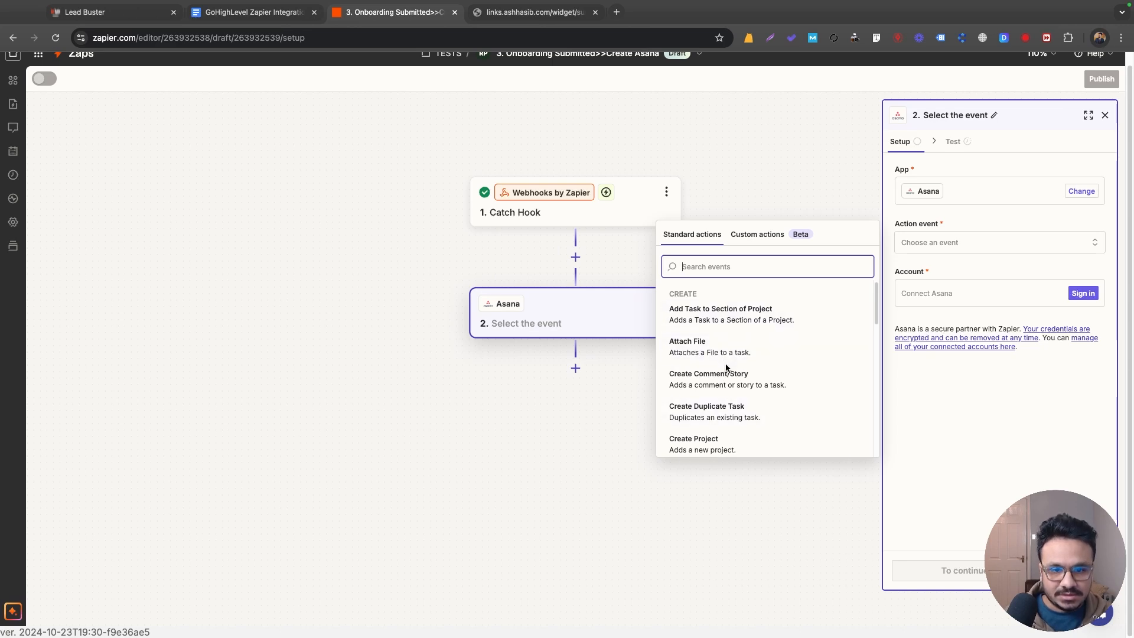
scroll("down", 3)
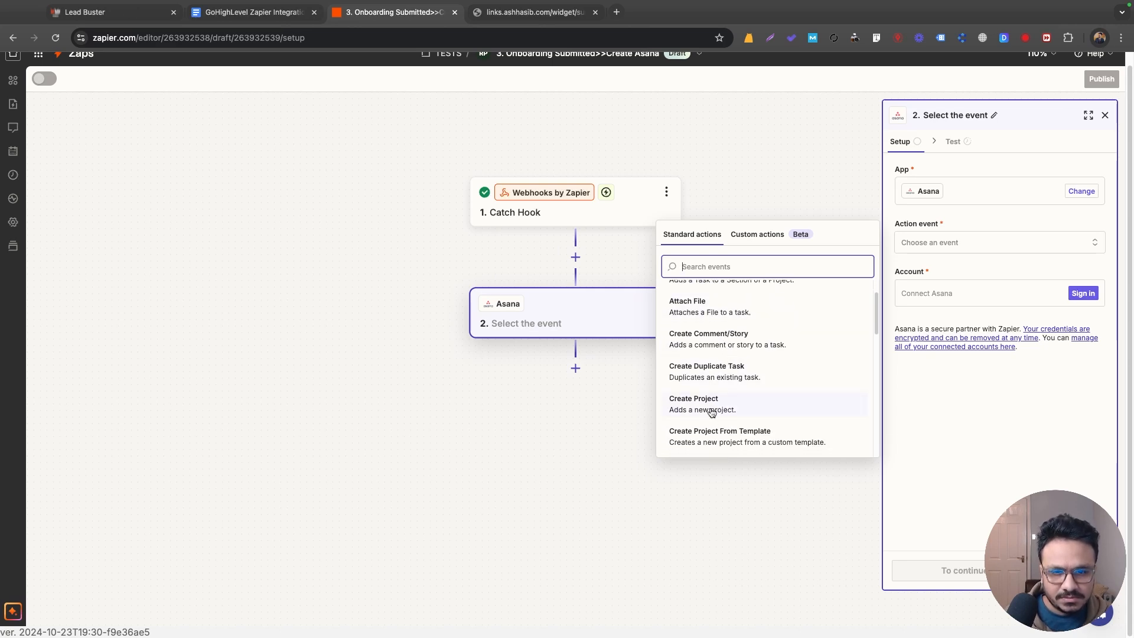
scroll("down", 3)
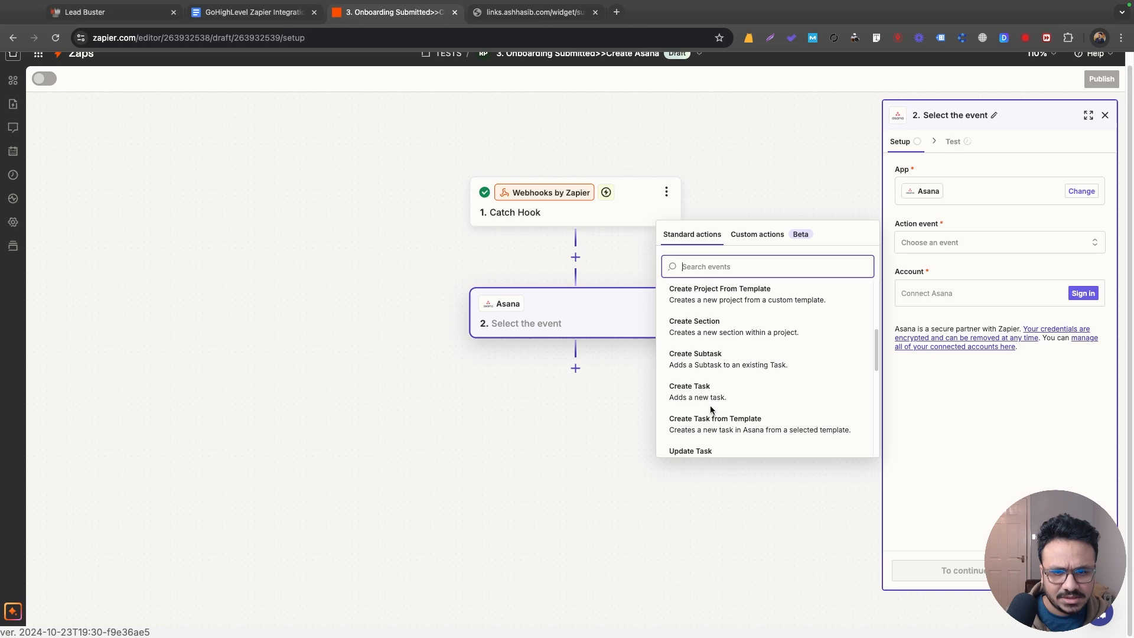
left_click(689, 385)
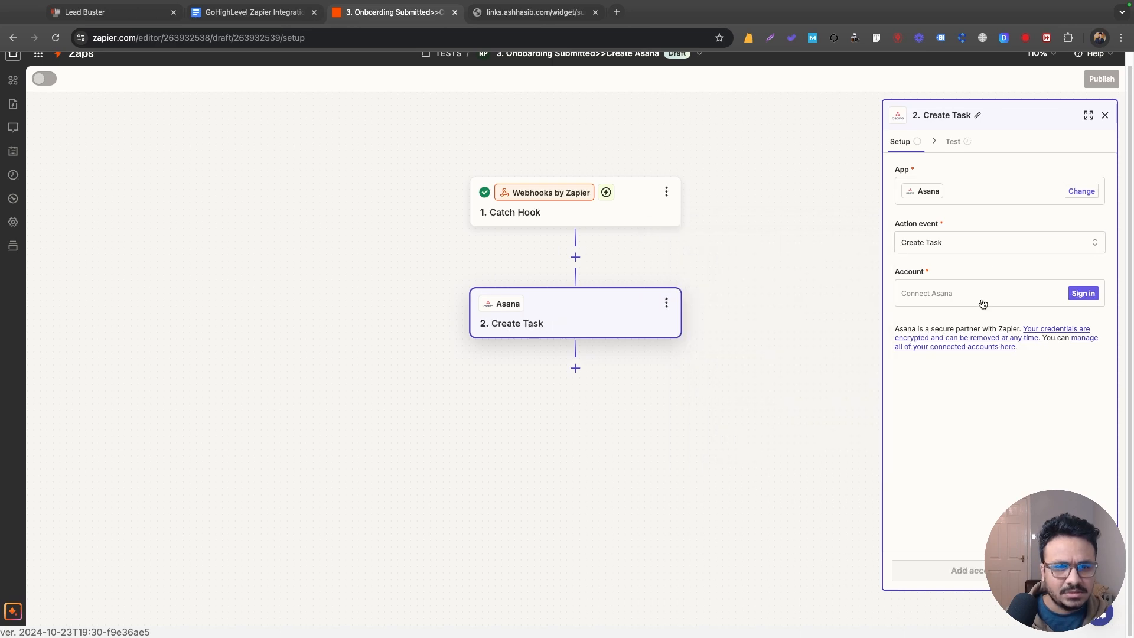
left_click(1084, 293)
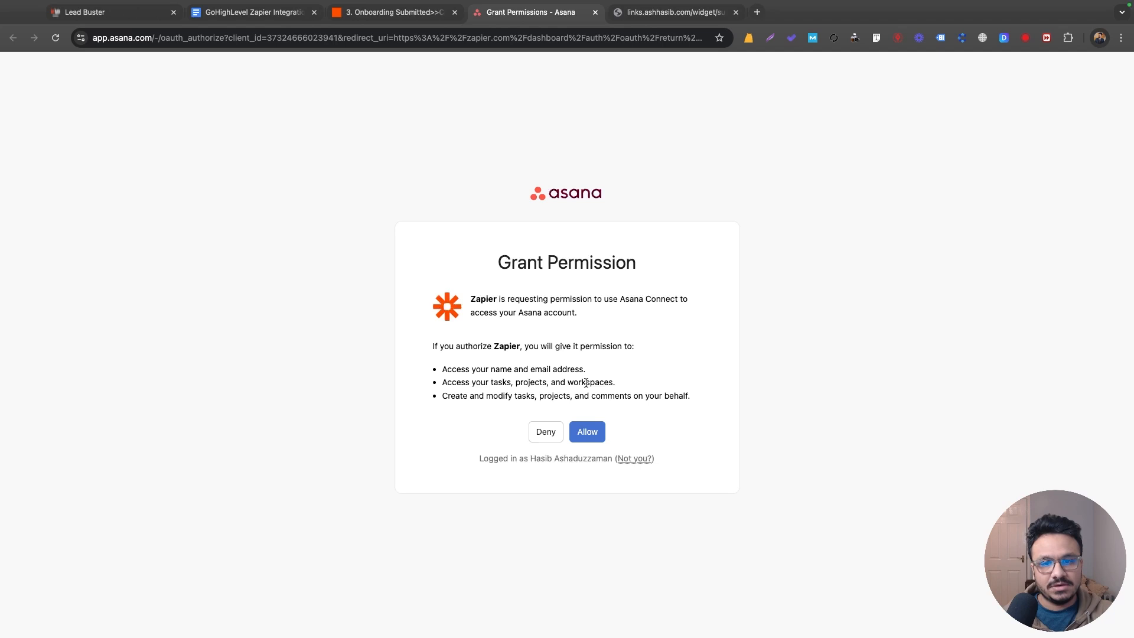
Allow Zapier access to Asana, select the connected account and continue to the task's configure fields
left_click(587, 432)
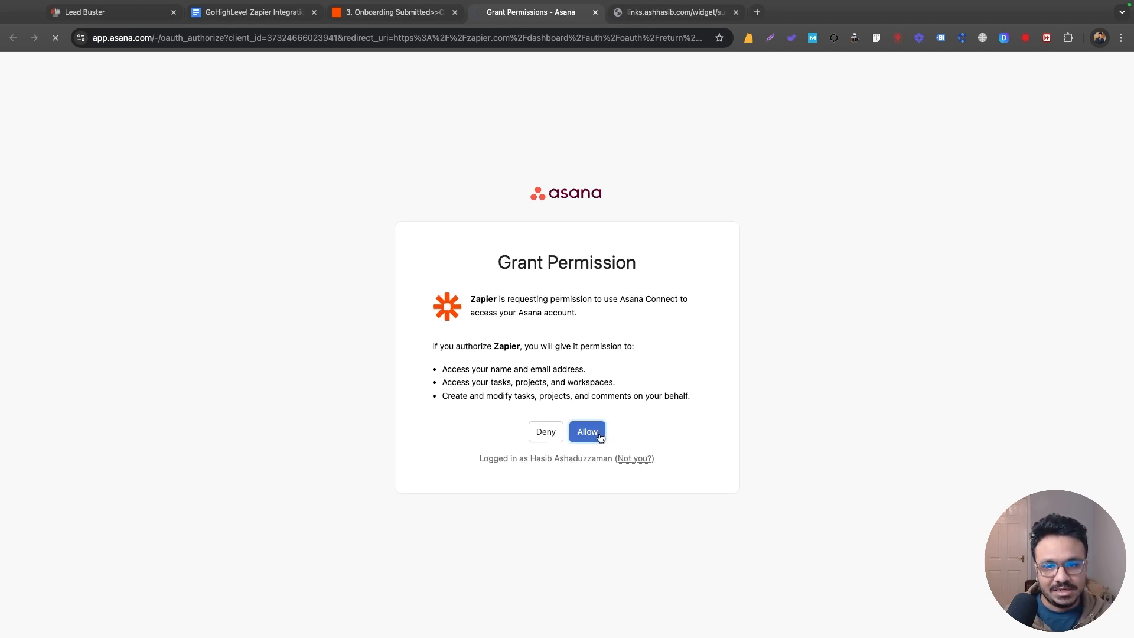
left_click(588, 432)
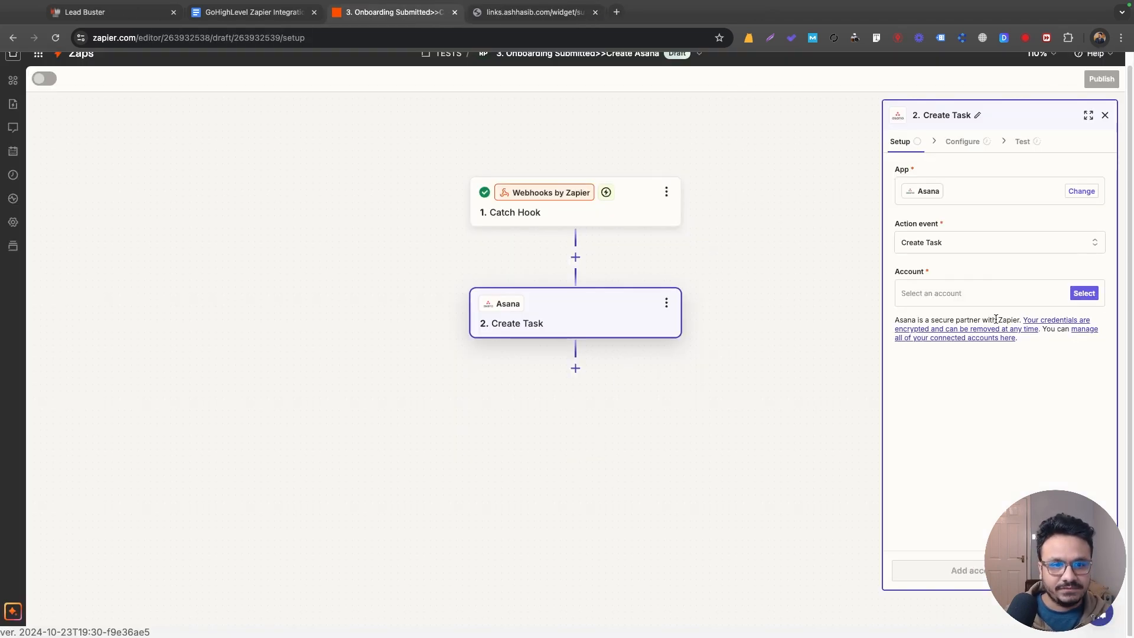
left_click(1083, 293)
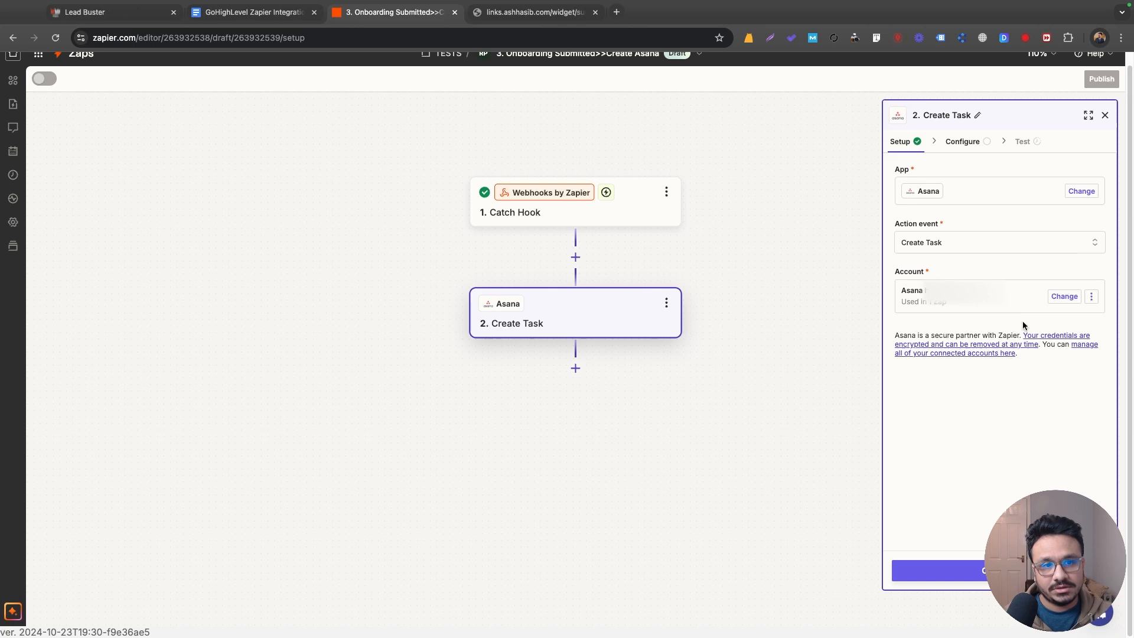
left_click(963, 141)
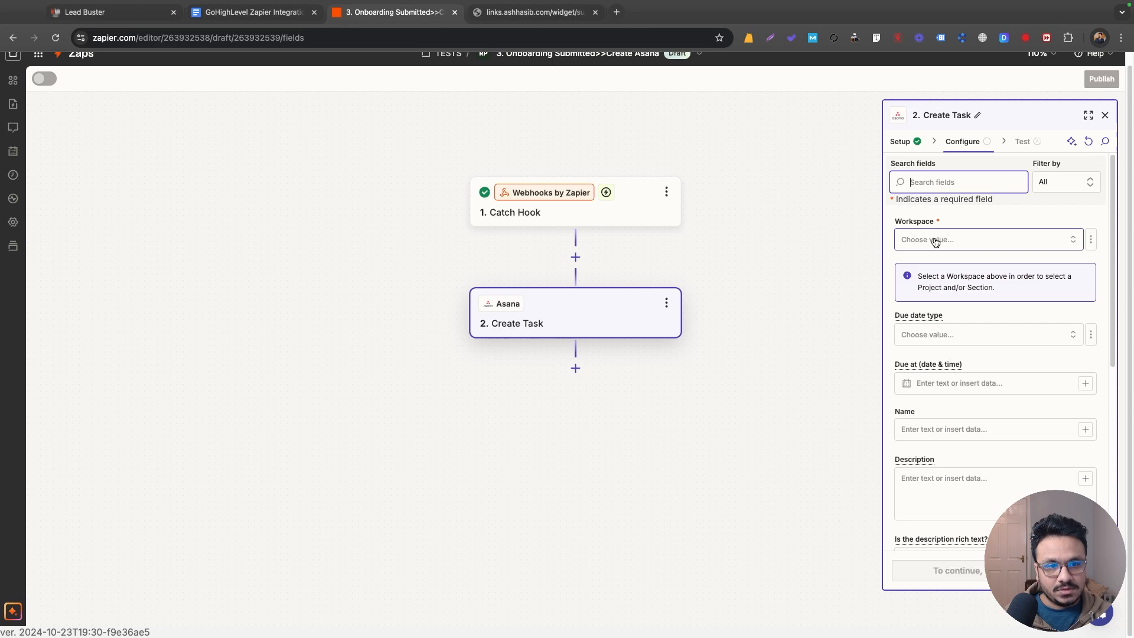
Choose workspace ashhasib.com, project Ashhasib.com and section Untitled section for new tasks
left_click(984, 240)
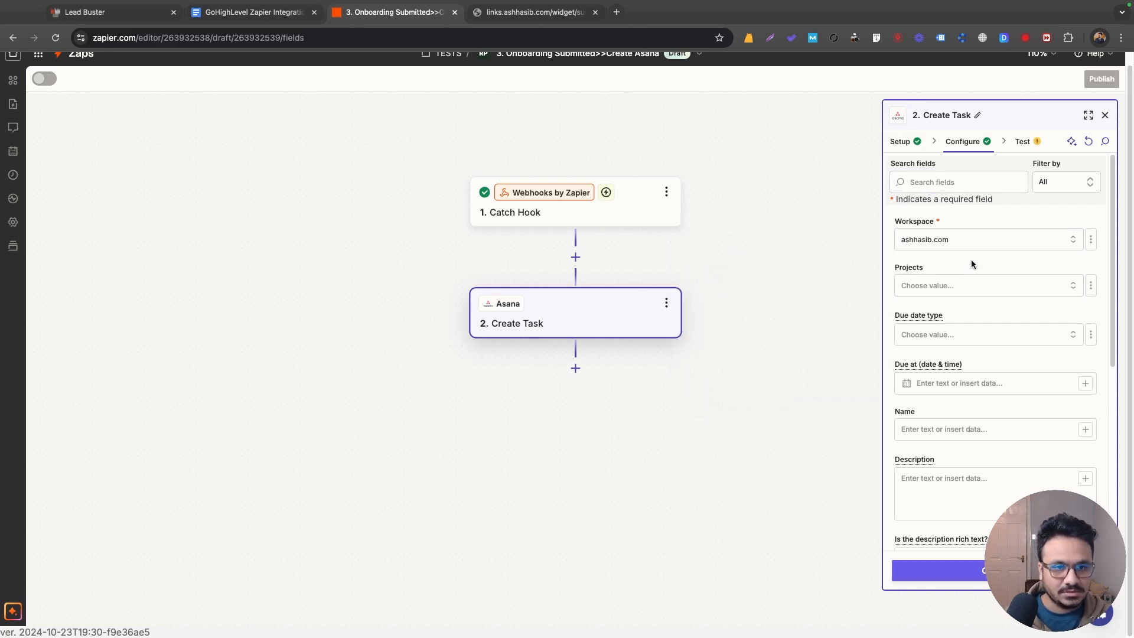
left_click(985, 284)
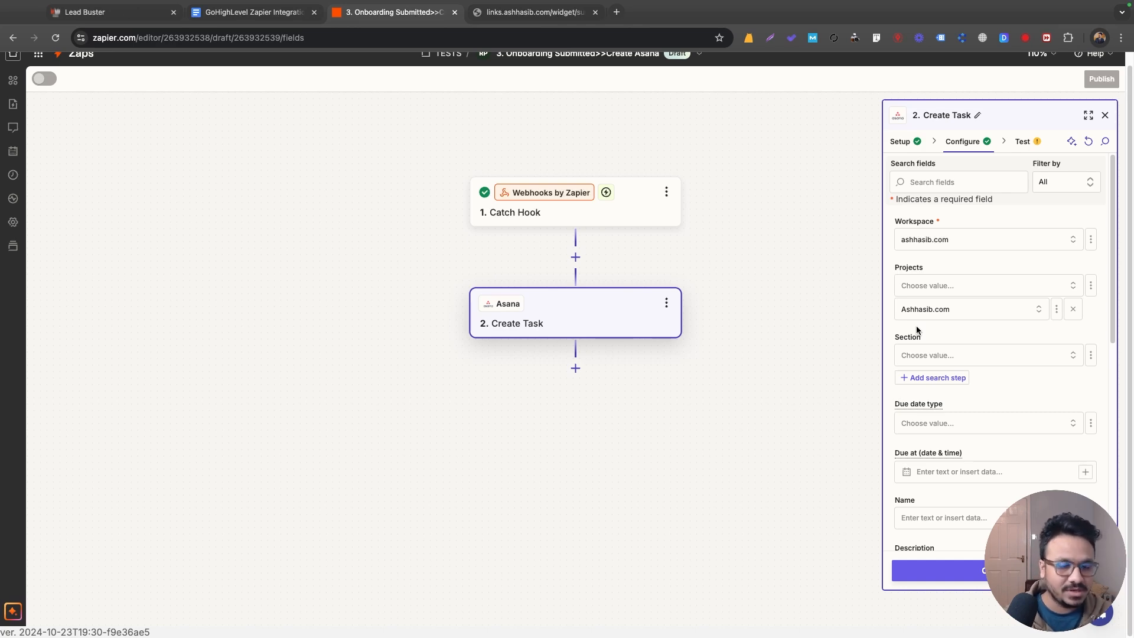
scroll("down", 3)
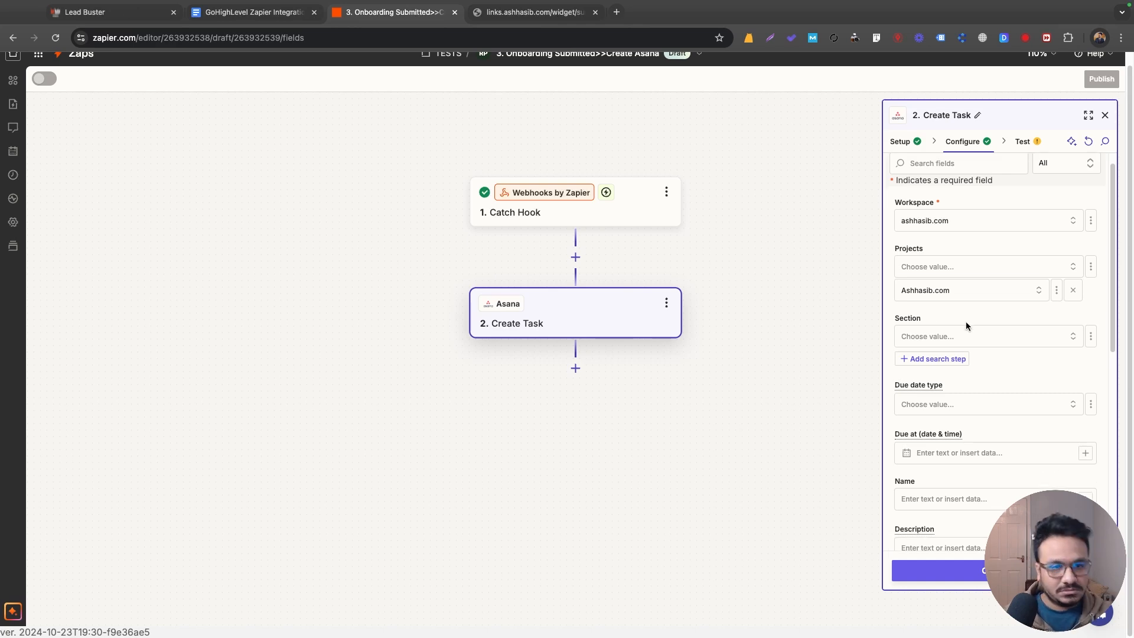
scroll("down", 3)
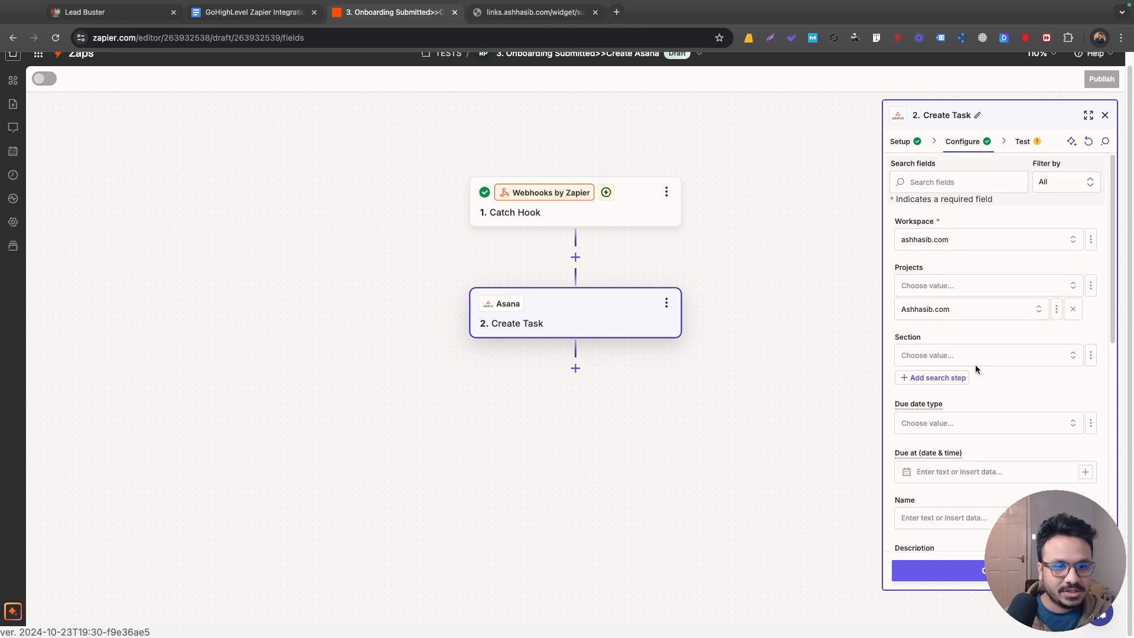
left_click(988, 355)
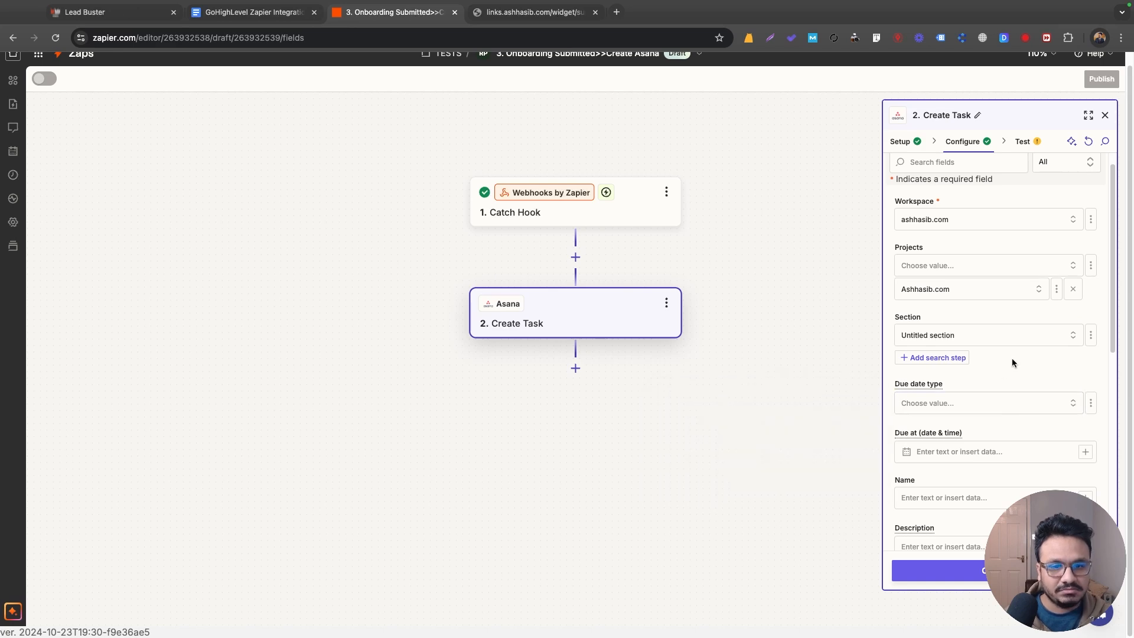
scroll("down", 3)
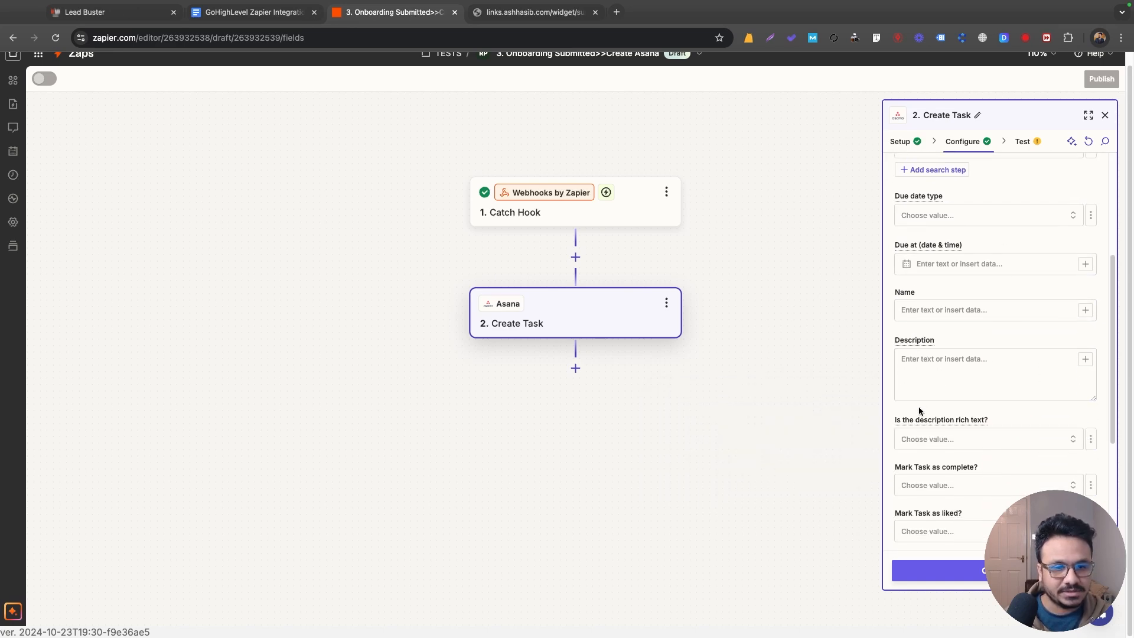
Map the task Name to the webhook's Business Name followed by ' Landing Page Build'
left_click(985, 310)
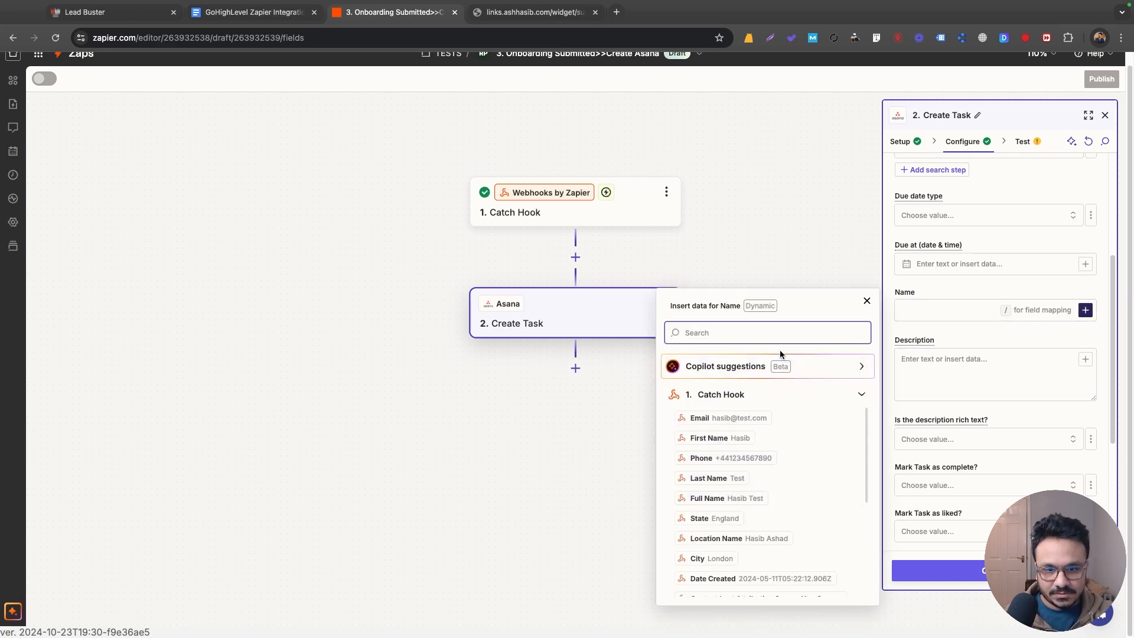
type("busine")
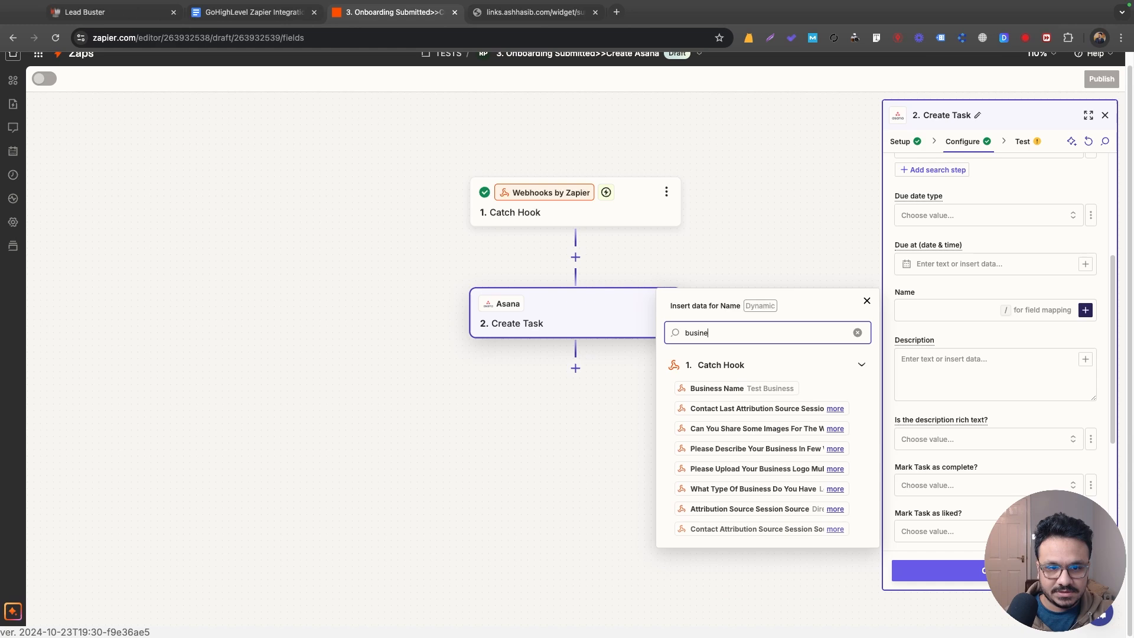
left_click(735, 389)
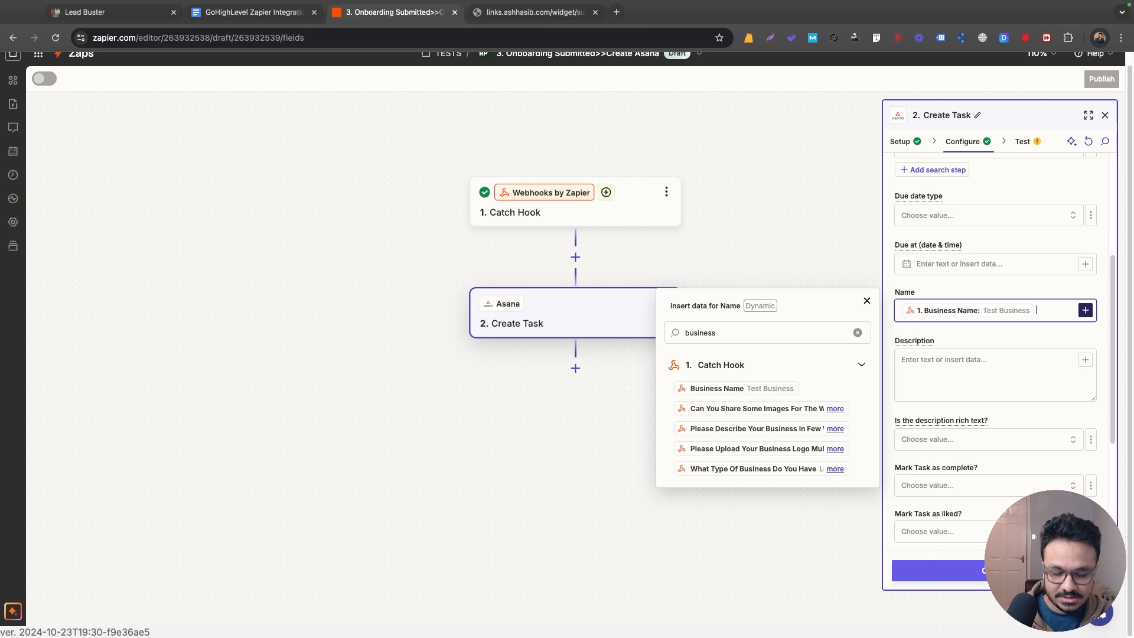
type("Landing Page Build")
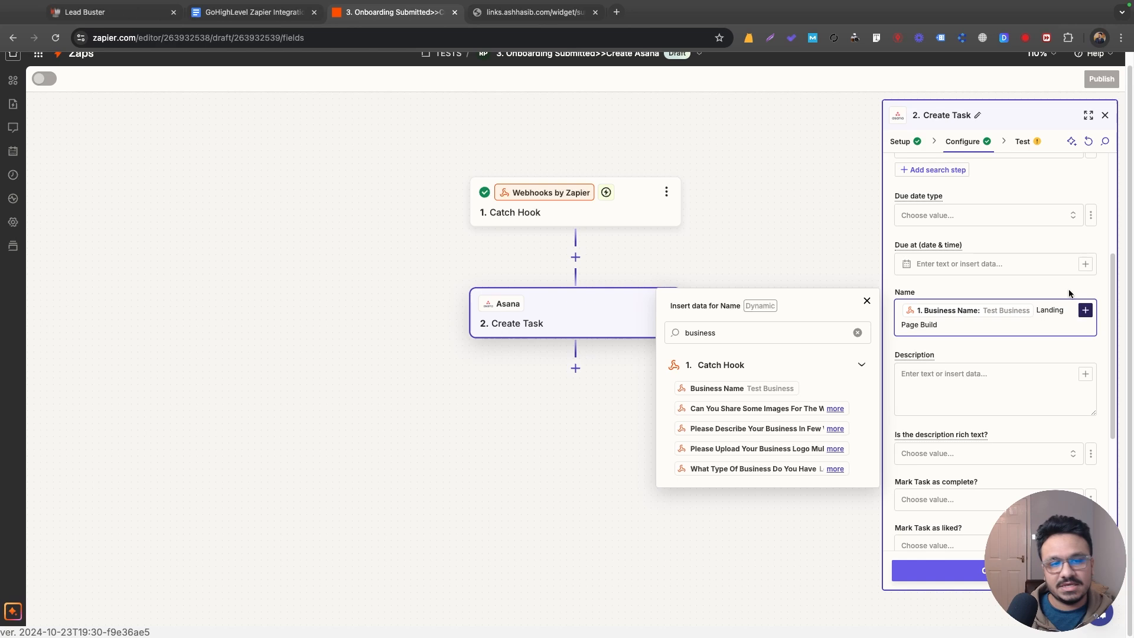
left_click(939, 324)
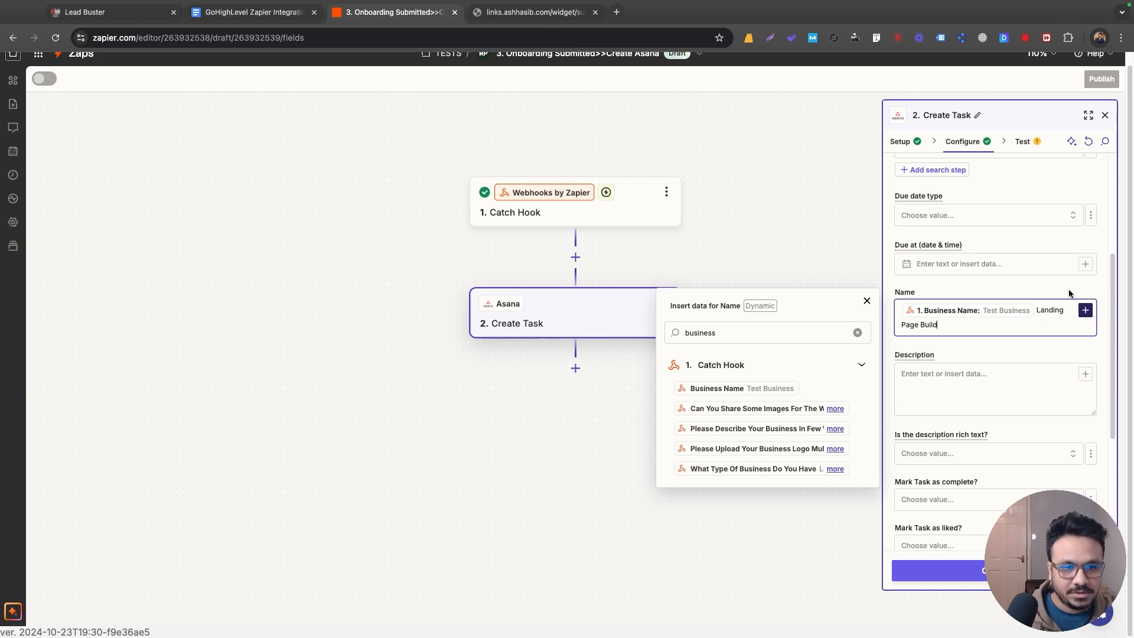
left_click(994, 389)
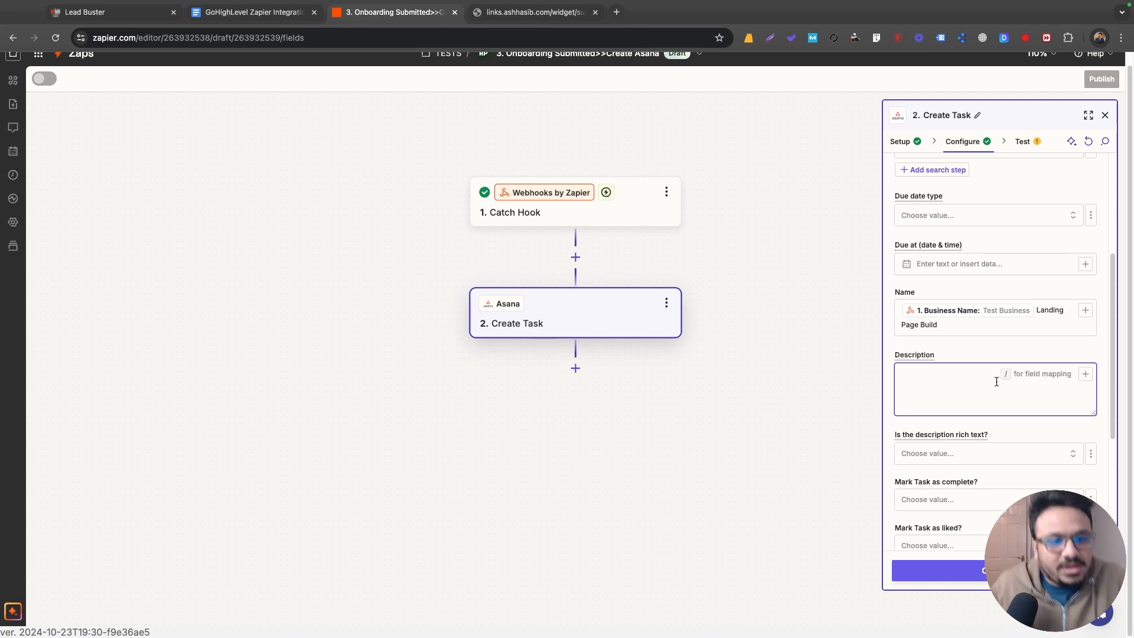
Write description labels Name:, Email:, Phone:, Business Name:, Address:, Service: and the rest
left_click(995, 375)
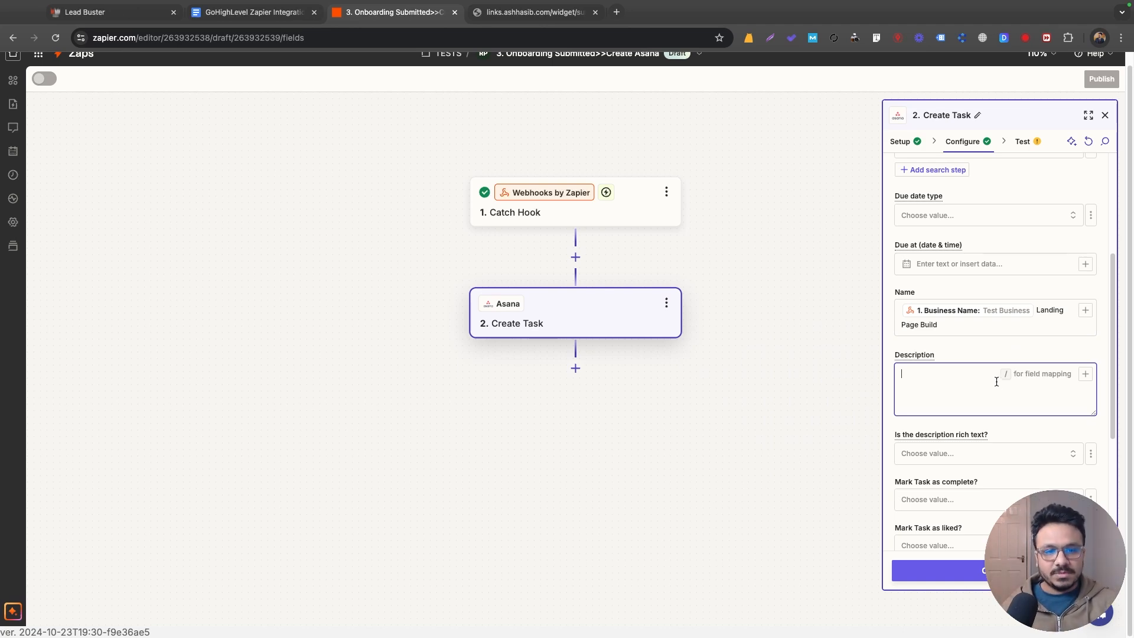
type("Name:")
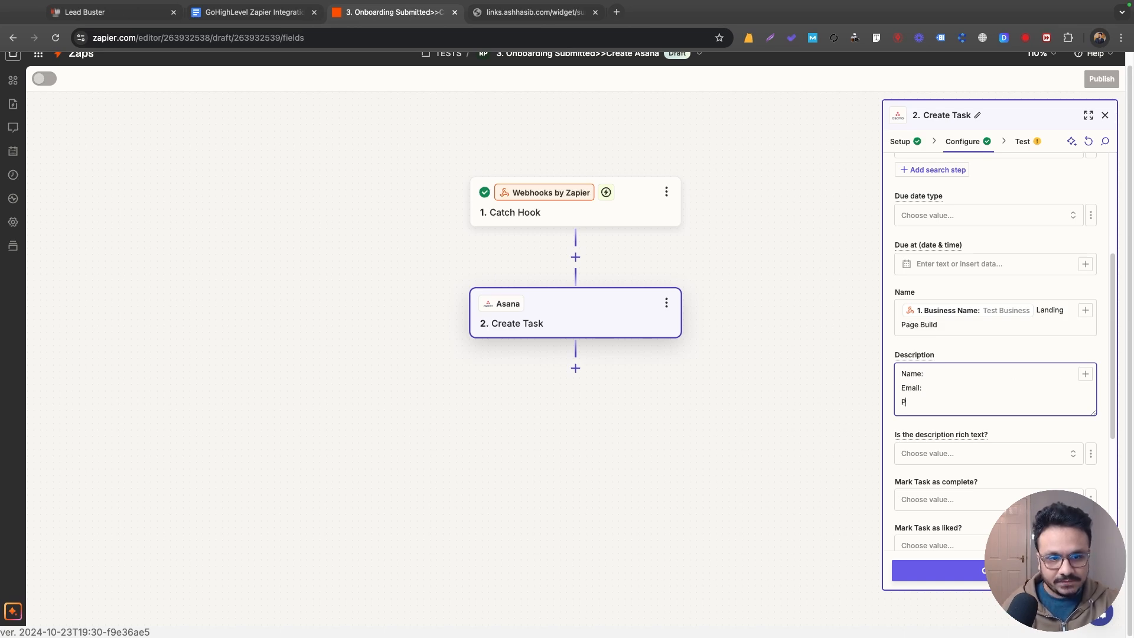
type("hone:")
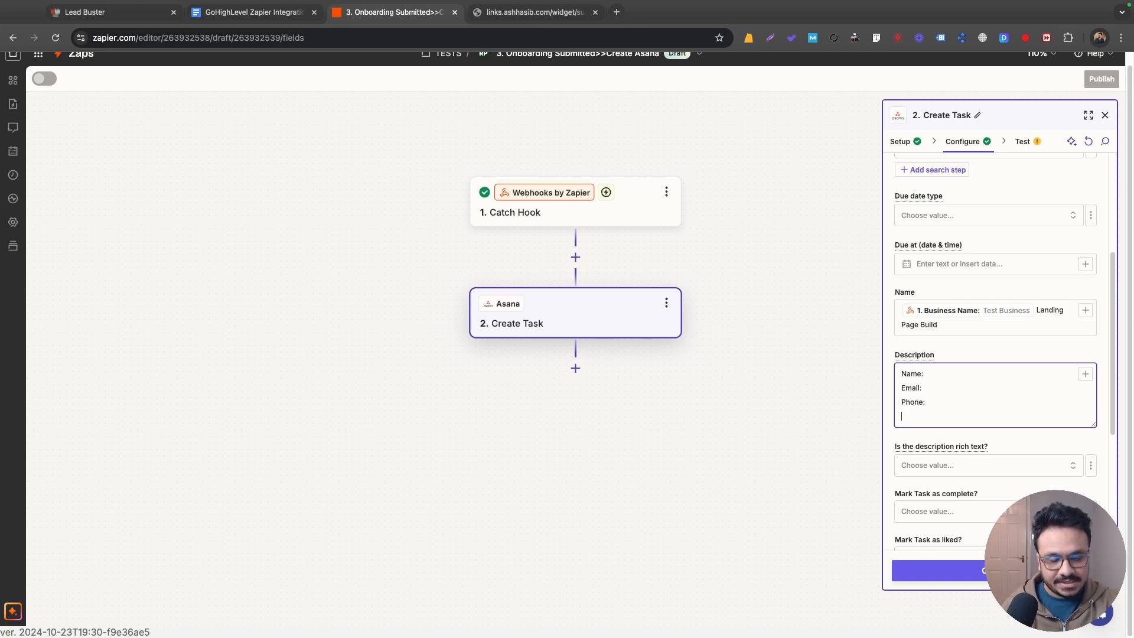
type("Business Name:")
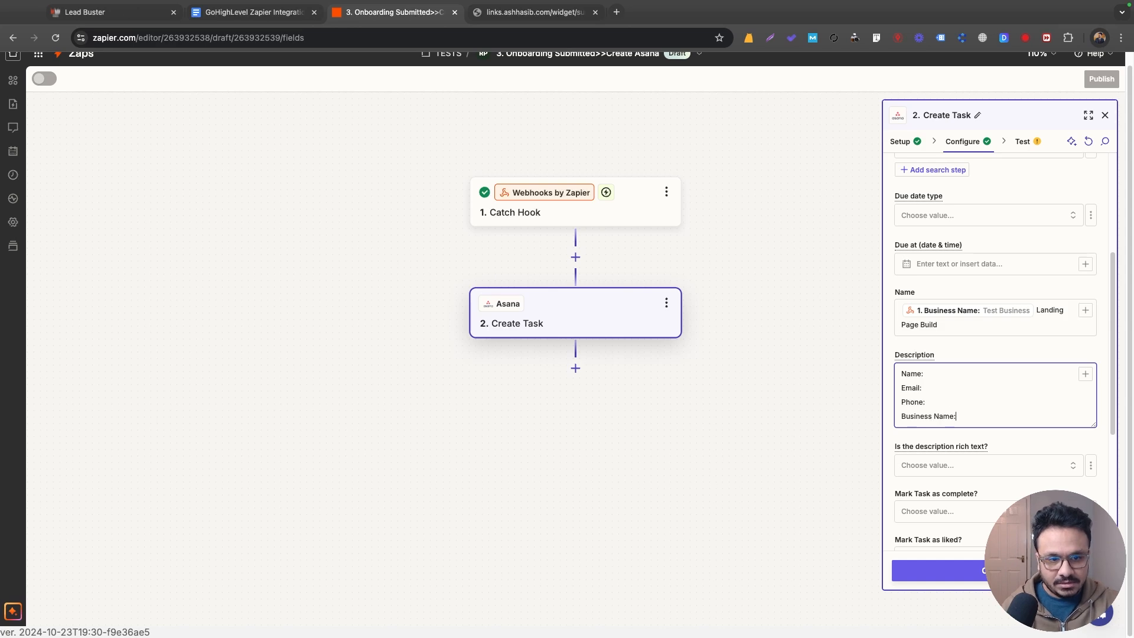
type("Address:")
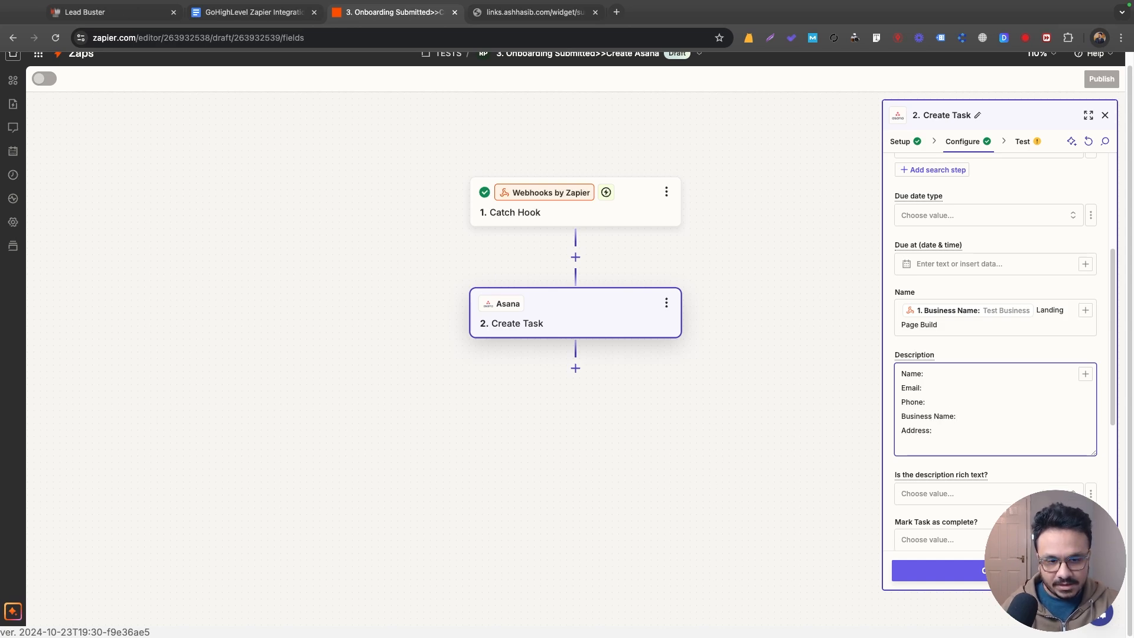
type("Service:")
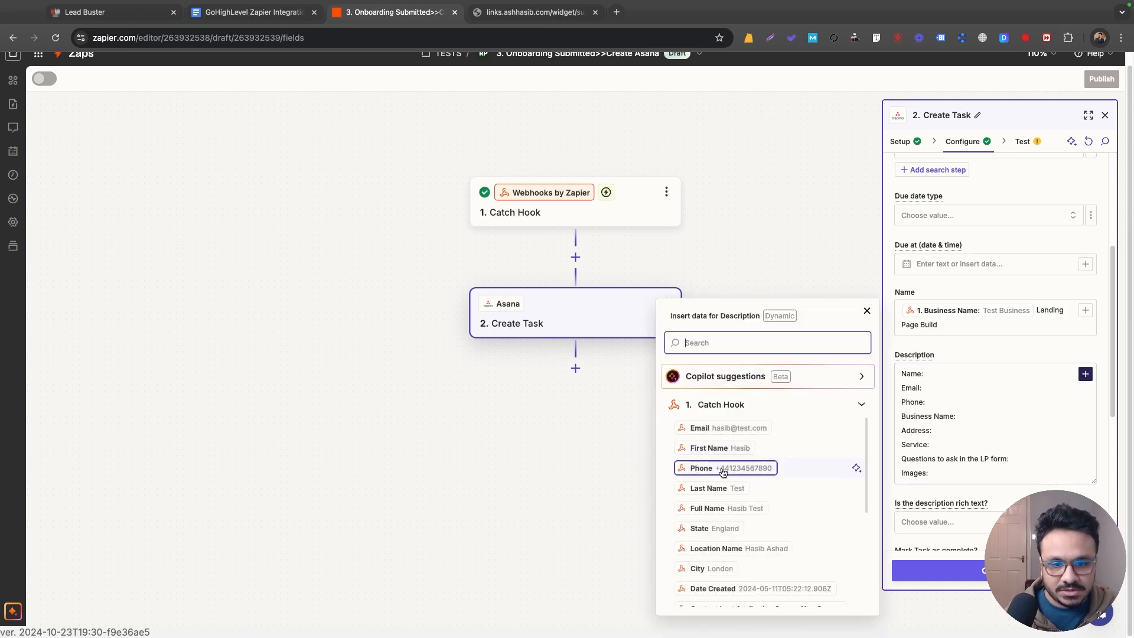
Insert the name, email, phone and Business Name answers after their description labels
left_click(719, 448)
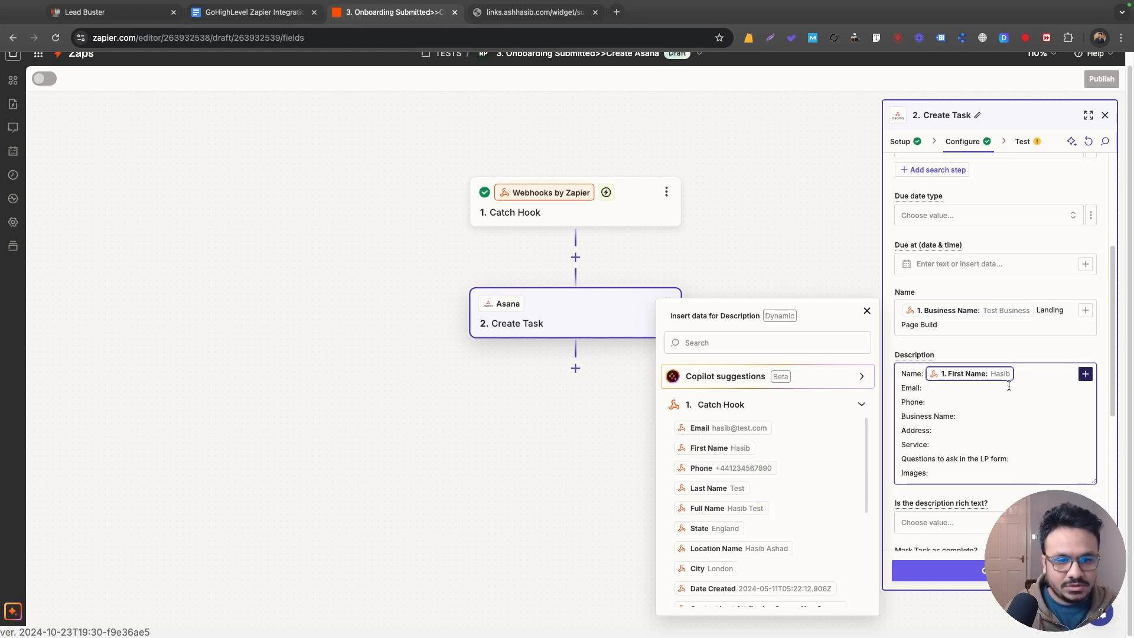
left_click(734, 548)
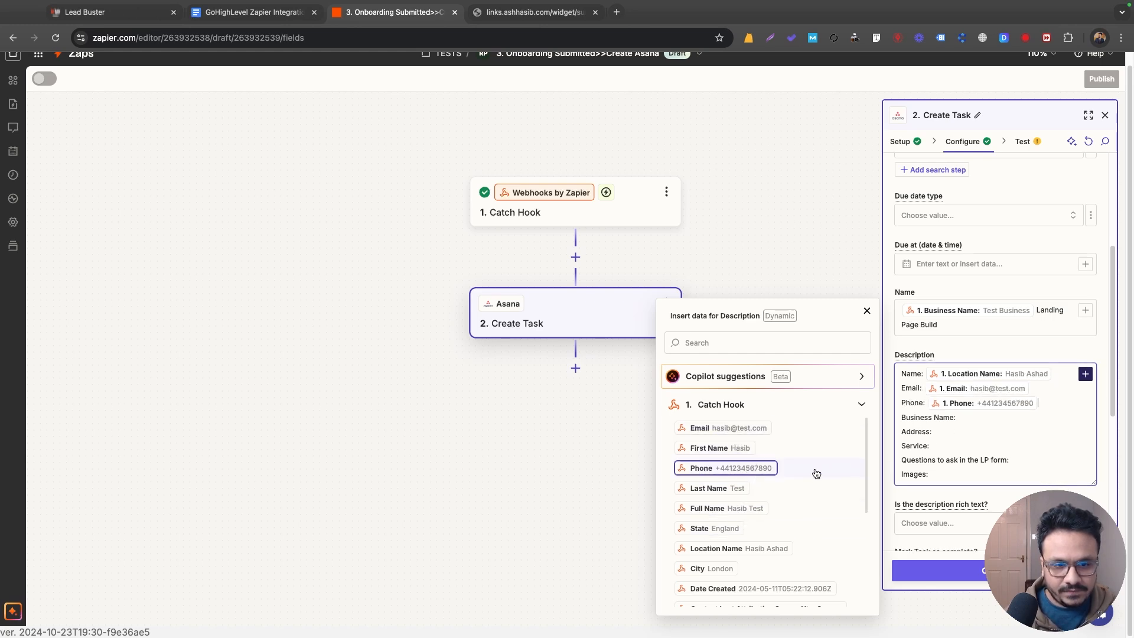
left_click(767, 355)
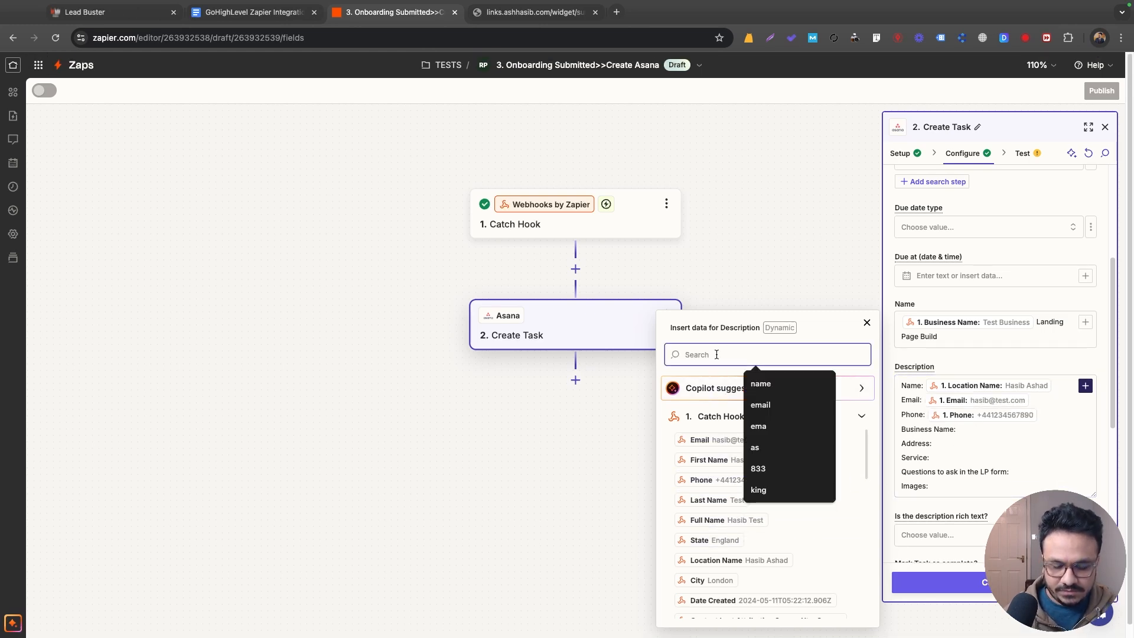
type("business")
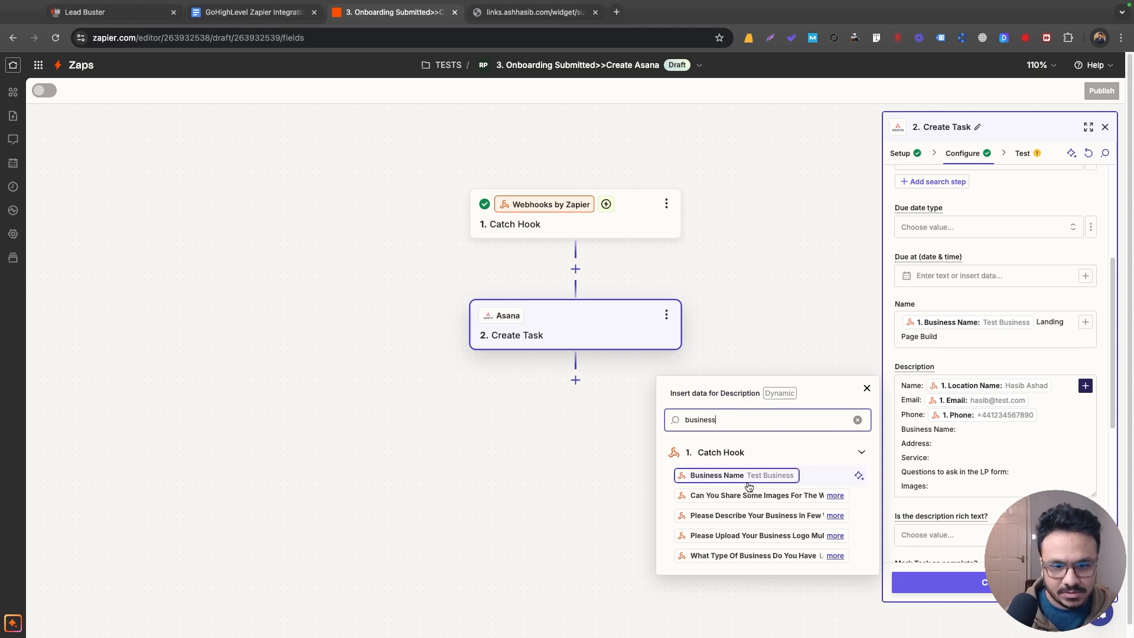
left_click(736, 475)
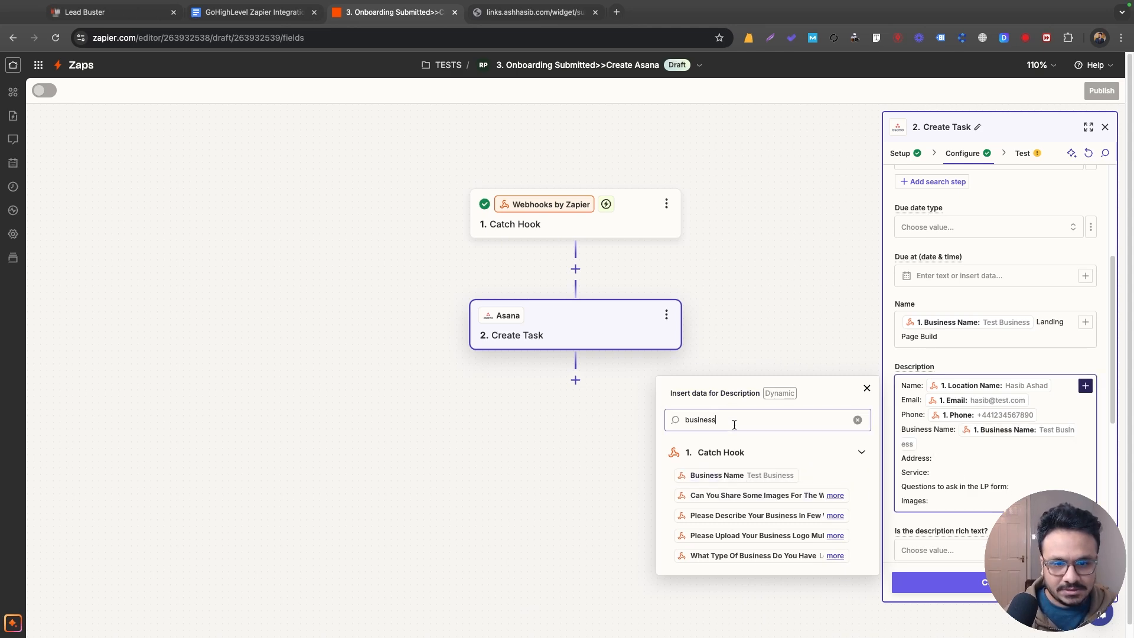
Insert the Full Address, Services, Questions and Images answers after their labels
type("addr")
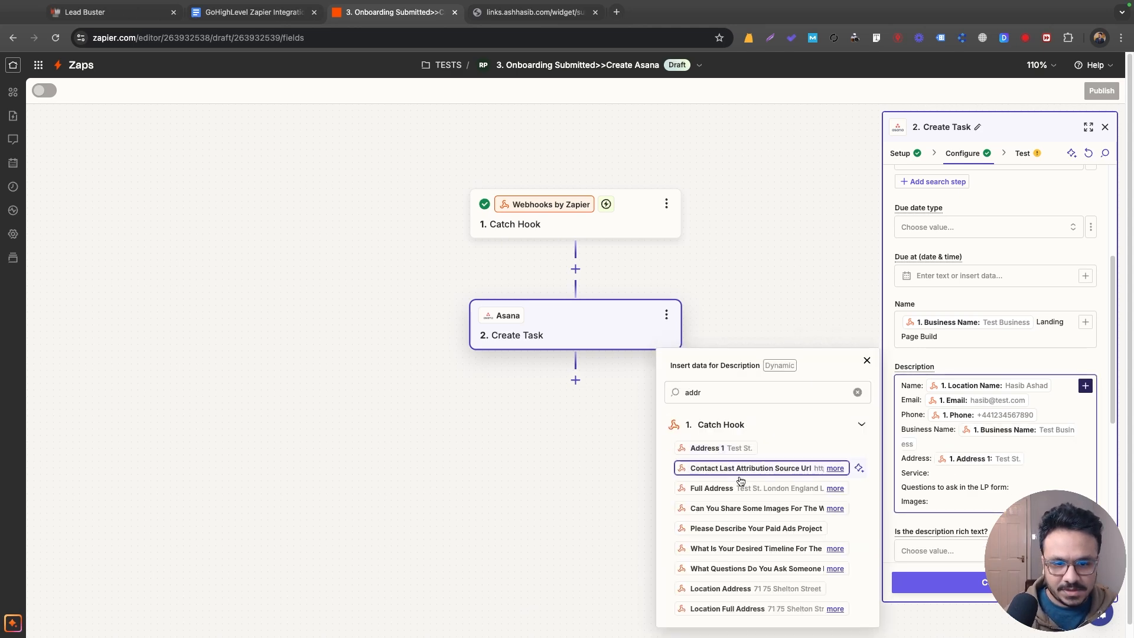
left_click(710, 488)
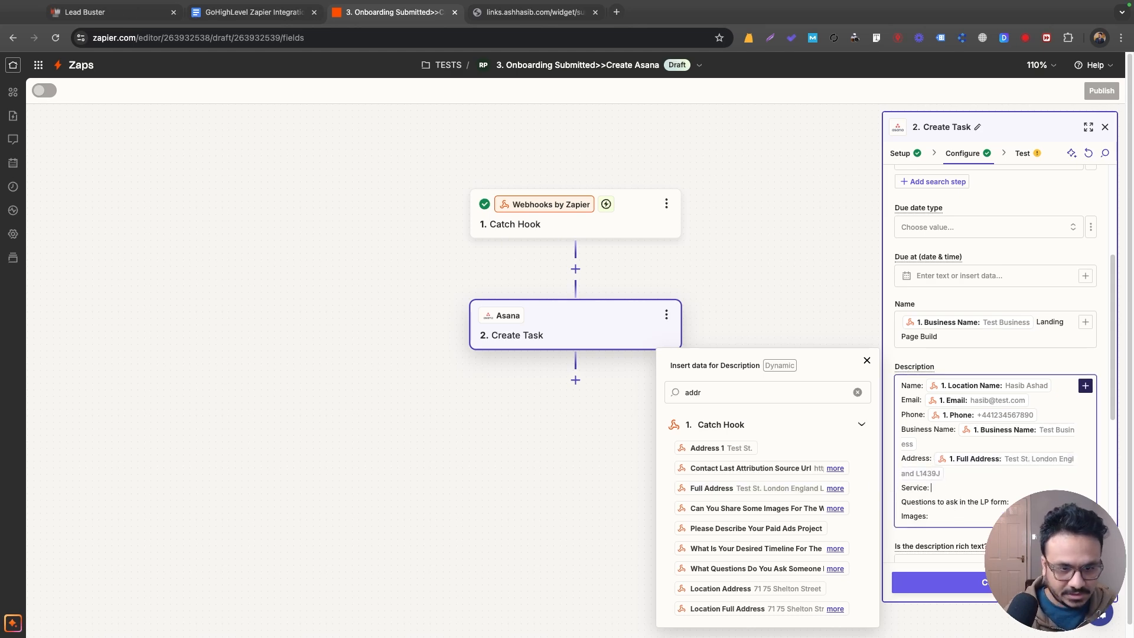
type("serv")
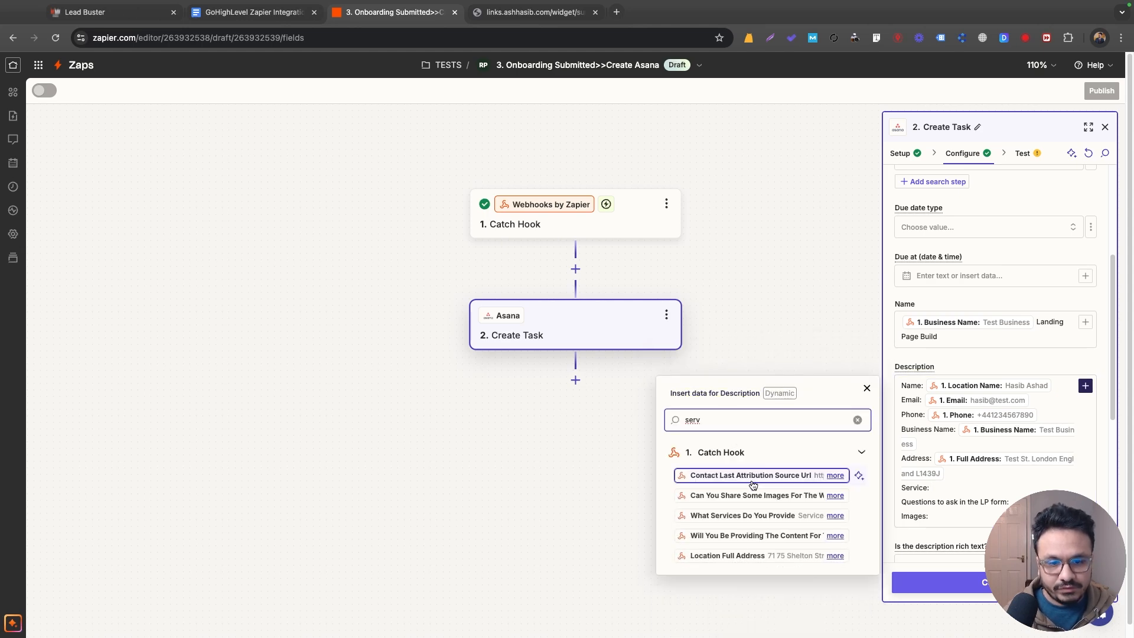
left_click(742, 515)
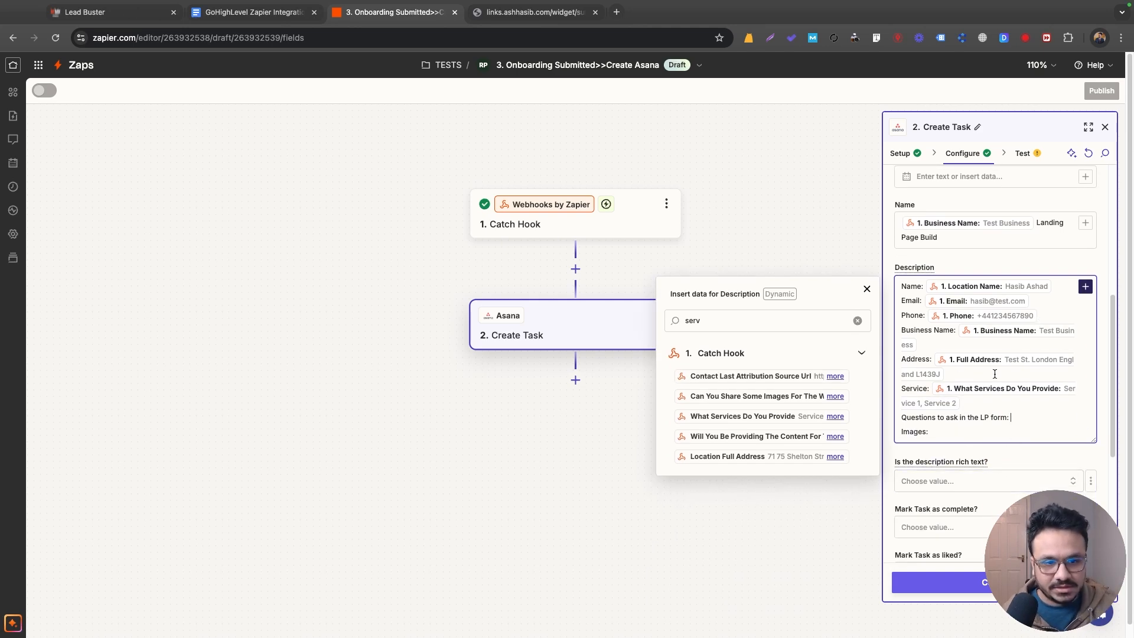
type("ques")
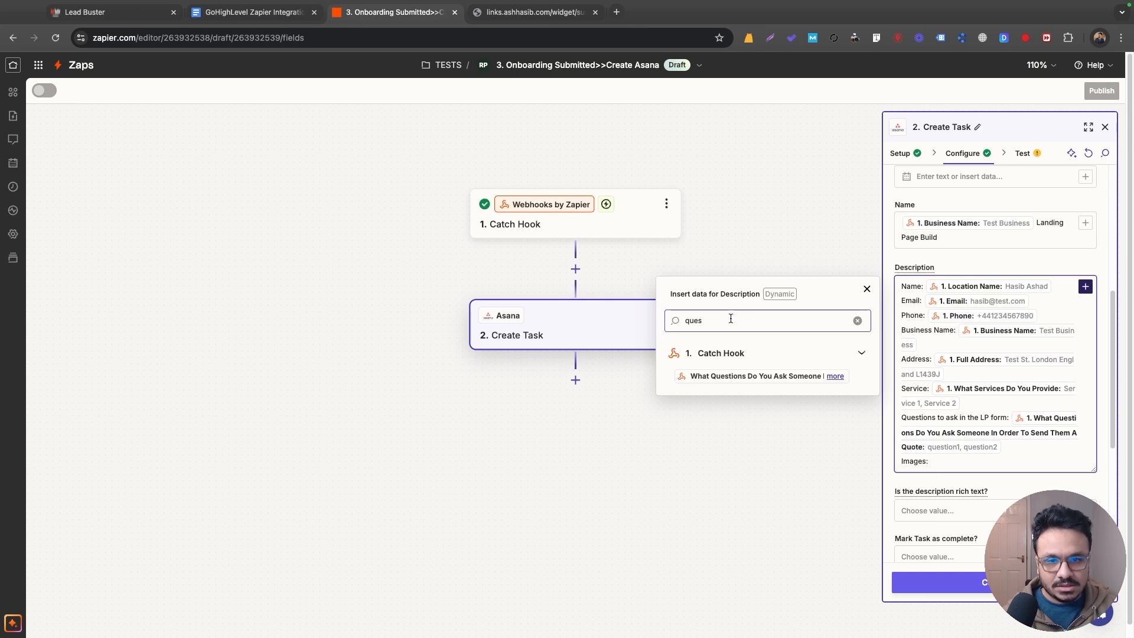
type("image")
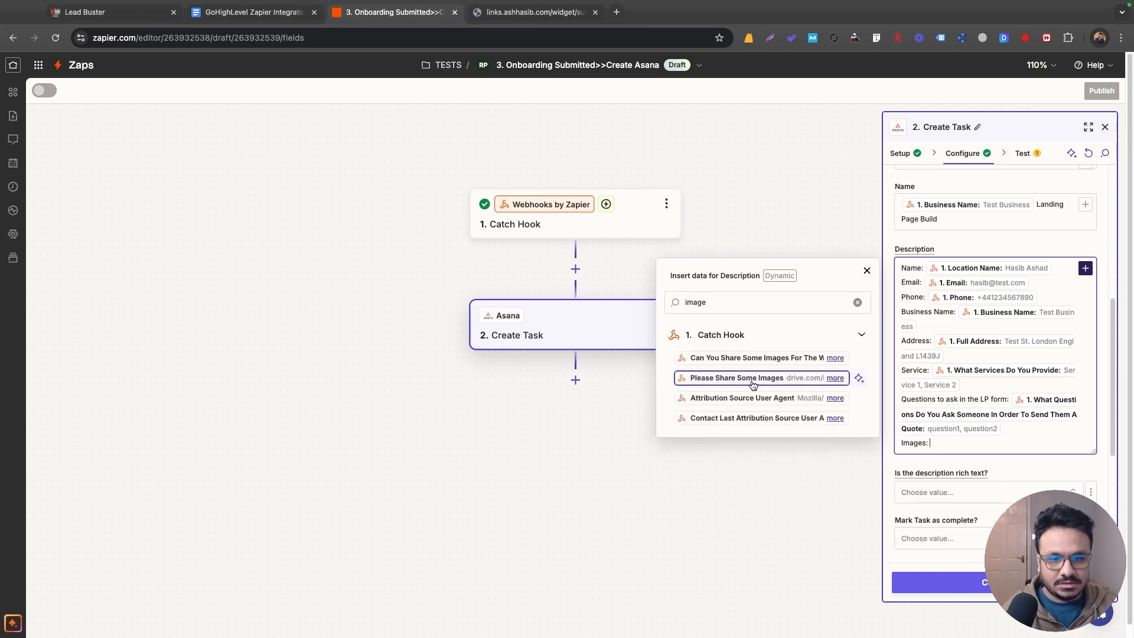
left_click(738, 378)
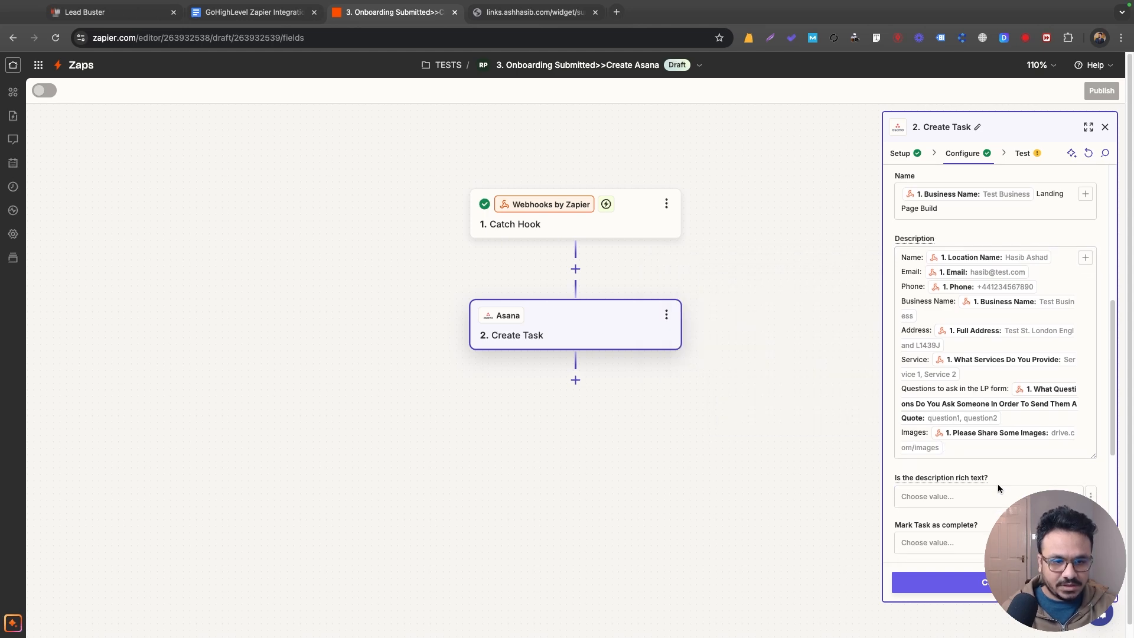
Assign the task to a team member from the Assignee choices
scroll("down", 3)
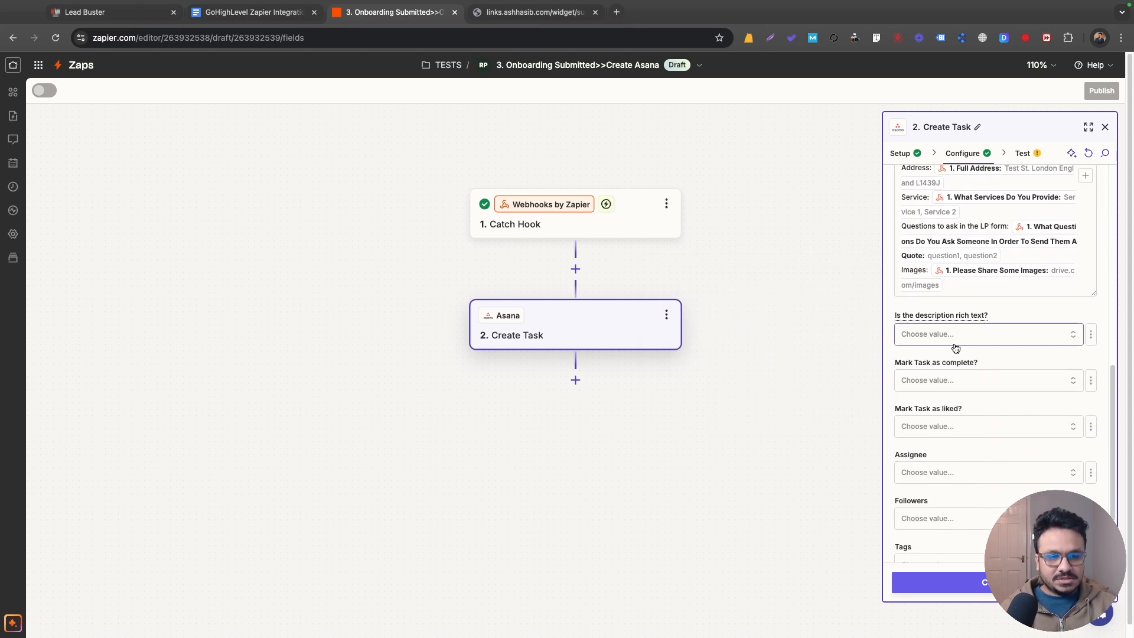
scroll("down", 3)
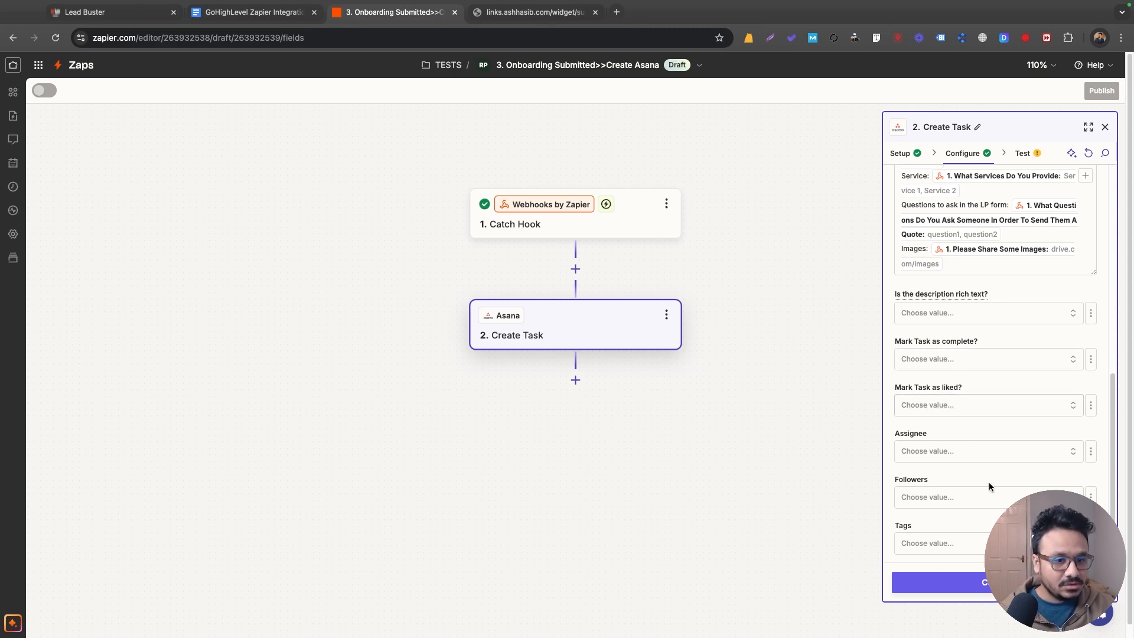
left_click(984, 450)
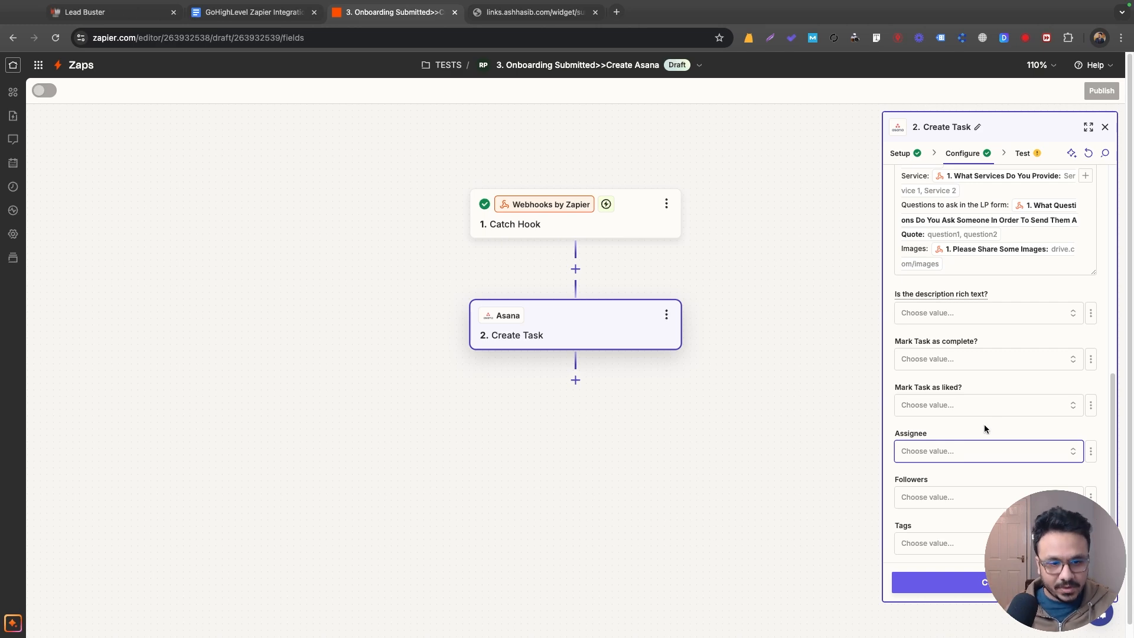
left_click(986, 450)
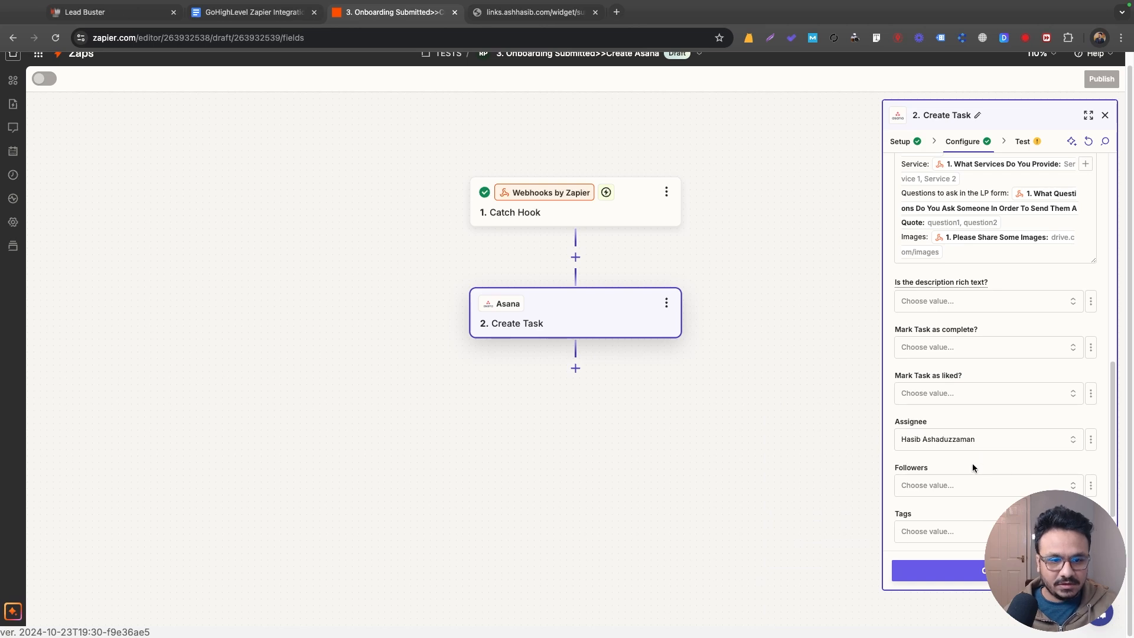
Test the Create Task step, creating 'Test Business Landing Page Build' in Asana
scroll("down", 3)
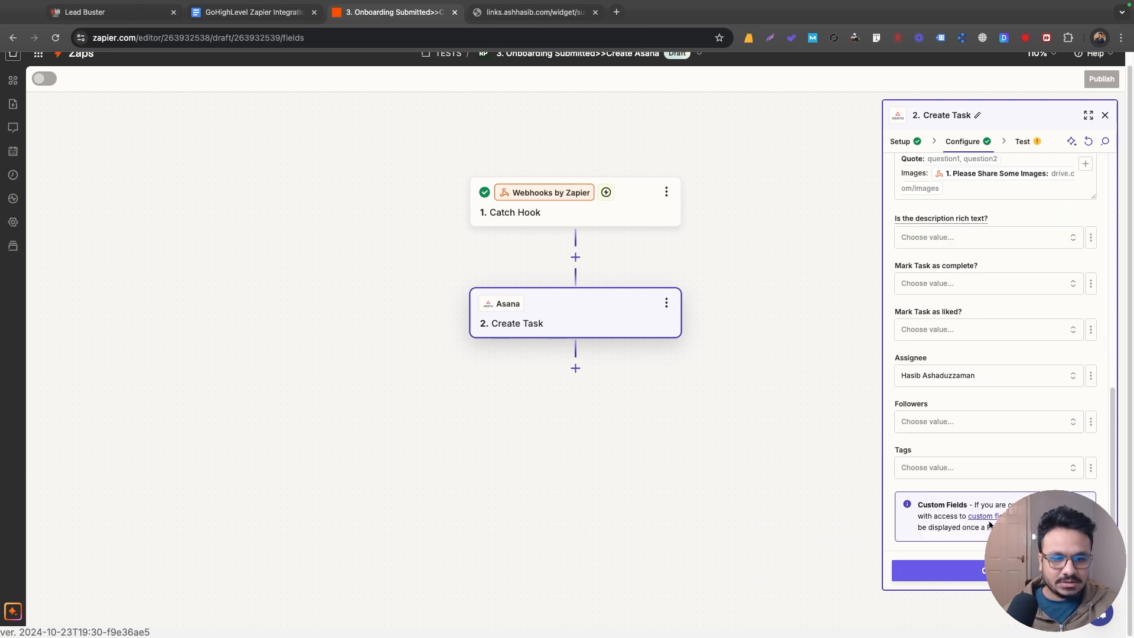
left_click(1022, 141)
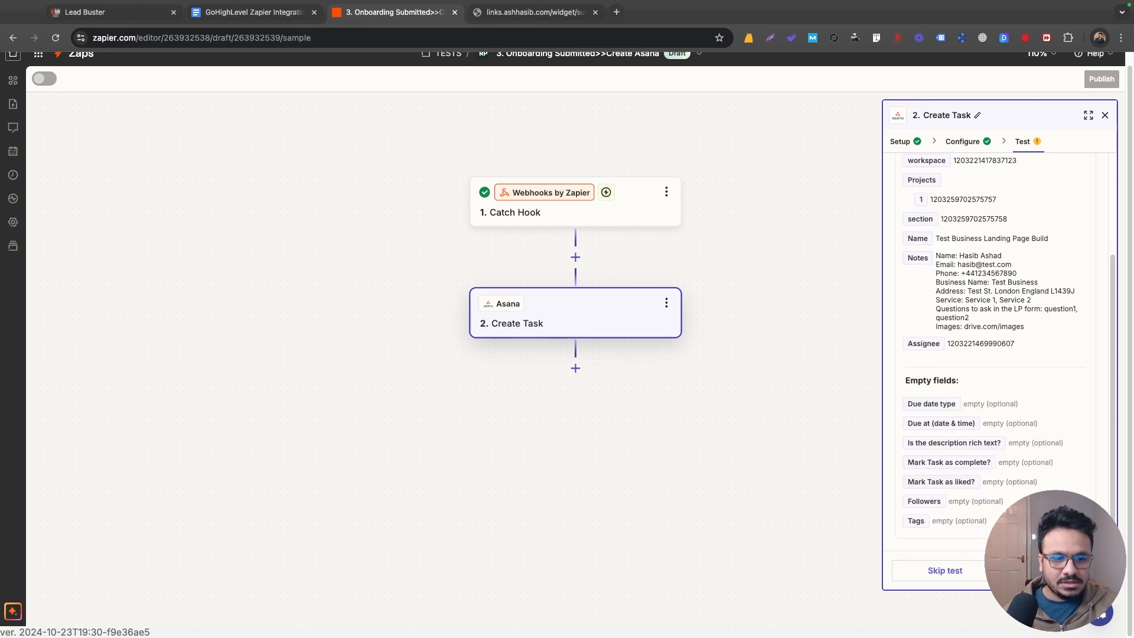
left_click(945, 570)
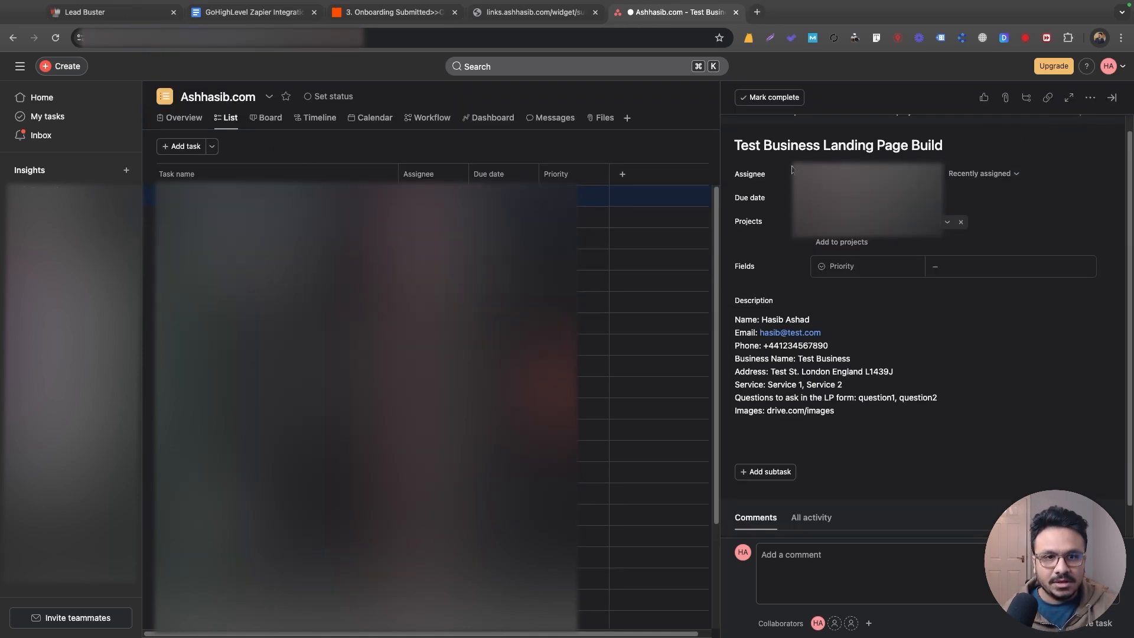
Switch to the Asana tab to review the new task and its filled description
double_click(777, 145)
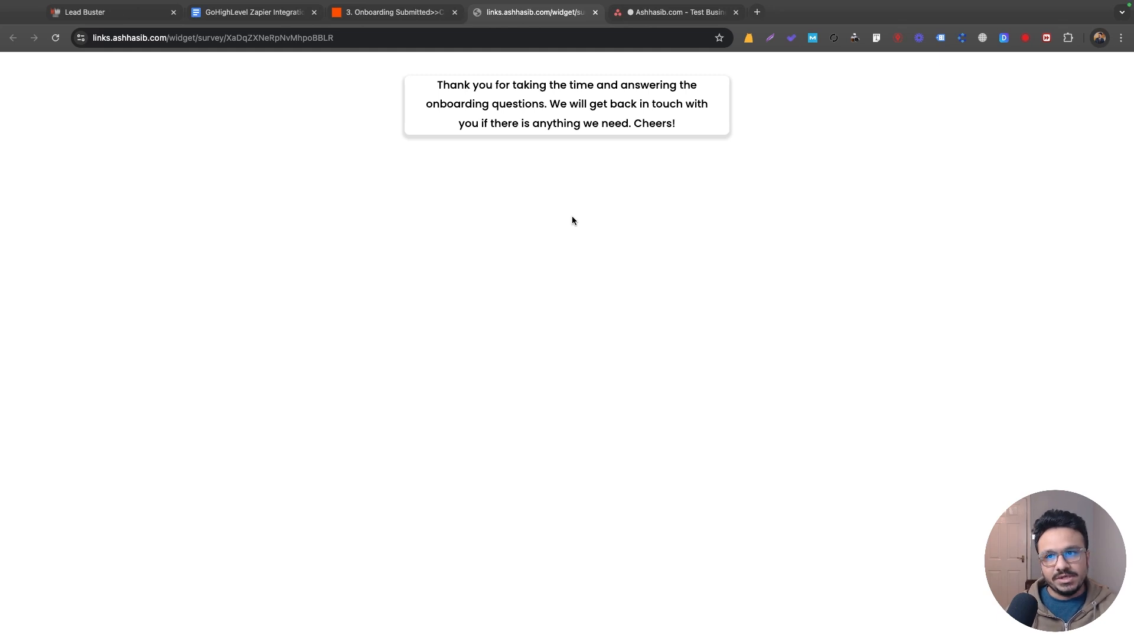
mouse_move(472, 192)
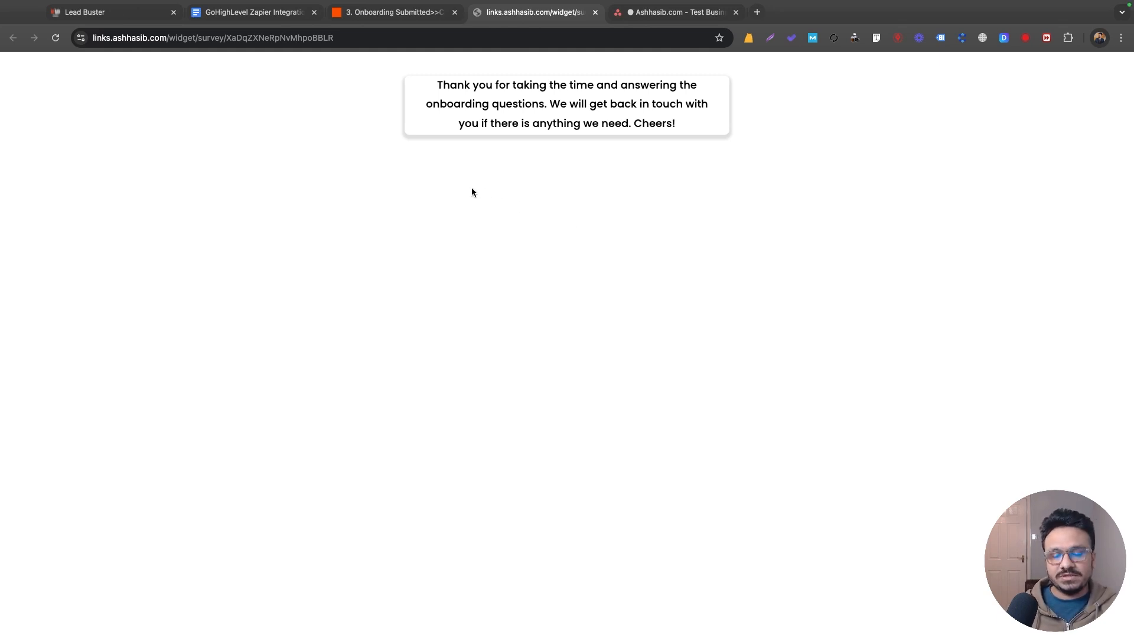